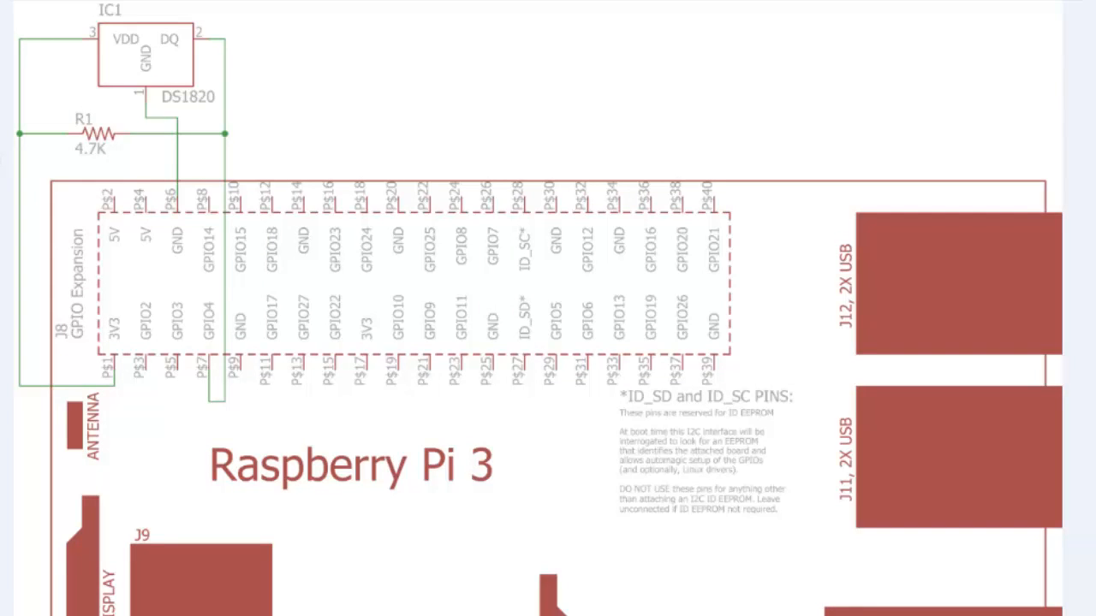
{"action": "mouse_move", "coordinate": [214, 158]}
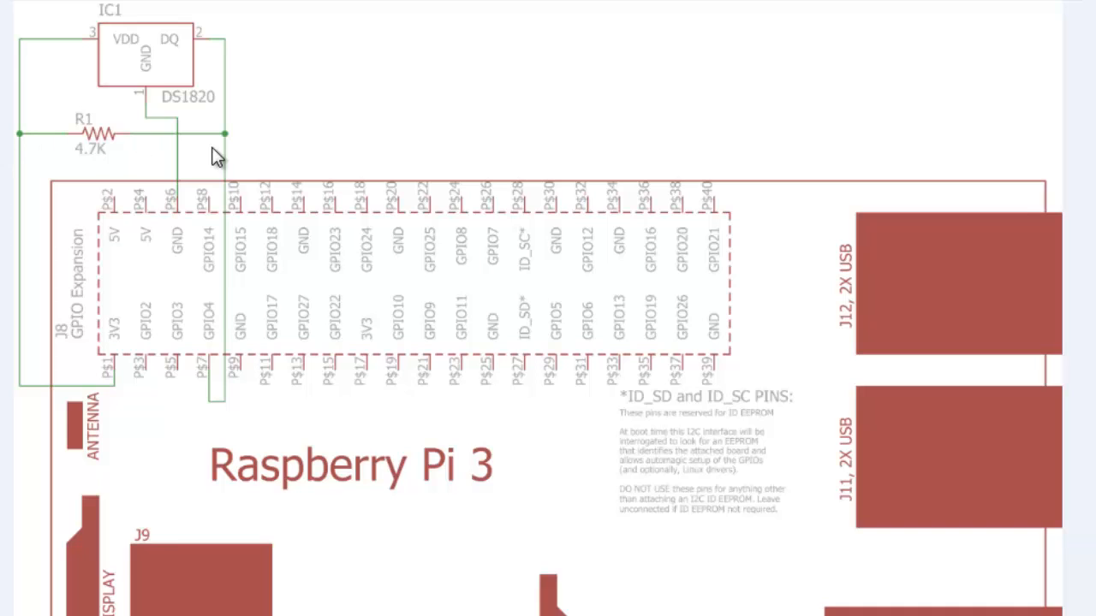
{"action": "mouse_move", "coordinate": [102, 111]}
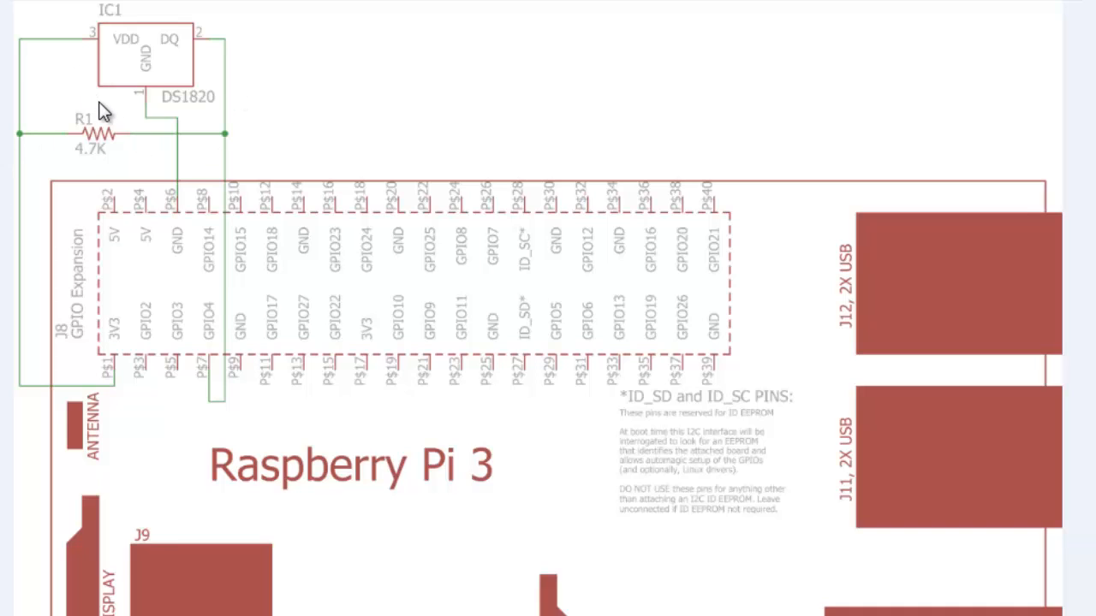
{"action": "mouse_move", "coordinate": [112, 373]}
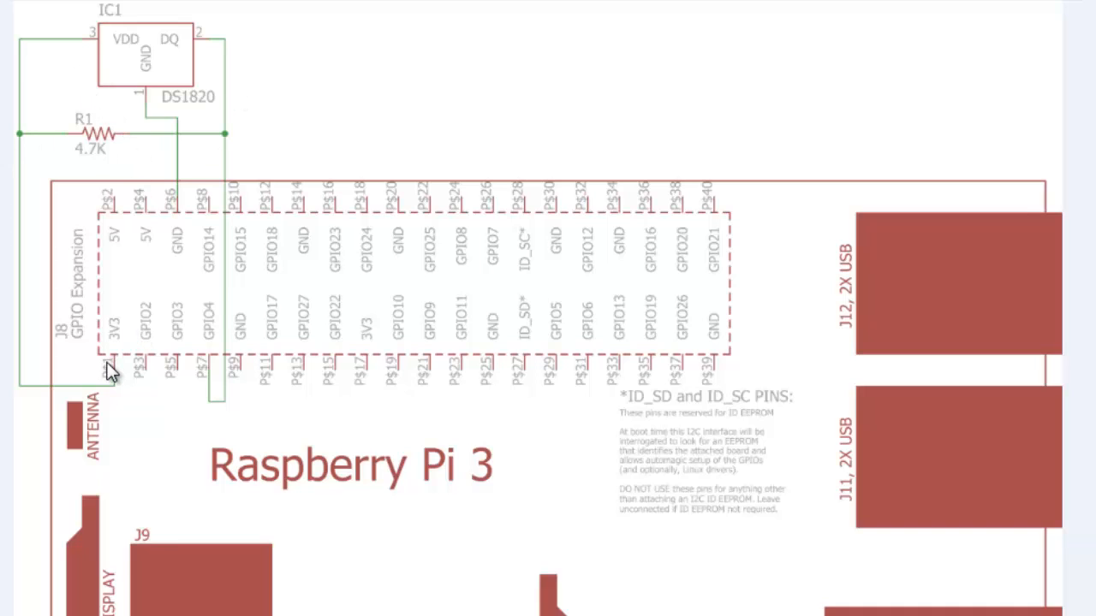
{"action": "mouse_move", "coordinate": [212, 391]}
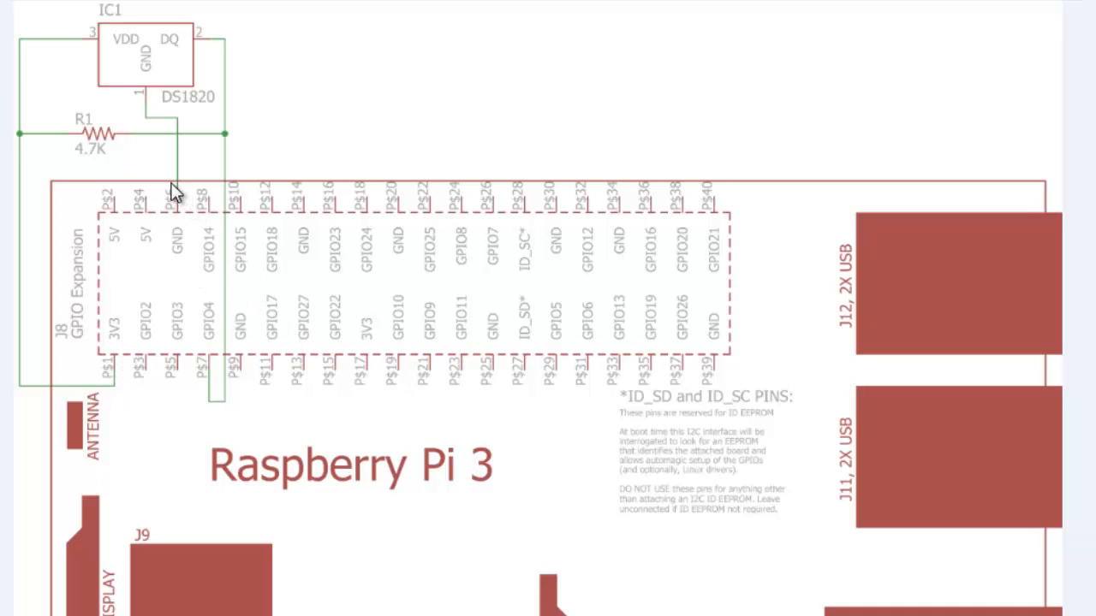
{"action": "mouse_move", "coordinate": [162, 101]}
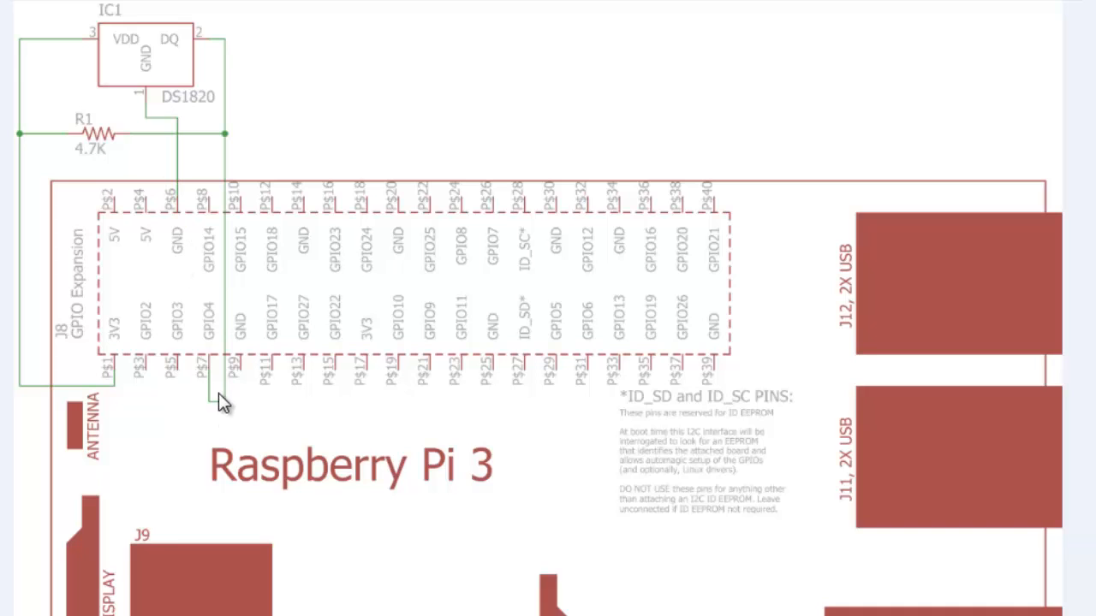
{"action": "mouse_move", "coordinate": [220, 391]}
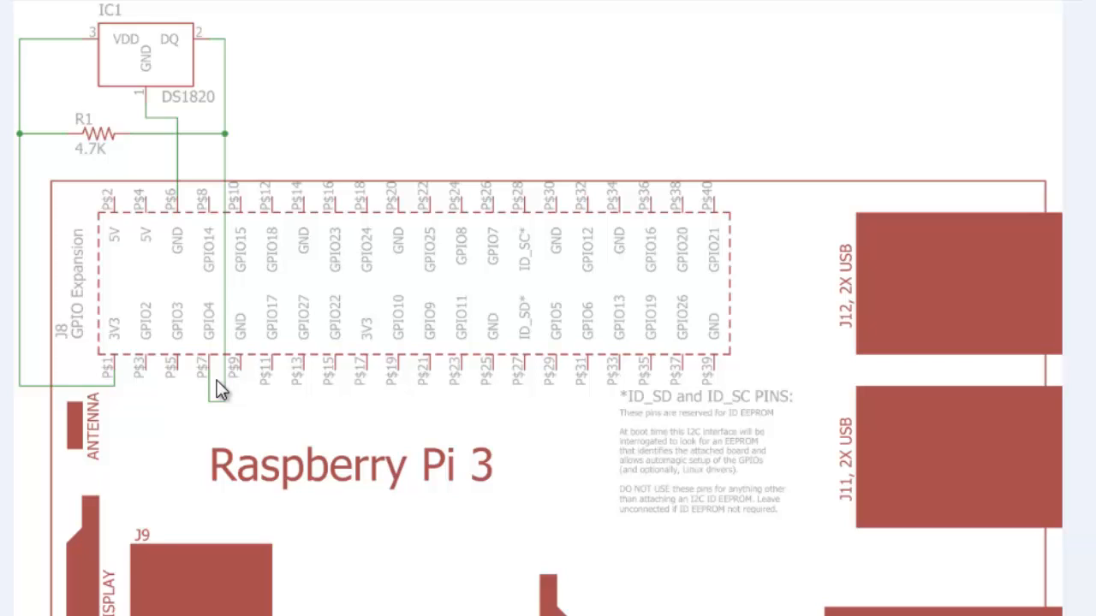
{"action": "mouse_move", "coordinate": [417, 85]}
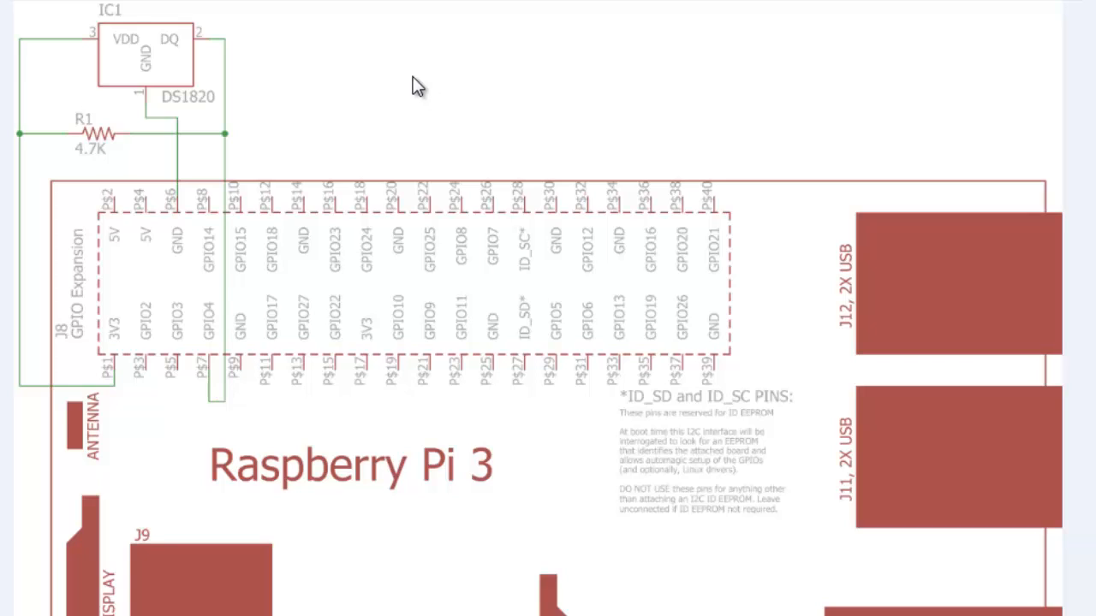
{"action": "mouse_move", "coordinate": [260, 138]}
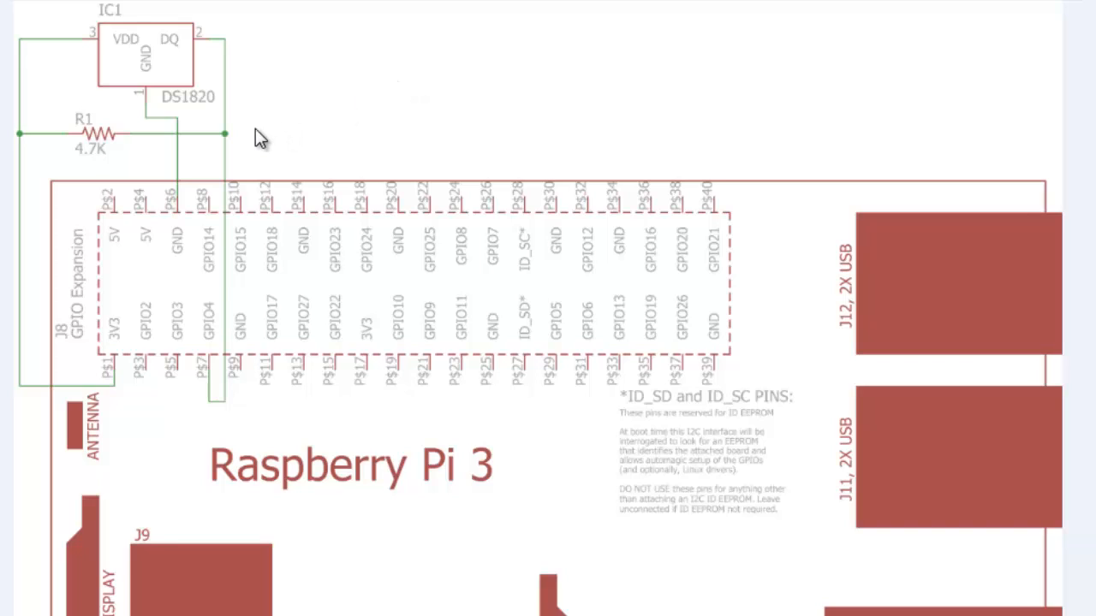
{"action": "mouse_move", "coordinate": [38, 152]}
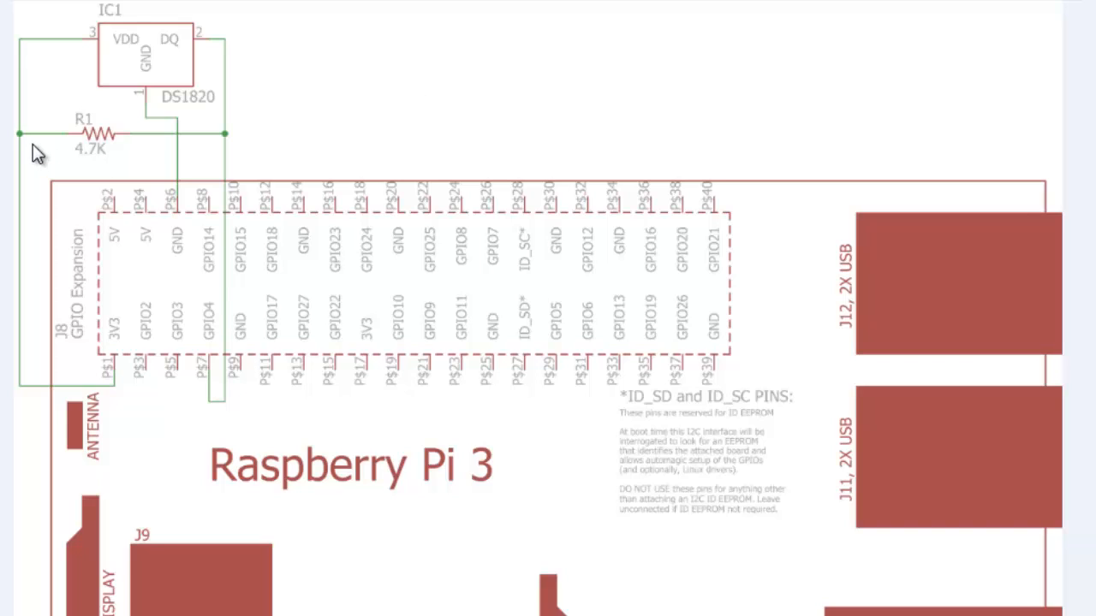
{"action": "mouse_move", "coordinate": [72, 148]}
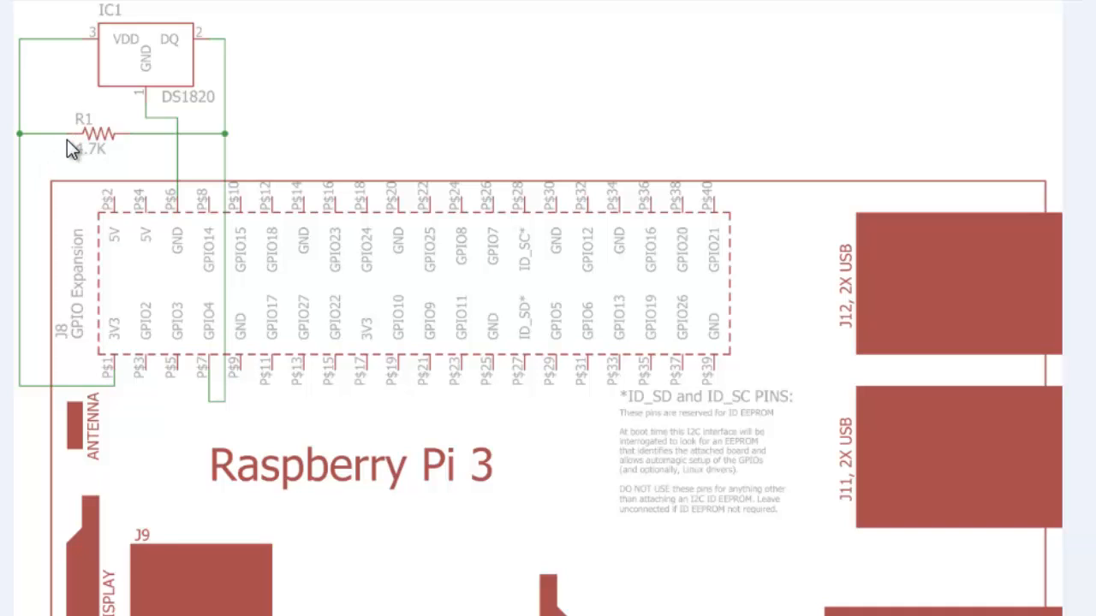
{"action": "mouse_move", "coordinate": [152, 137]}
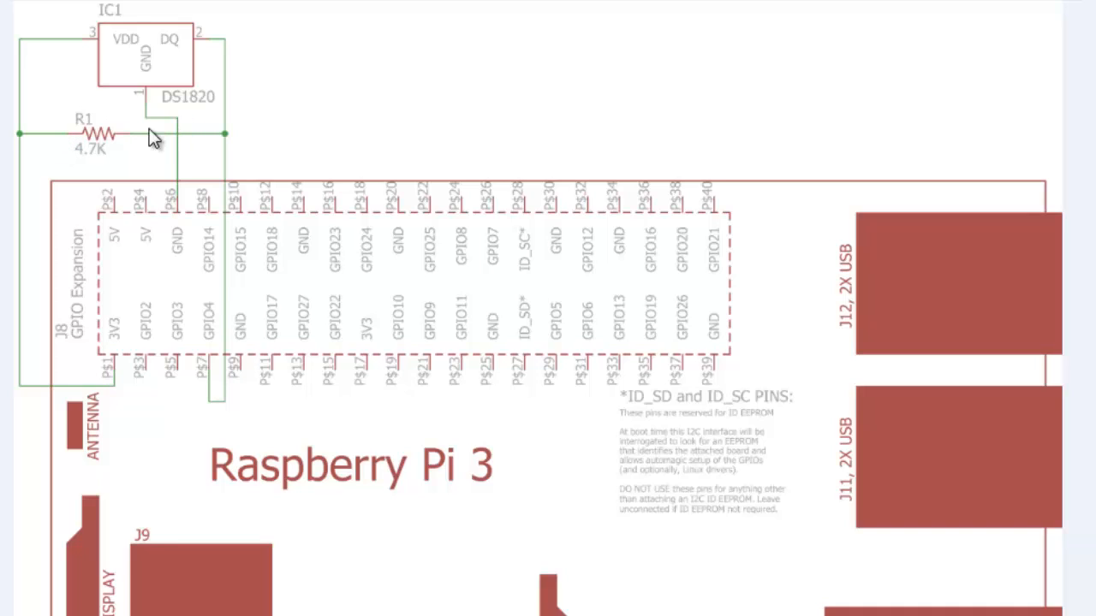
{"action": "mouse_move", "coordinate": [165, 150]}
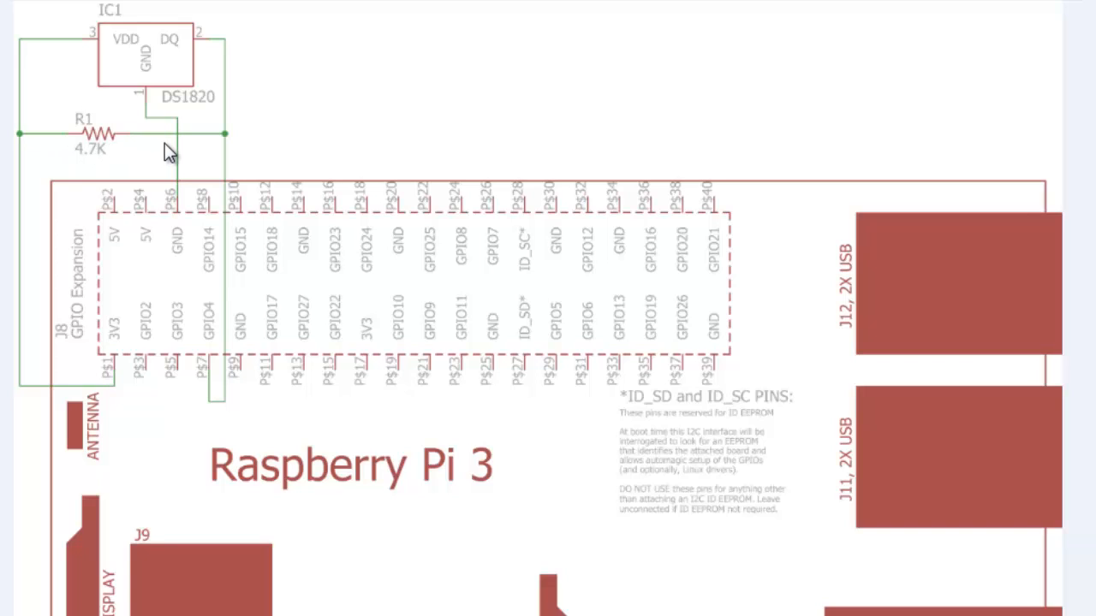
{"action": "mouse_move", "coordinate": [836, 240]}
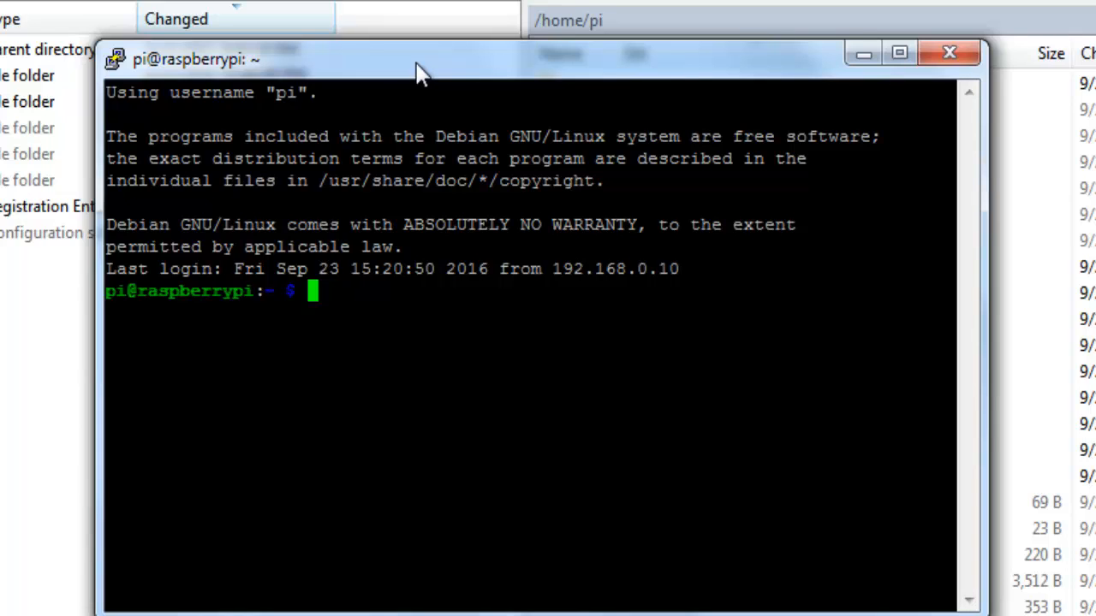
Enable the 1-Wire interface via sudo raspi-config's Interfacing Options and reboot the Pi
{"action": "type", "text": "sudo r"}
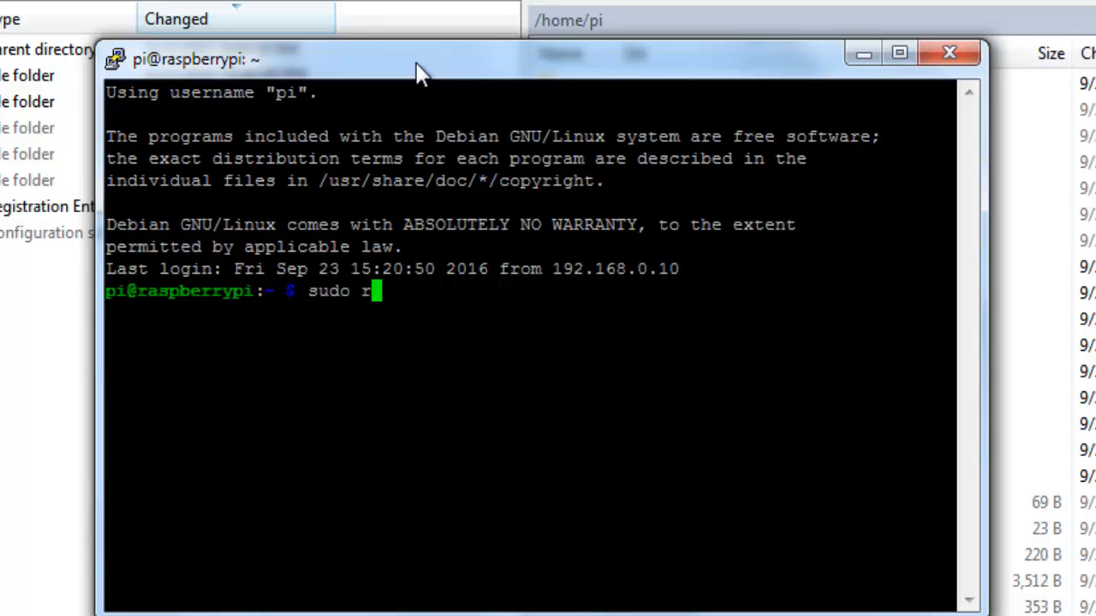
{"action": "type", "text": "aspi-con"}
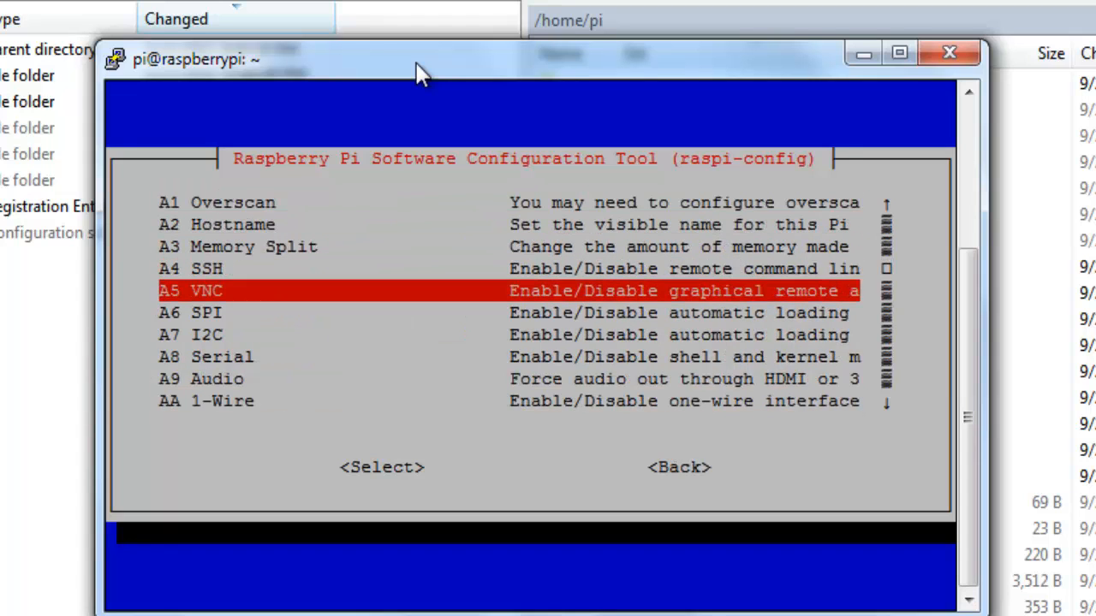
{"action": "key", "text": "Down"}
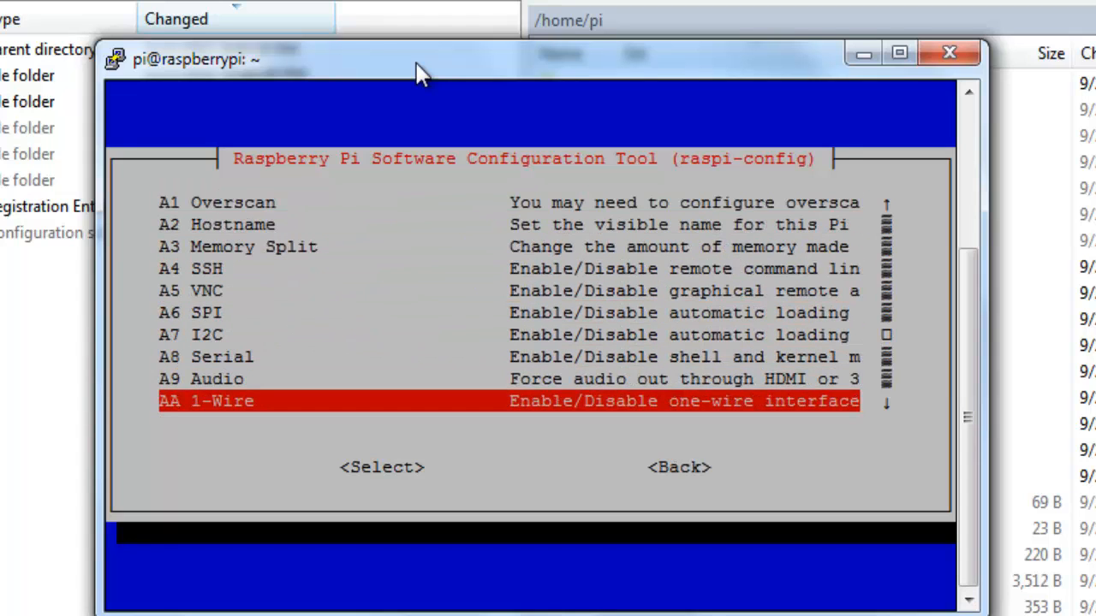
{"action": "left_click", "coordinate": [382, 466]}
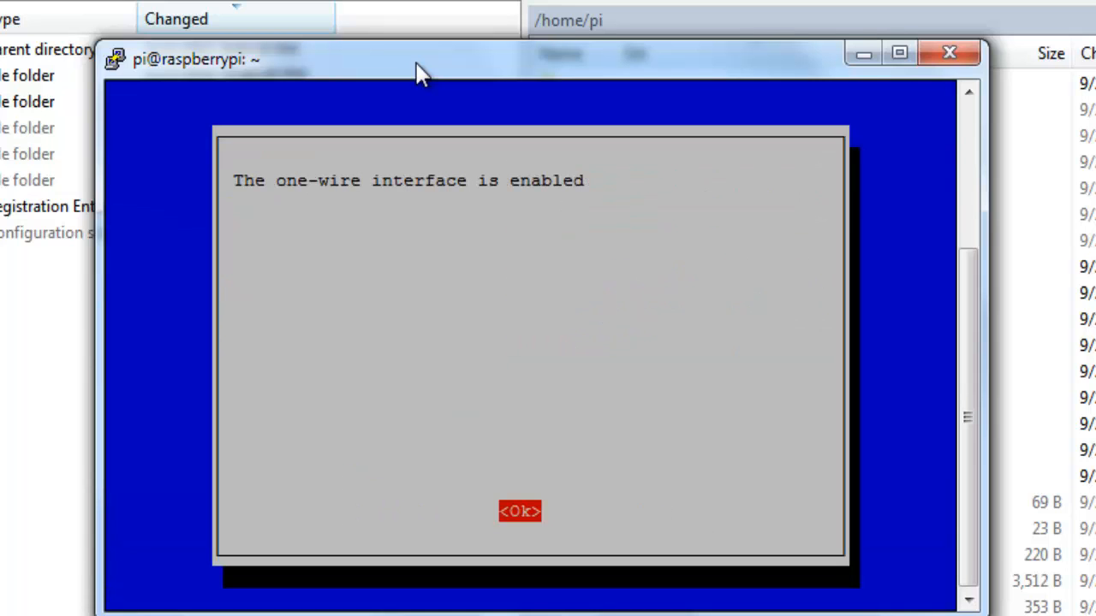
{"action": "left_click", "coordinate": [519, 511]}
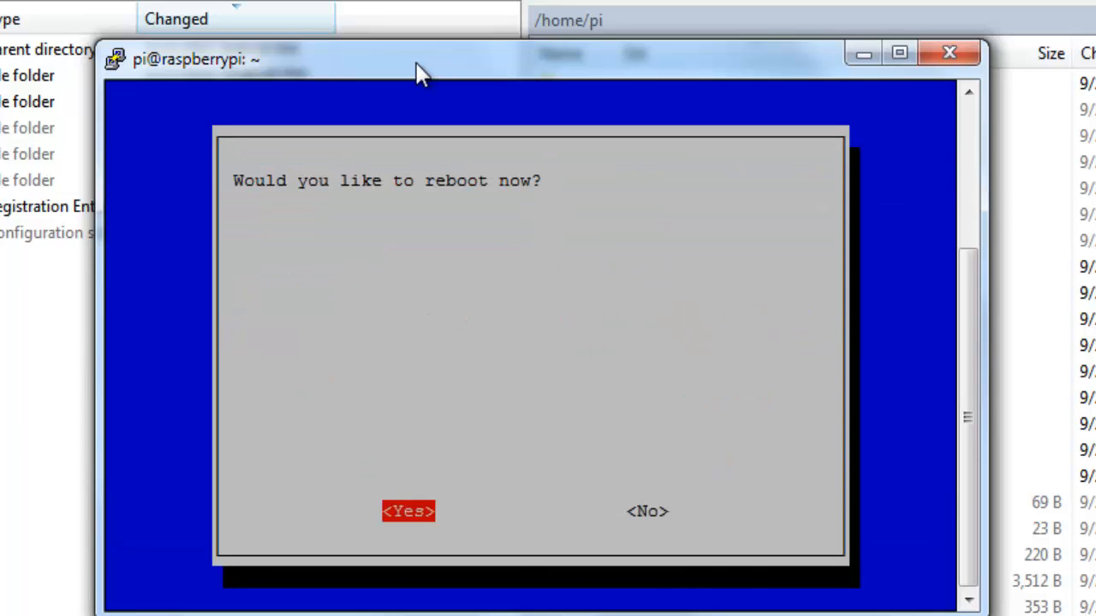
{"action": "left_click", "coordinate": [407, 510]}
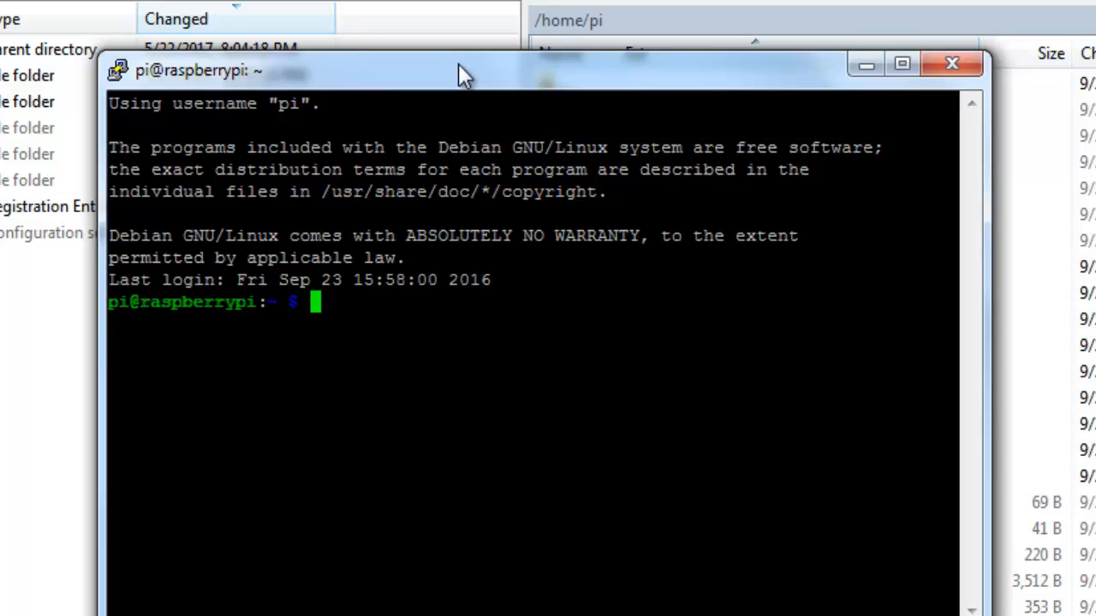
Load the w1-gpio and w1-therm kernel modules with sudo modprobe
{"action": "type", "text": "sudo mod"}
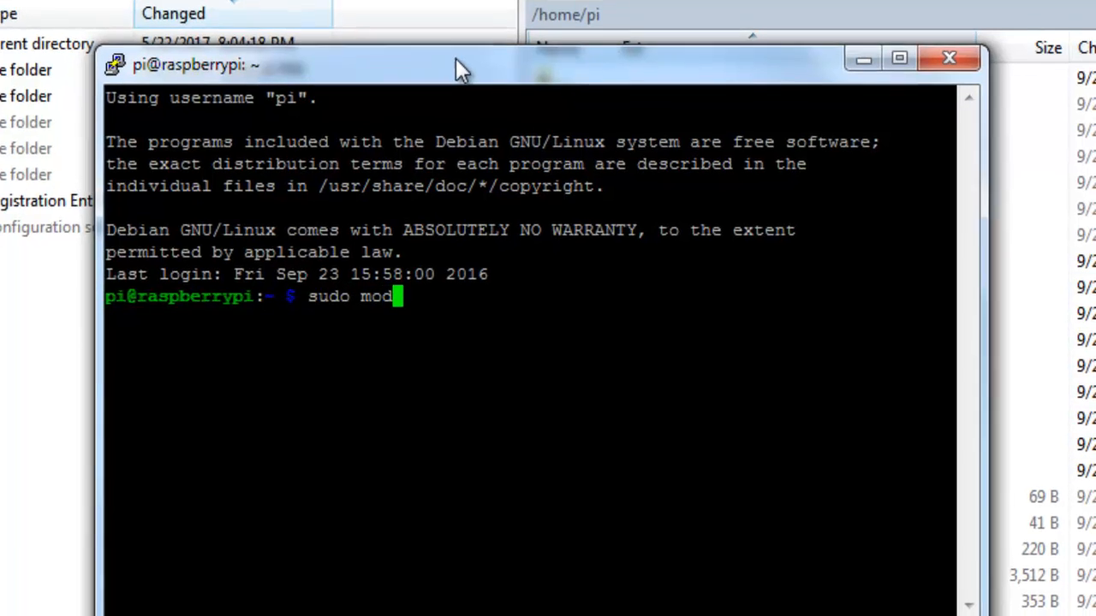
{"action": "type", "text": "probe"}
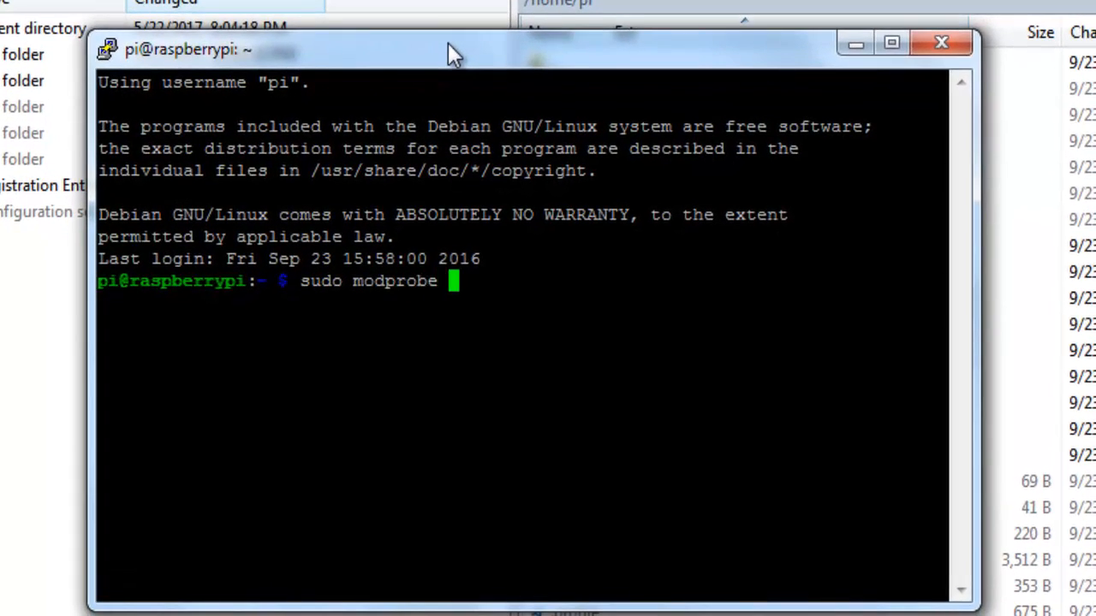
{"action": "mouse_move", "coordinate": [685, 285]}
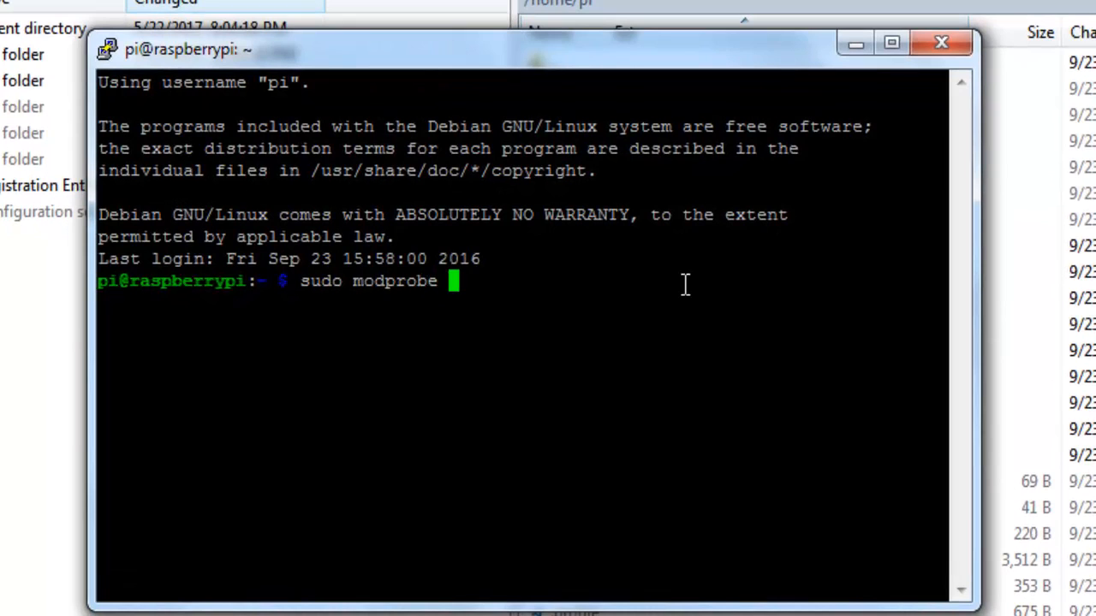
{"action": "type", "text": "w1-gpio"}
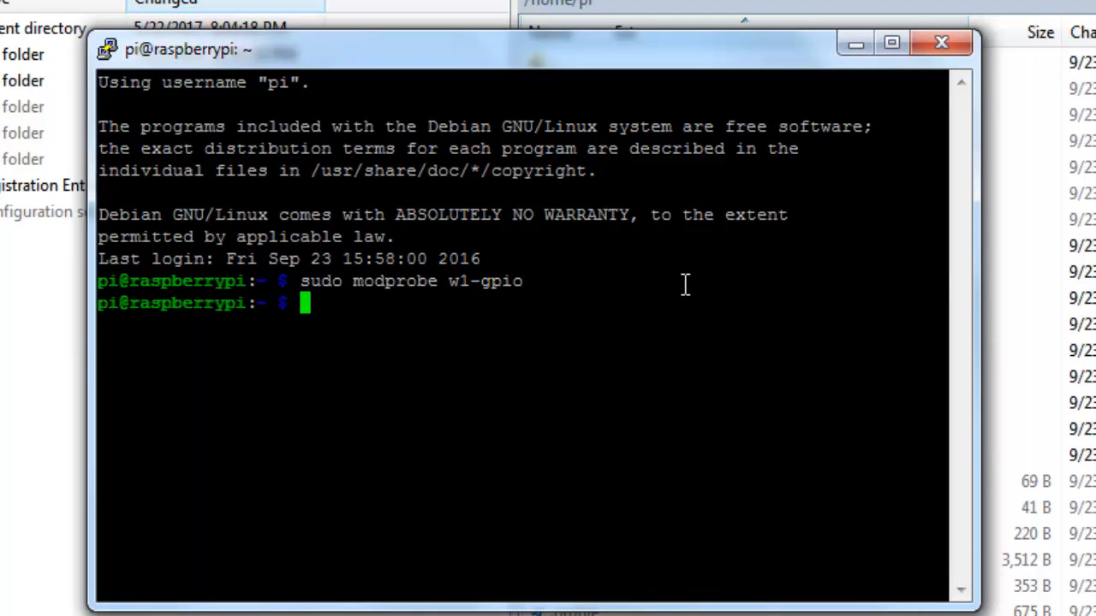
{"action": "type", "text": "sudo modprobe"}
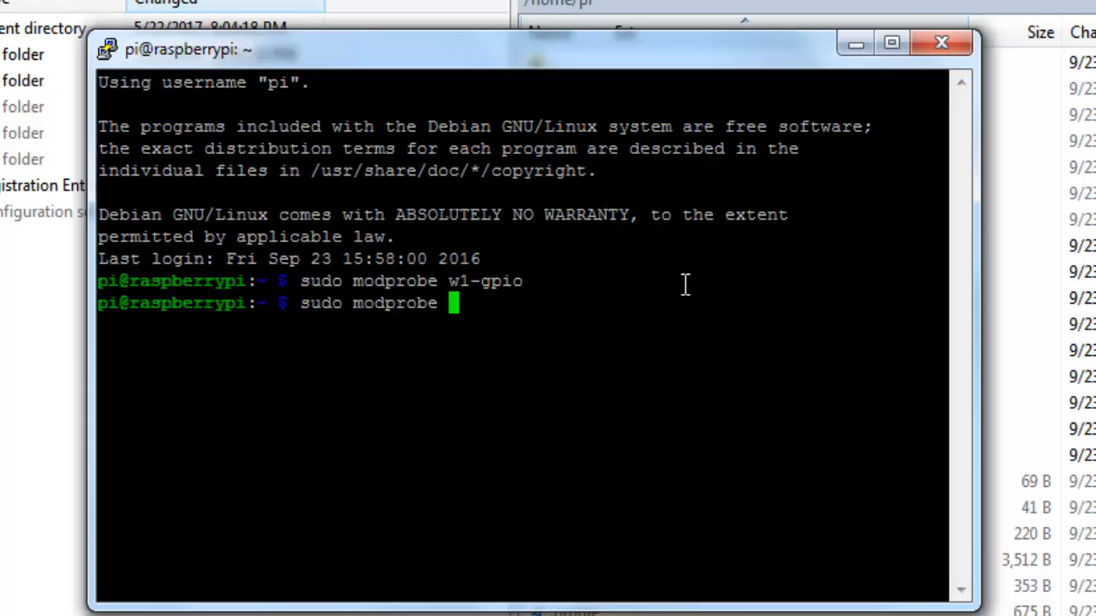
{"action": "type", "text": "w1"}
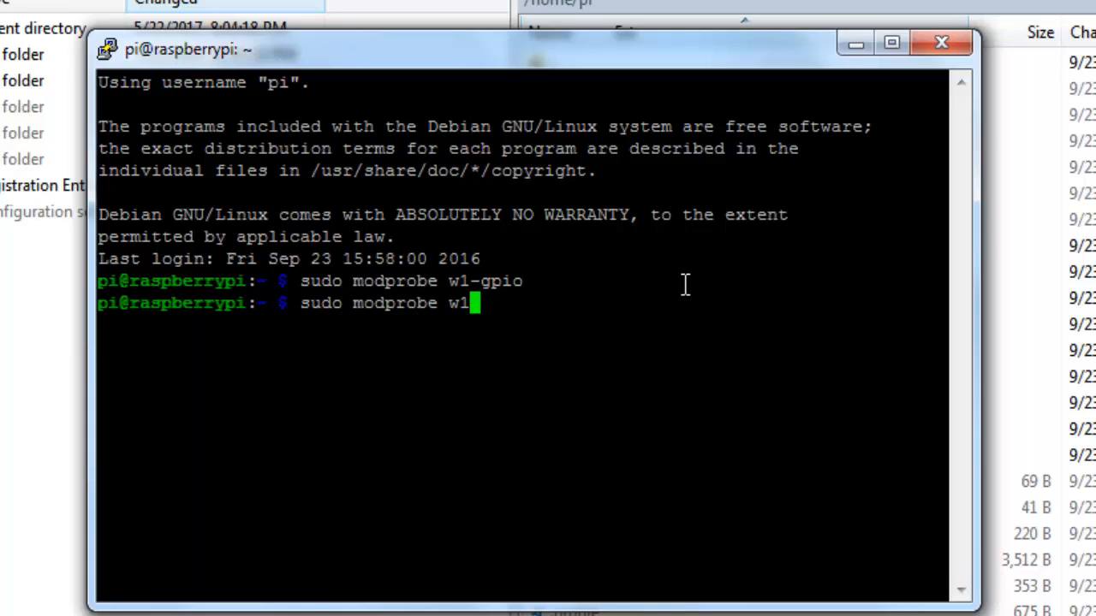
{"action": "type", "text": "-ther"}
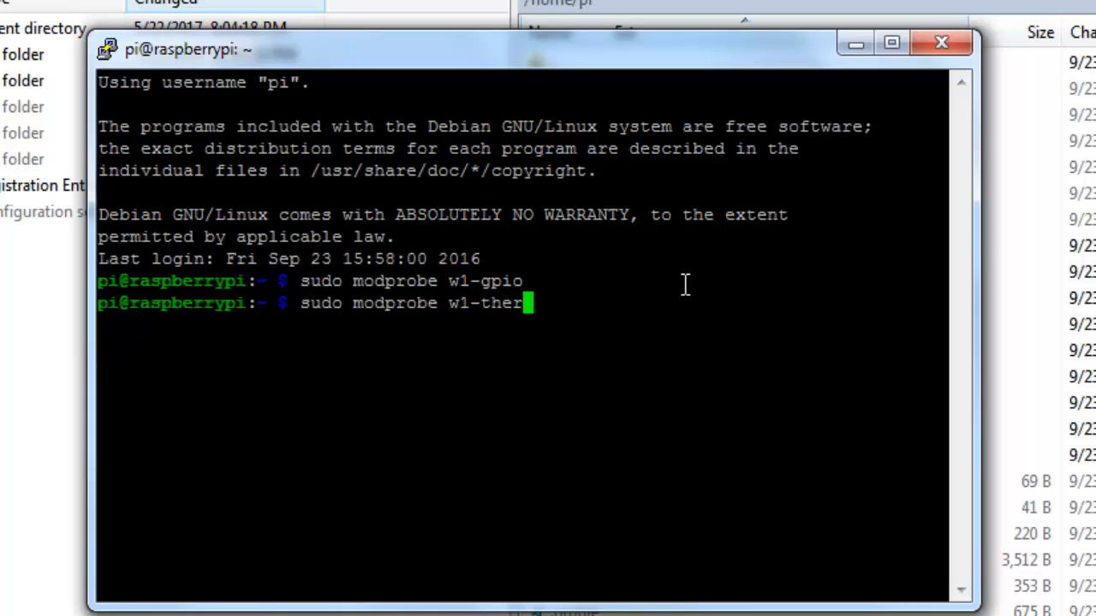
{"action": "type", "text": "m"}
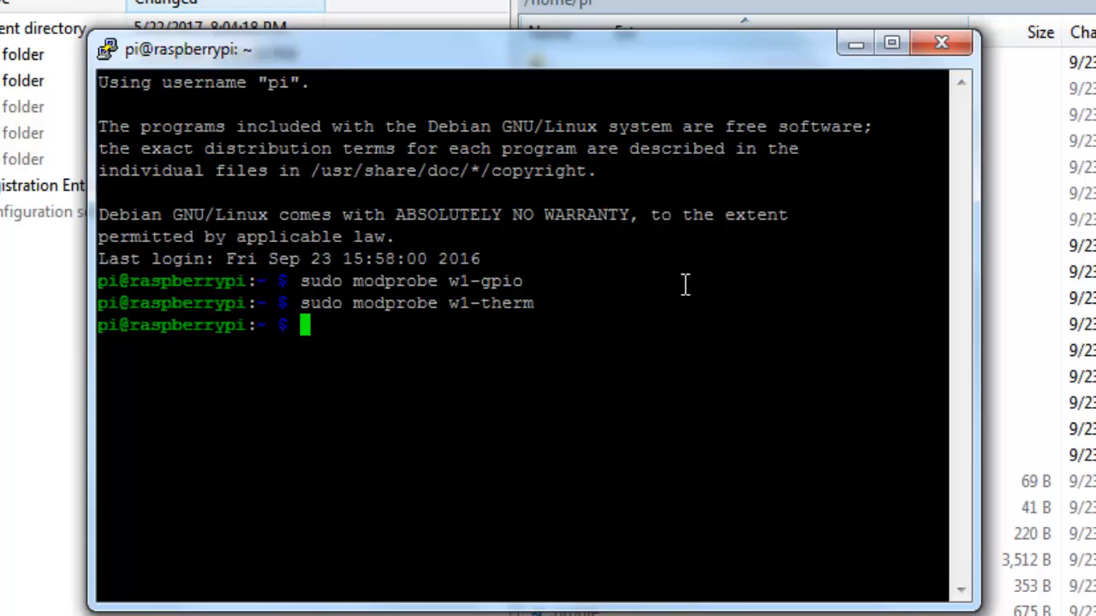
Write cd /sys/bus/w1/devices, correcting the mistyped /sys/w1 path and a stray character
{"action": "type", "text": "cd"}
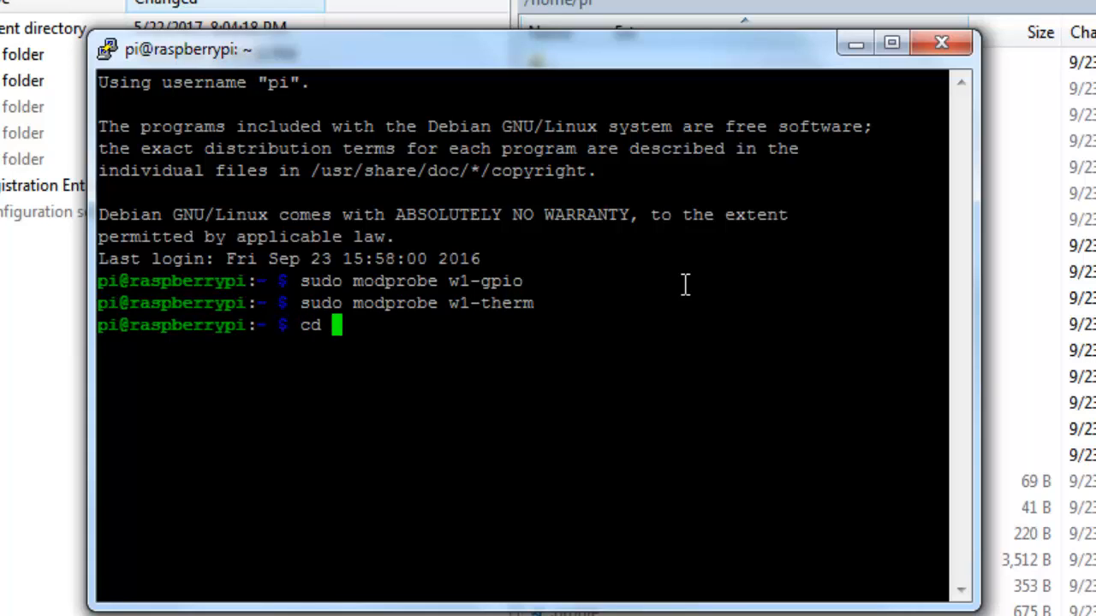
{"action": "type", "text": "/"}
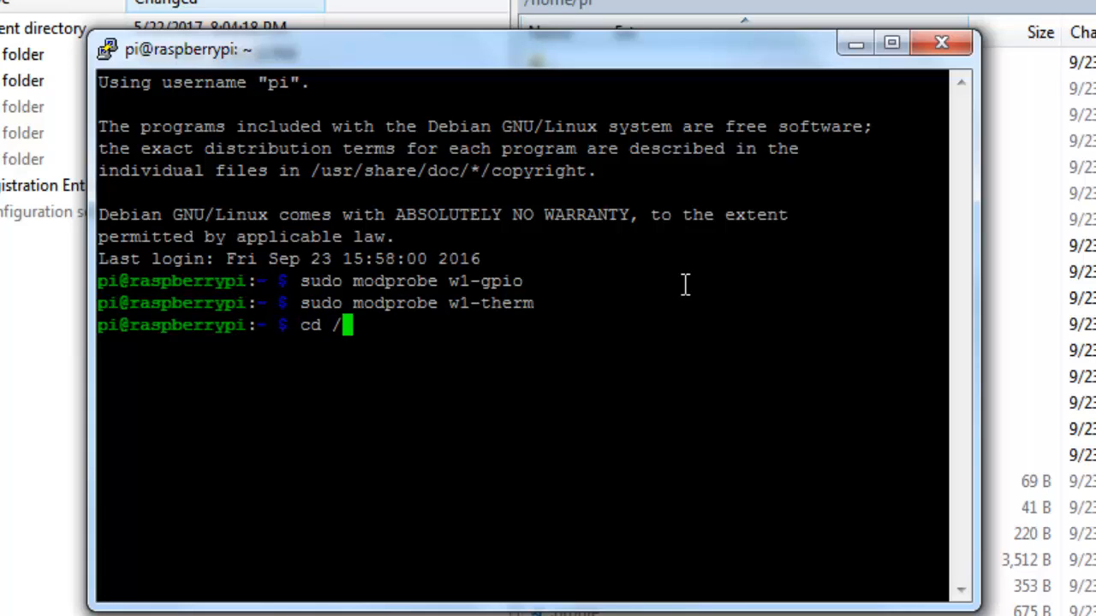
{"action": "type", "text": "sys"}
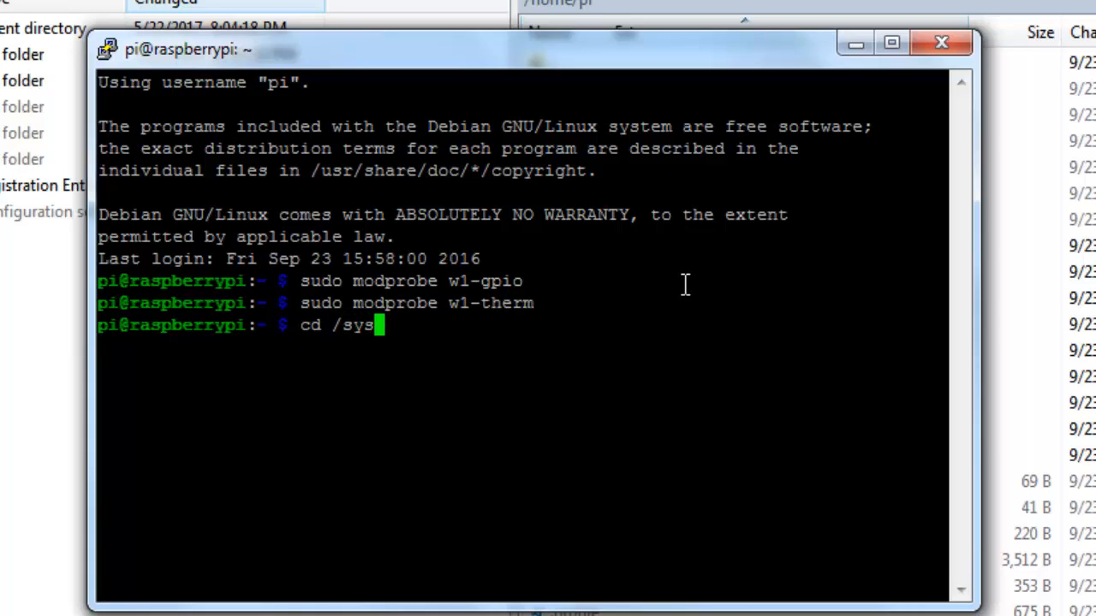
{"action": "type", "text": "/w1"}
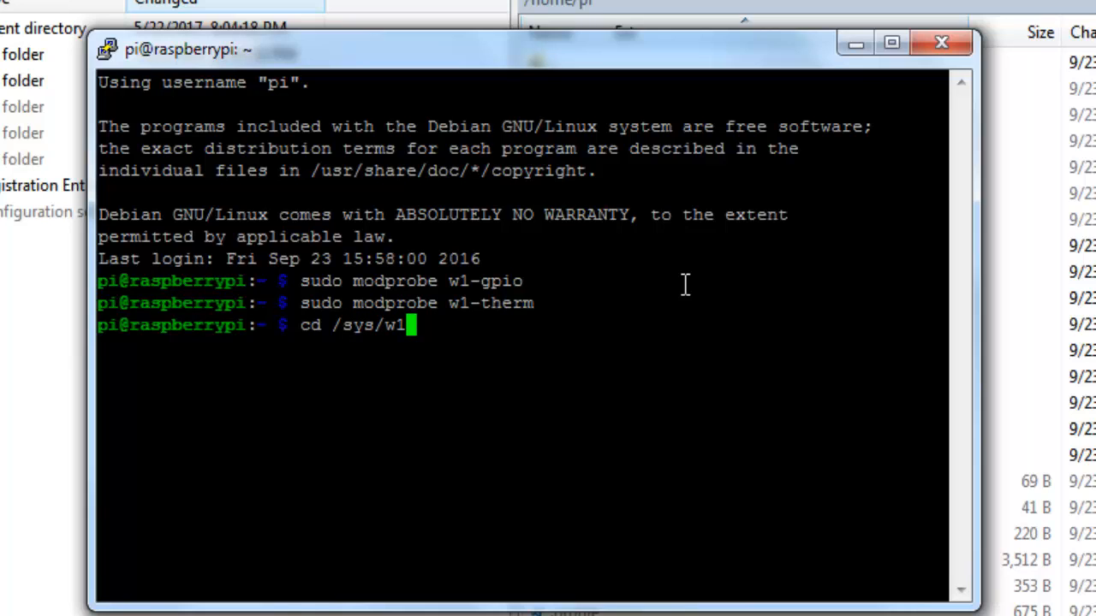
{"action": "type", "text": "/"}
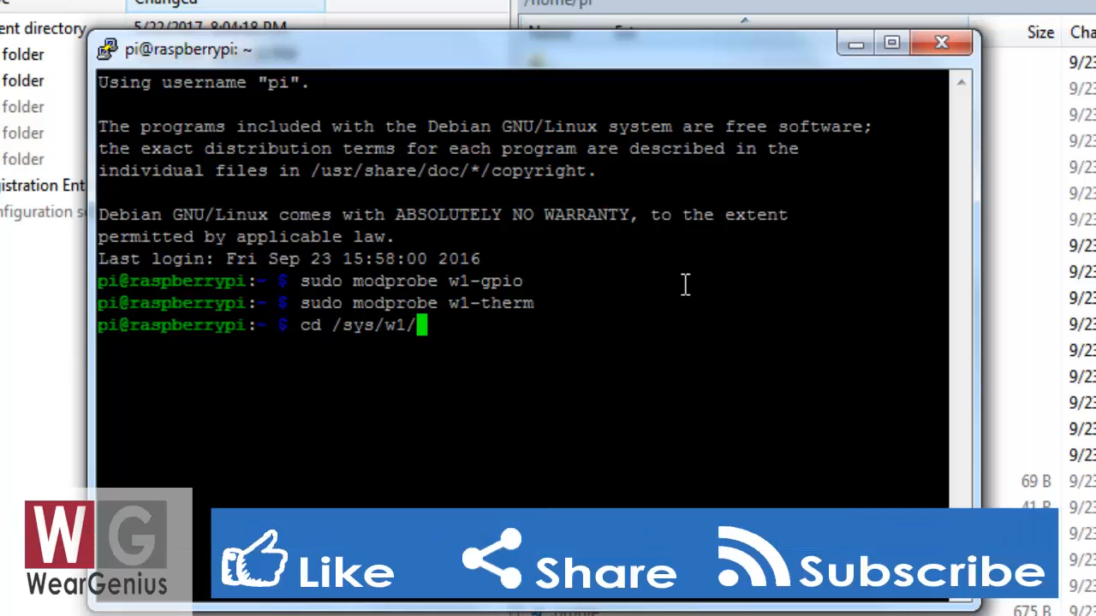
{"action": "key", "text": "BackSpace"}
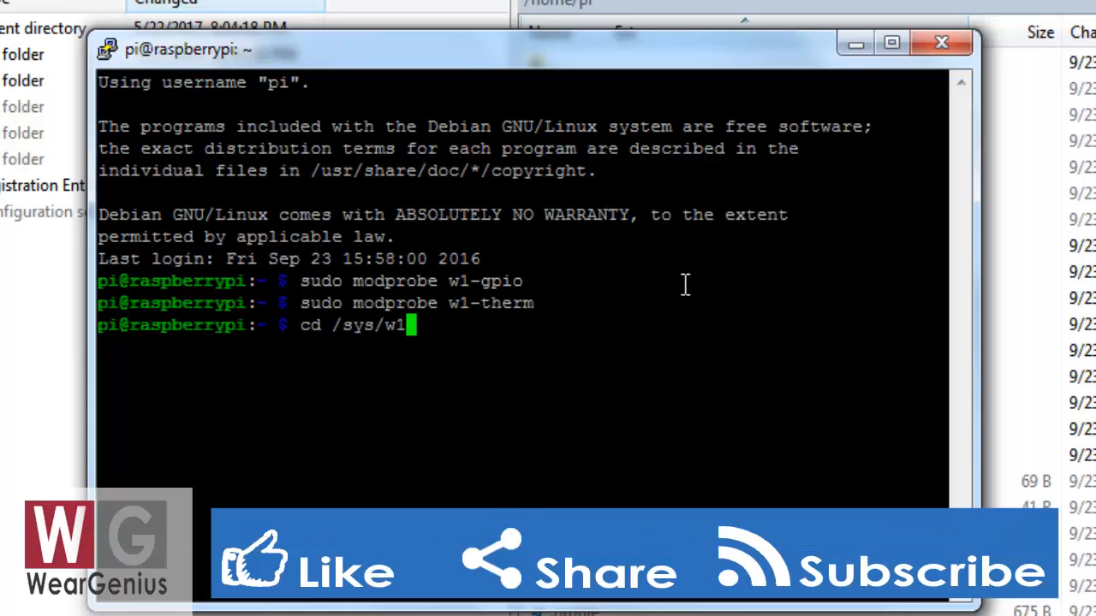
{"action": "key", "text": "BackSpace"}
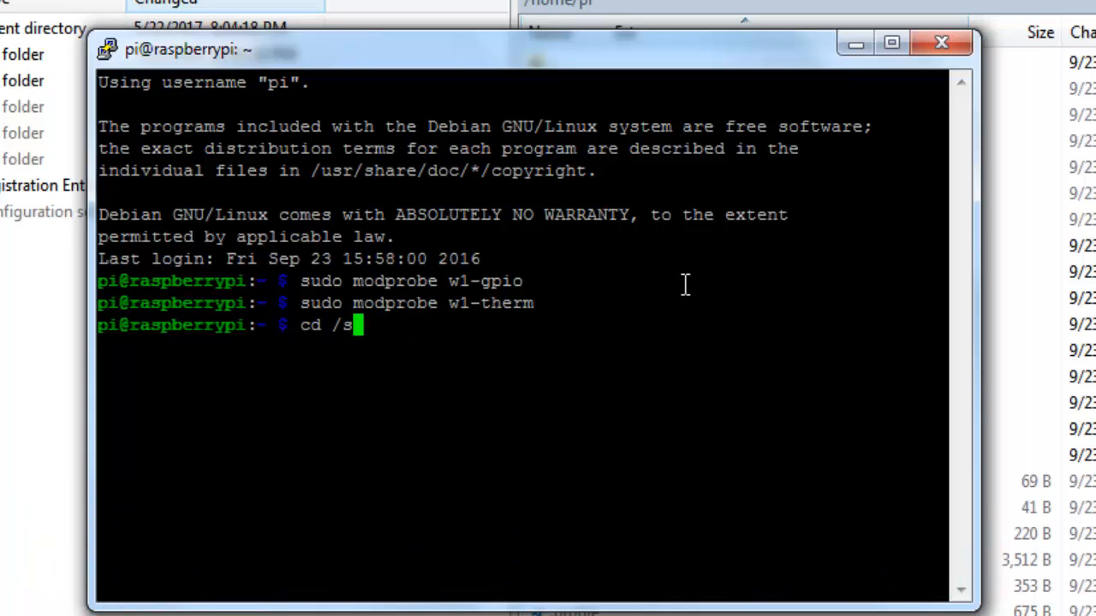
{"action": "type", "text": "ys/b"}
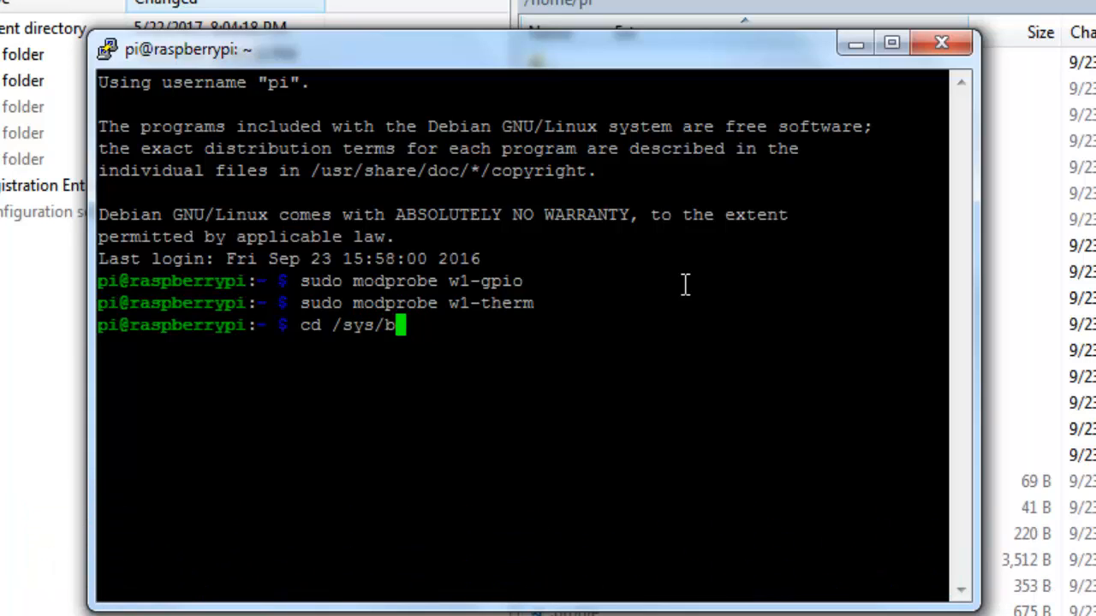
{"action": "type", "text": "us/"}
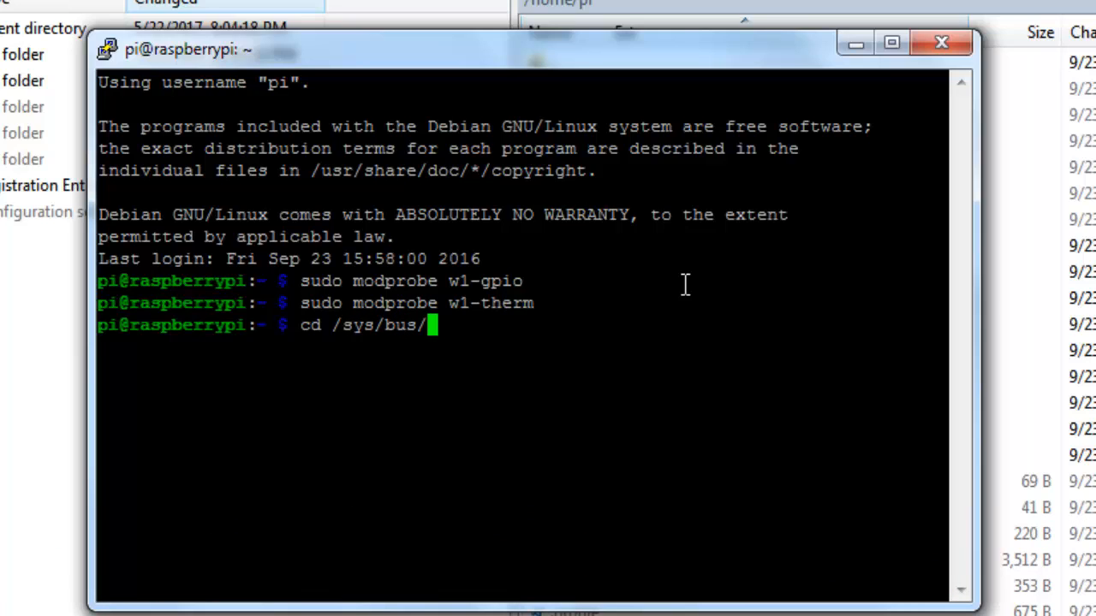
{"action": "type", "text": "w`"}
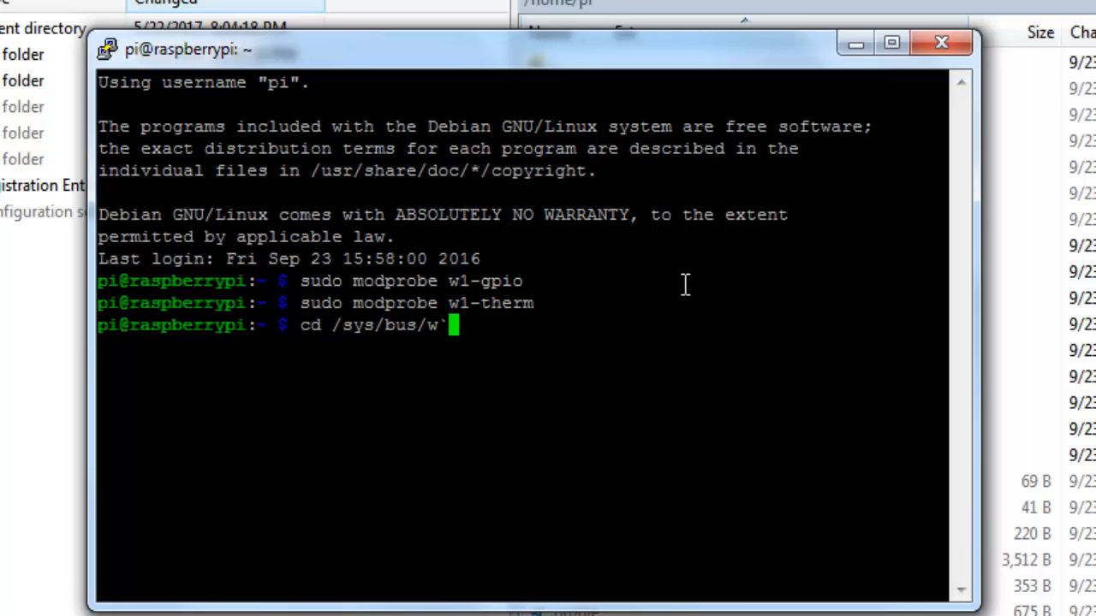
{"action": "key", "text": "Backspace"}
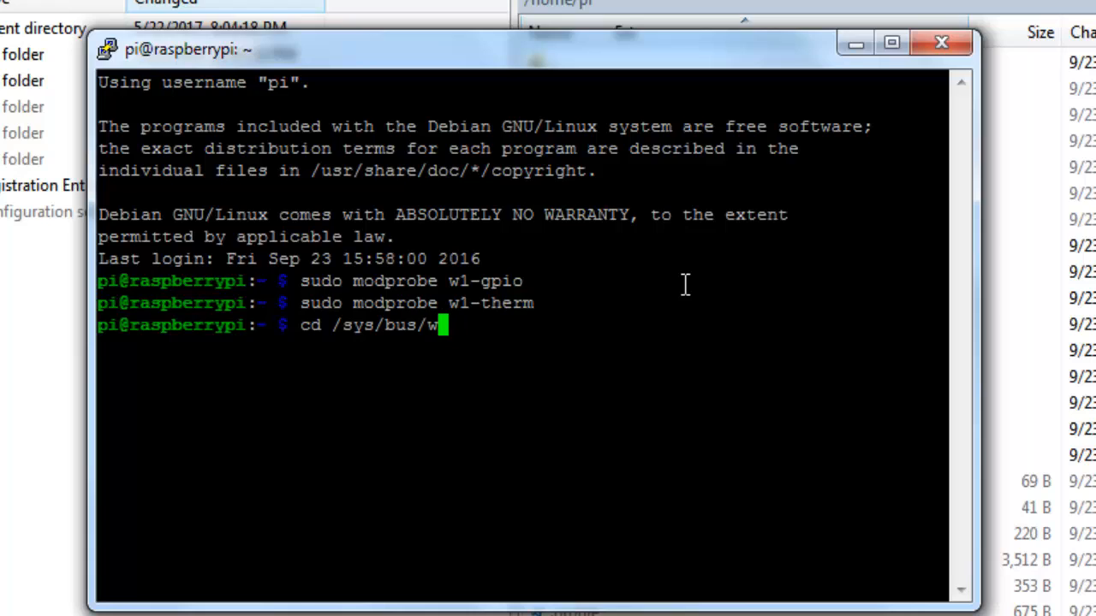
{"action": "type", "text": "1/"}
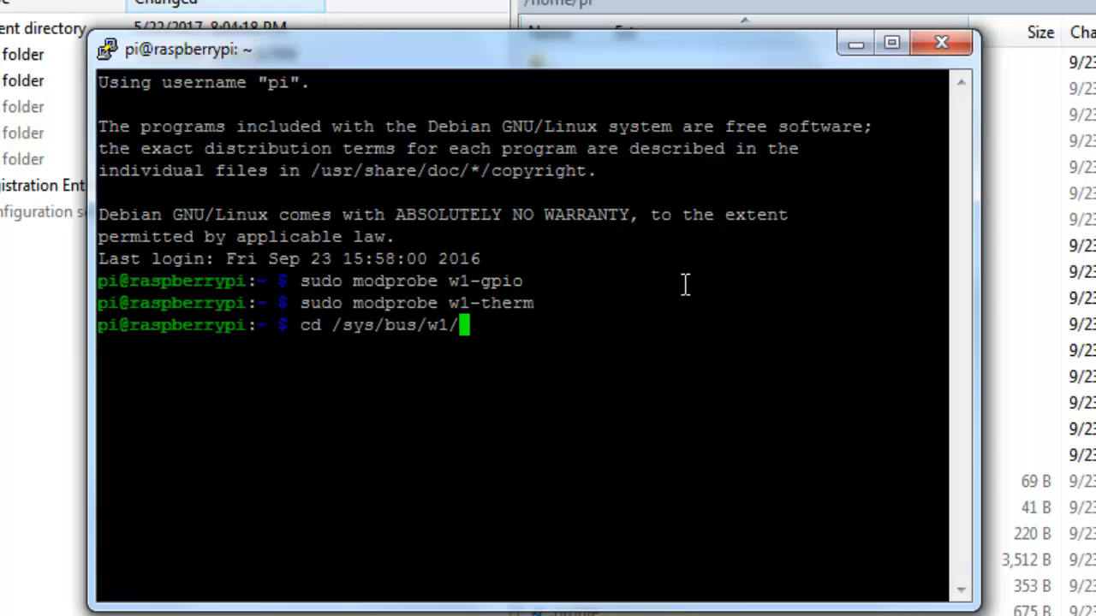
{"action": "type", "text": "devices/"}
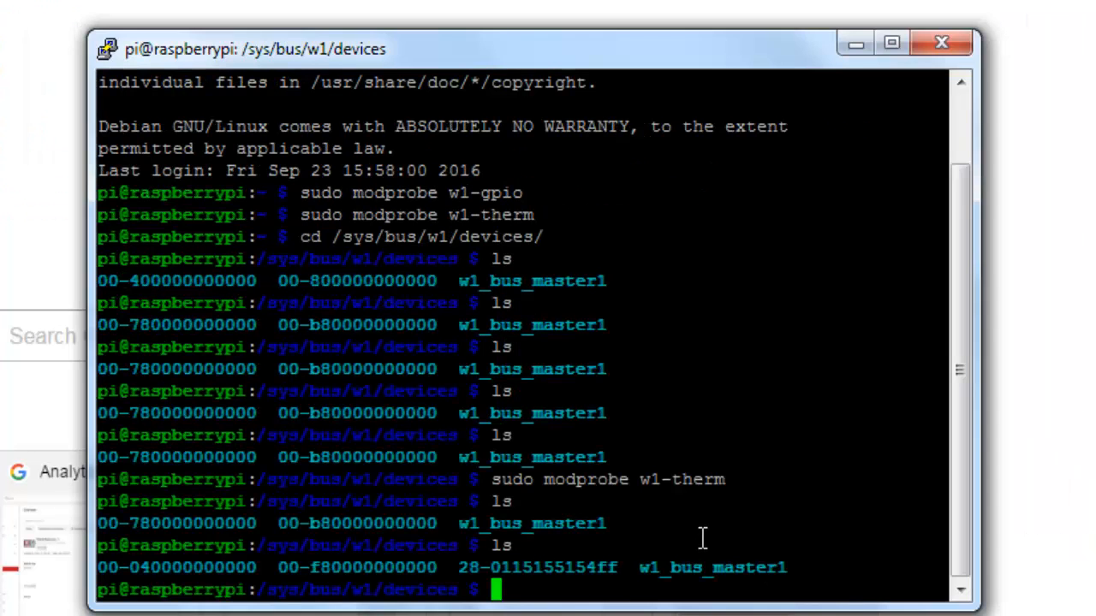
{"action": "mouse_move", "coordinate": [671, 524]}
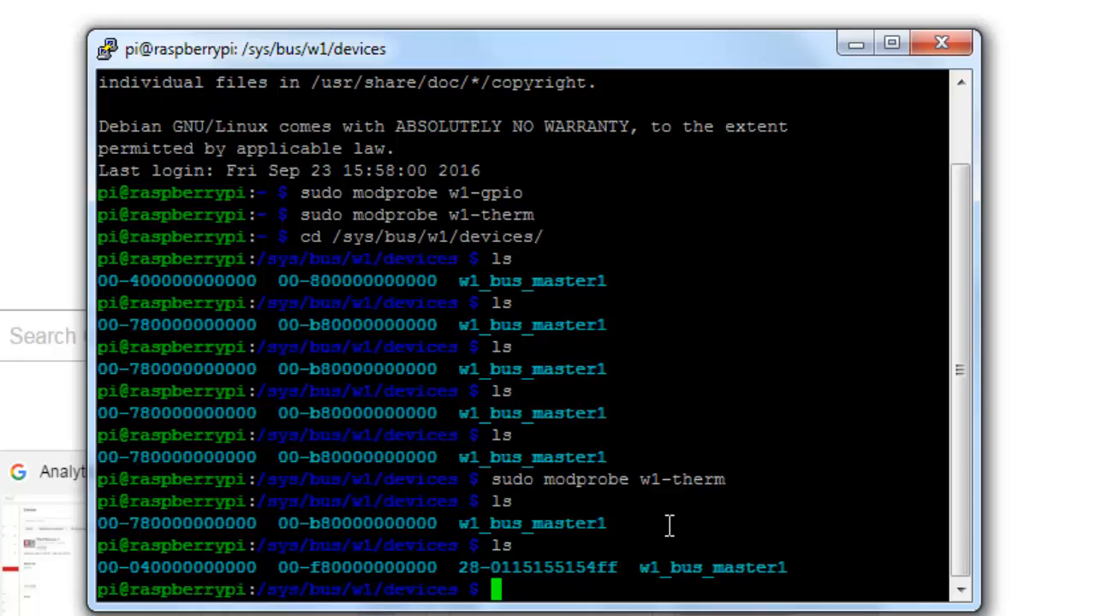
{"action": "double_click", "coordinate": [486, 567]}
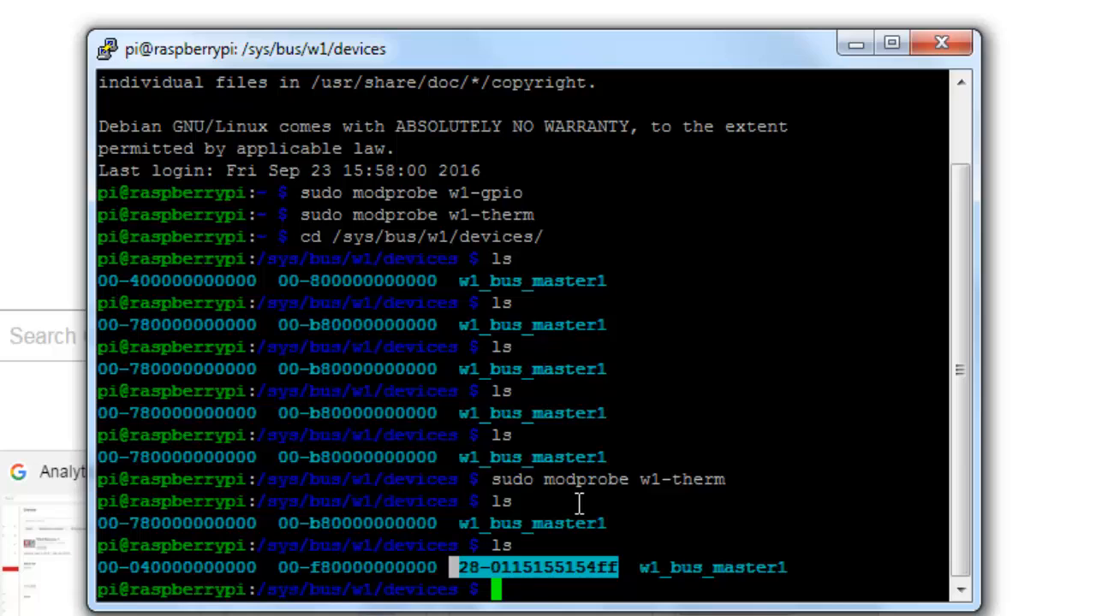
{"action": "type", "text": "cat"}
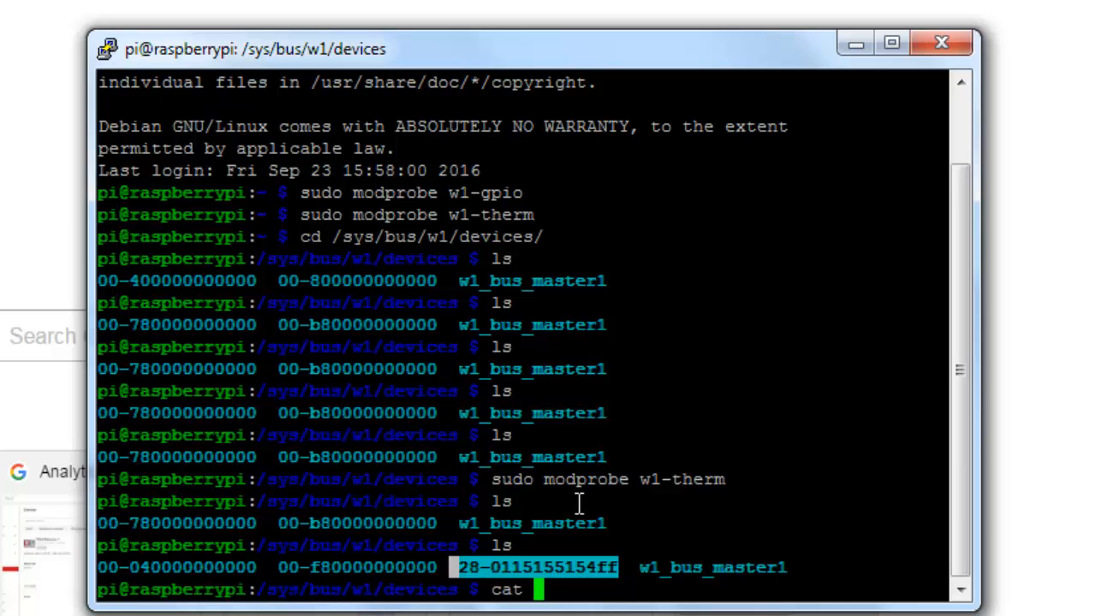
{"action": "type", "text": "w1_slave"}
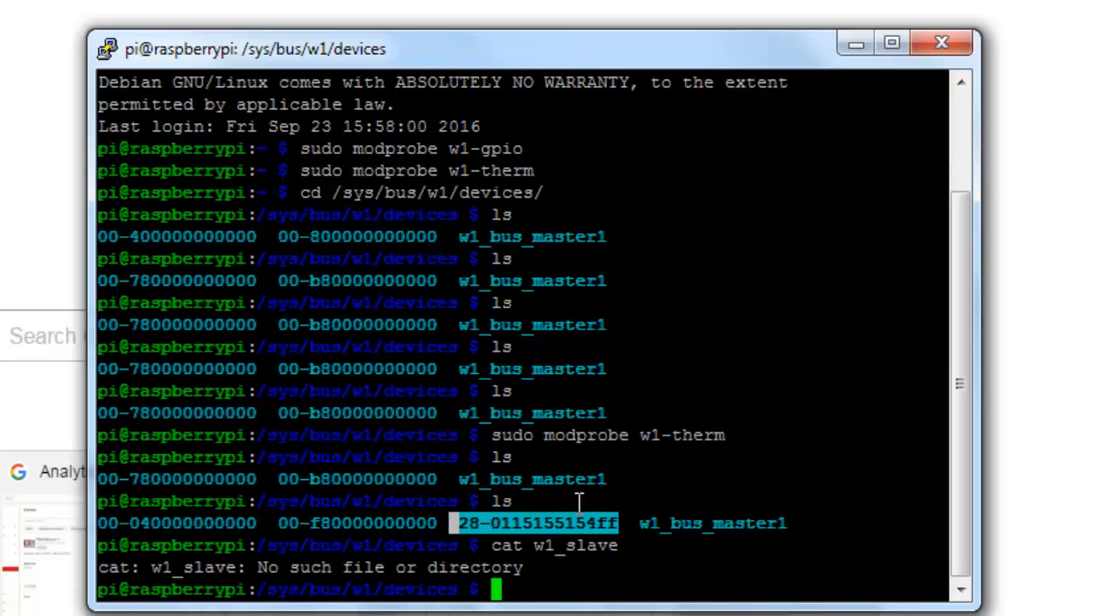
{"action": "type", "text": "cd"}
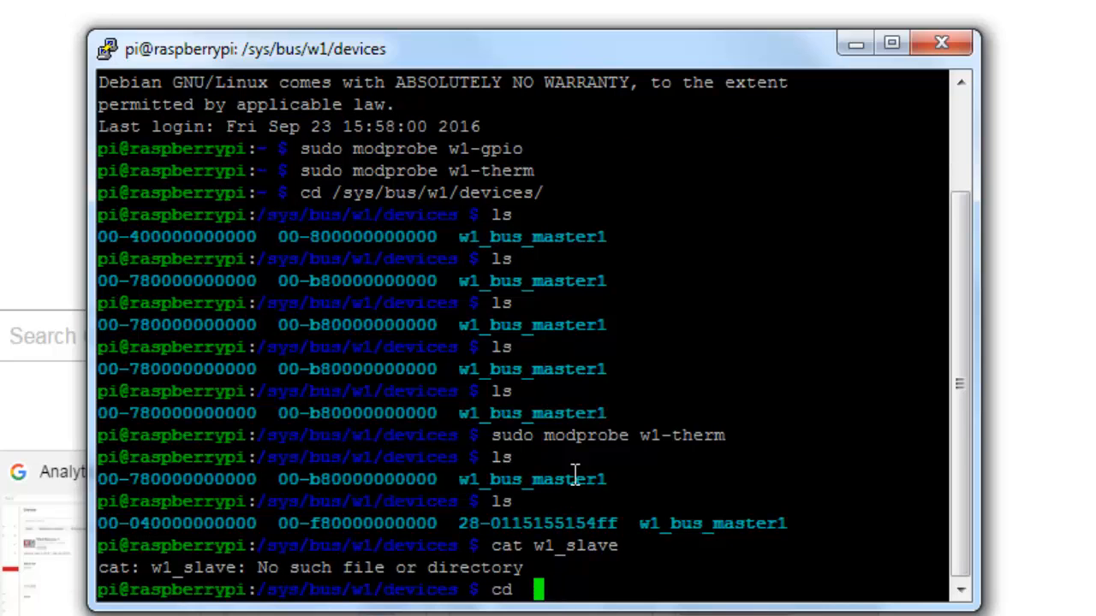
{"action": "type", "text": "2"}
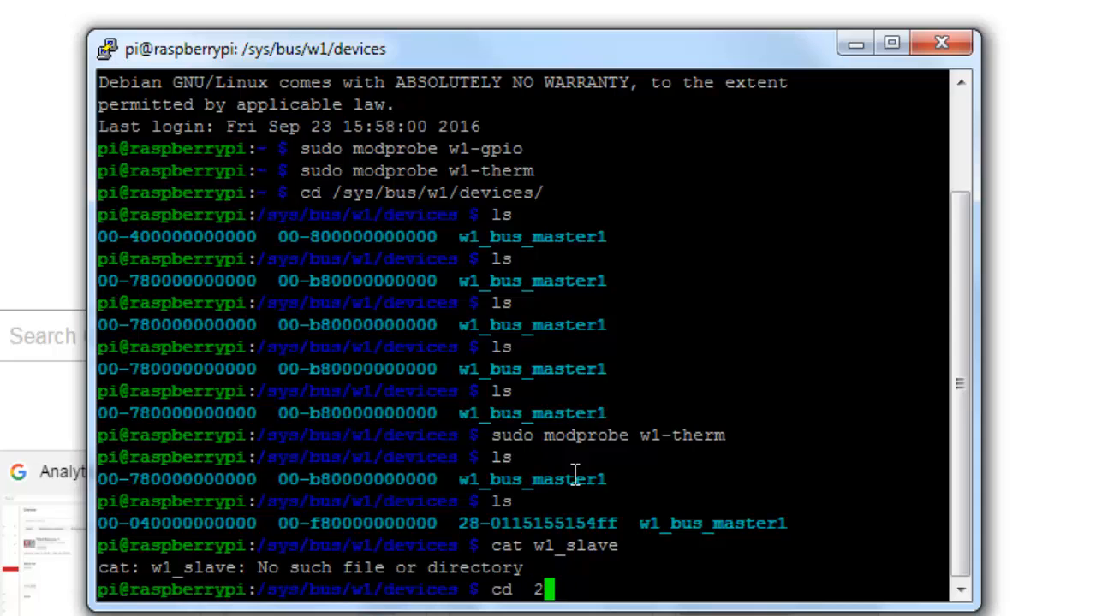
{"action": "key", "text": "Enter"}
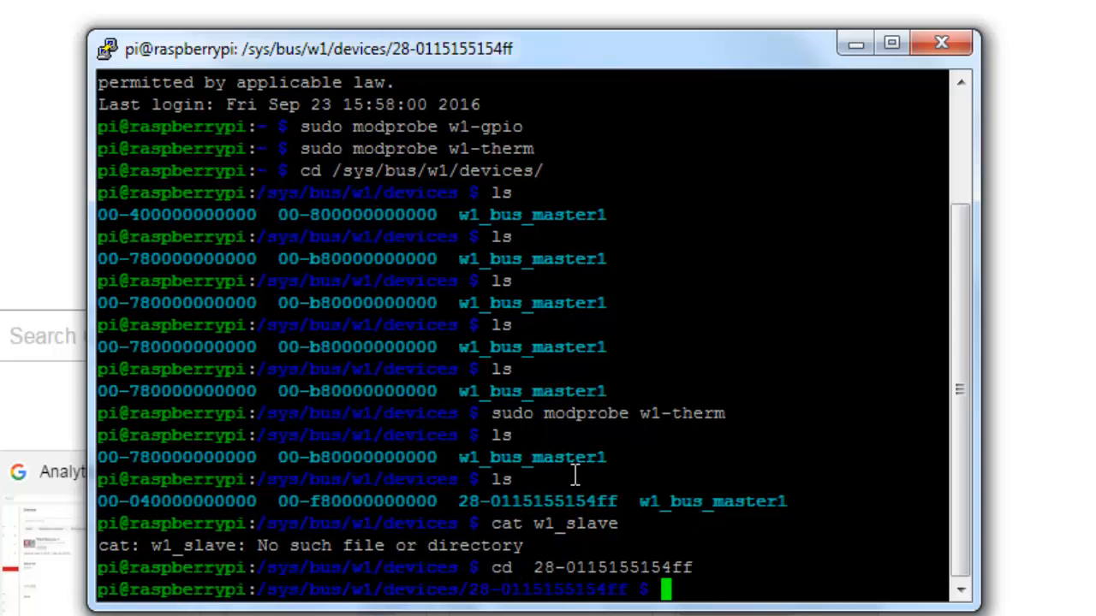
List the sensor directory's files and begin a cat command on the copied w1_slave name
{"action": "type", "text": "ls"}
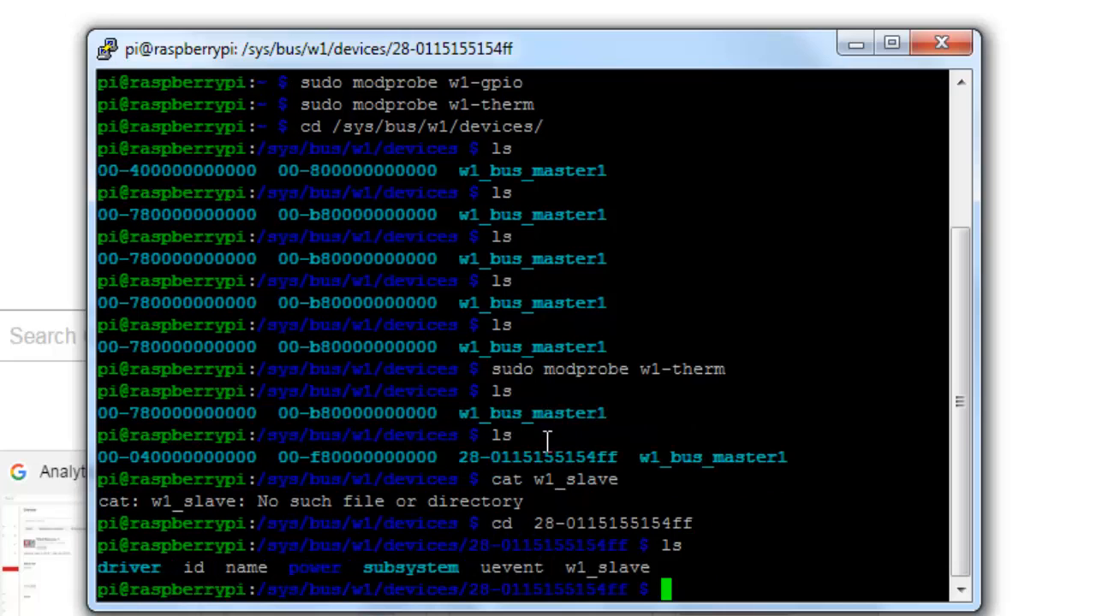
{"action": "double_click", "coordinate": [608, 567]}
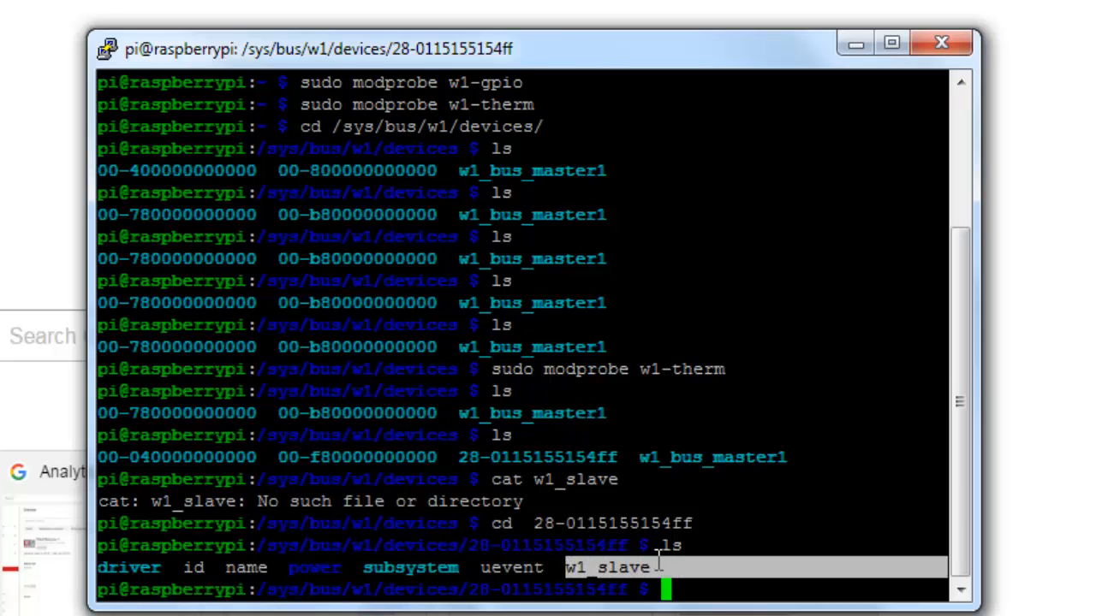
{"action": "type", "text": "cat w"}
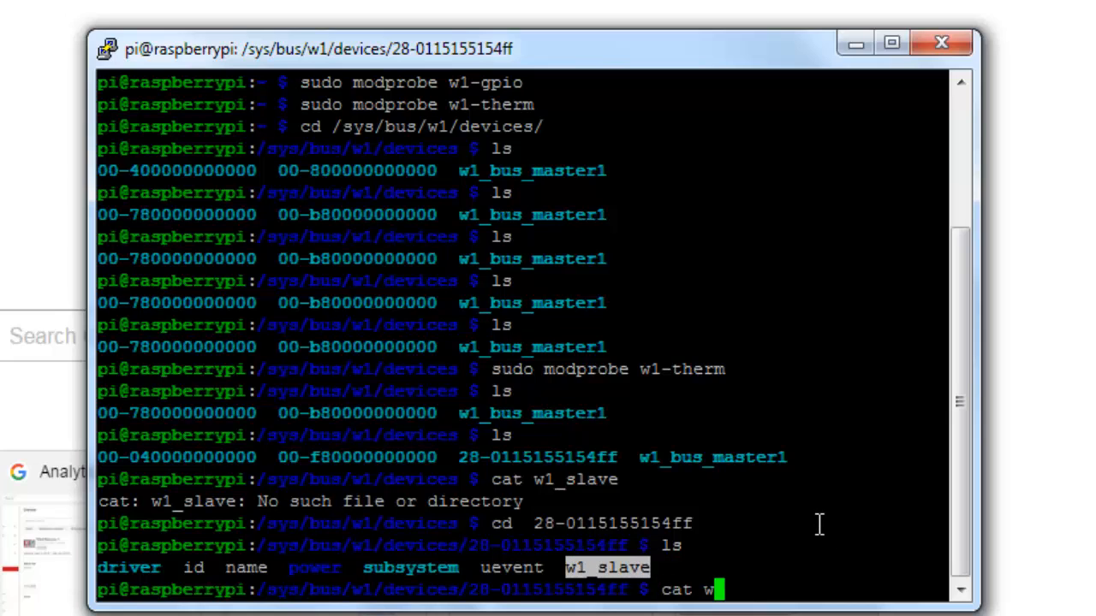
{"action": "type", "text": "1"}
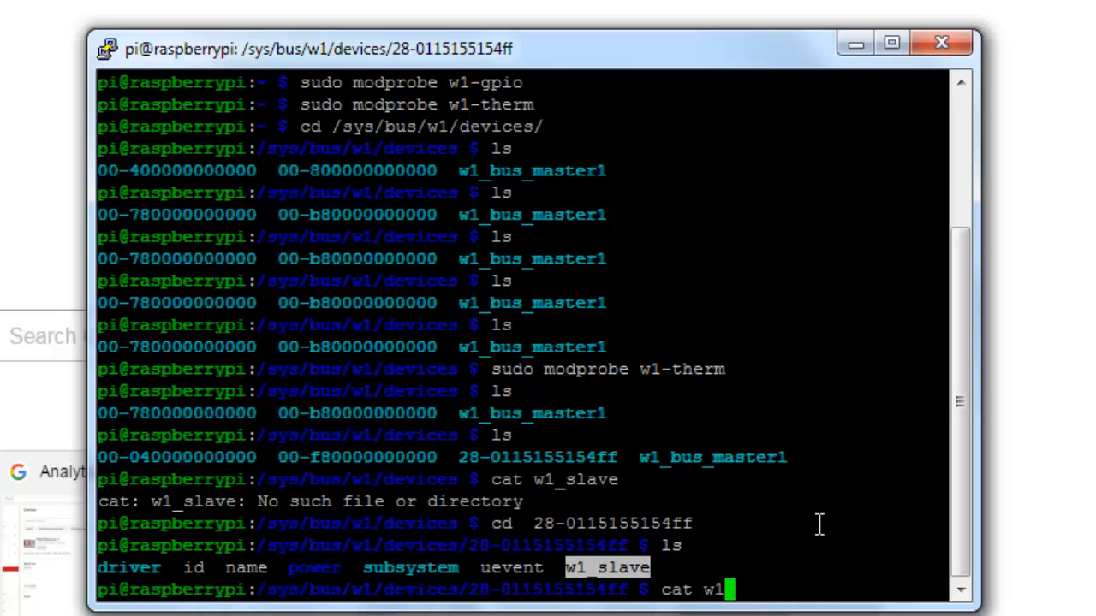
Run cat w1_slave to show raw readings such as t=33375 and t=33437
{"action": "type", "text": "_slave"}
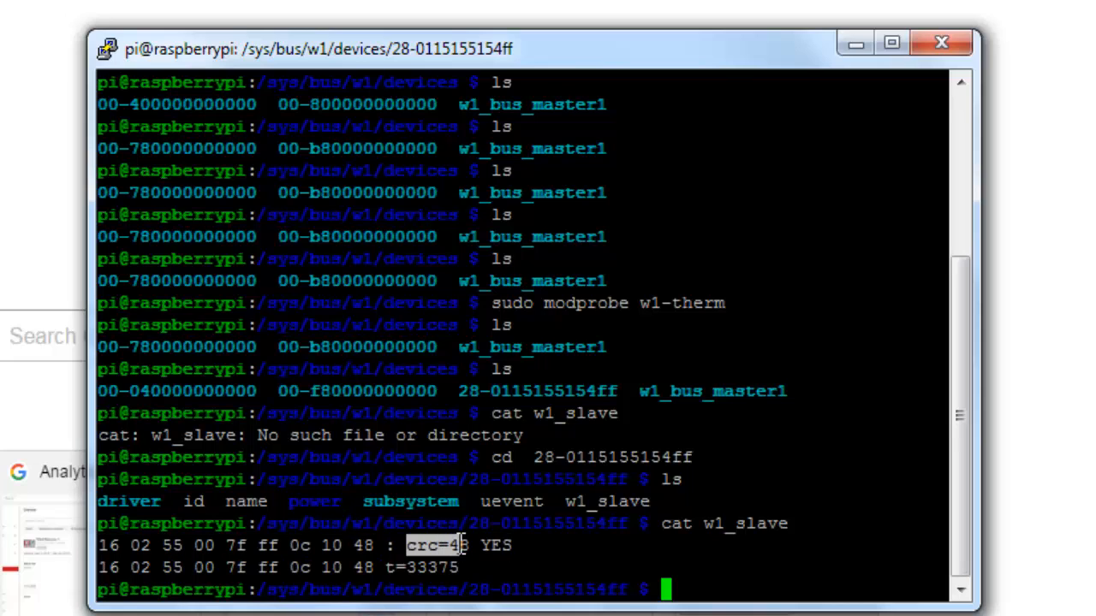
{"action": "mouse_move", "coordinate": [504, 556]}
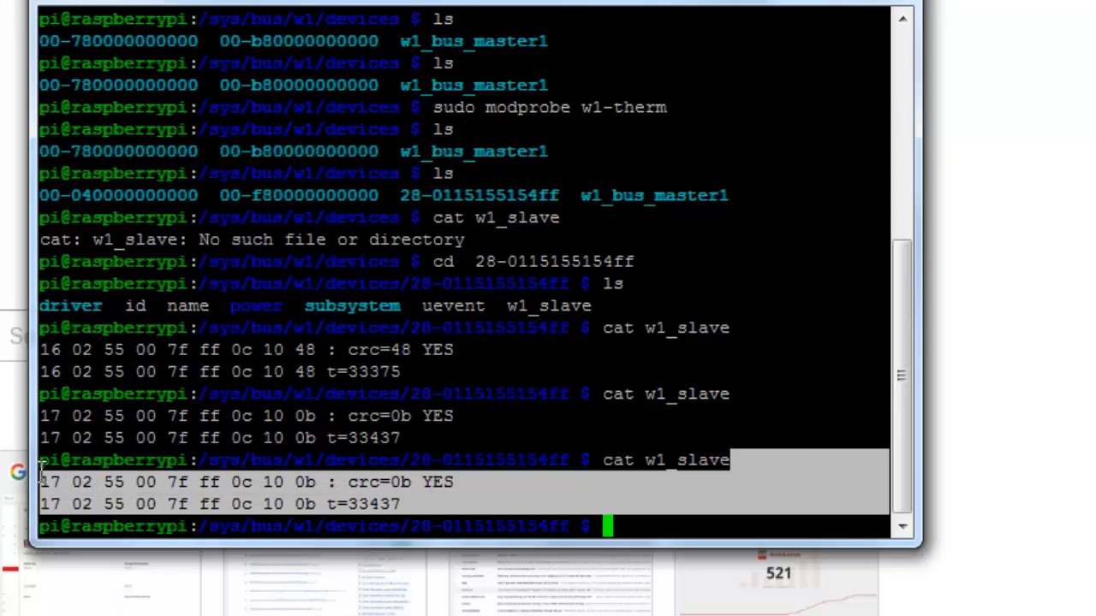
{"action": "mouse_move", "coordinate": [26, 448]}
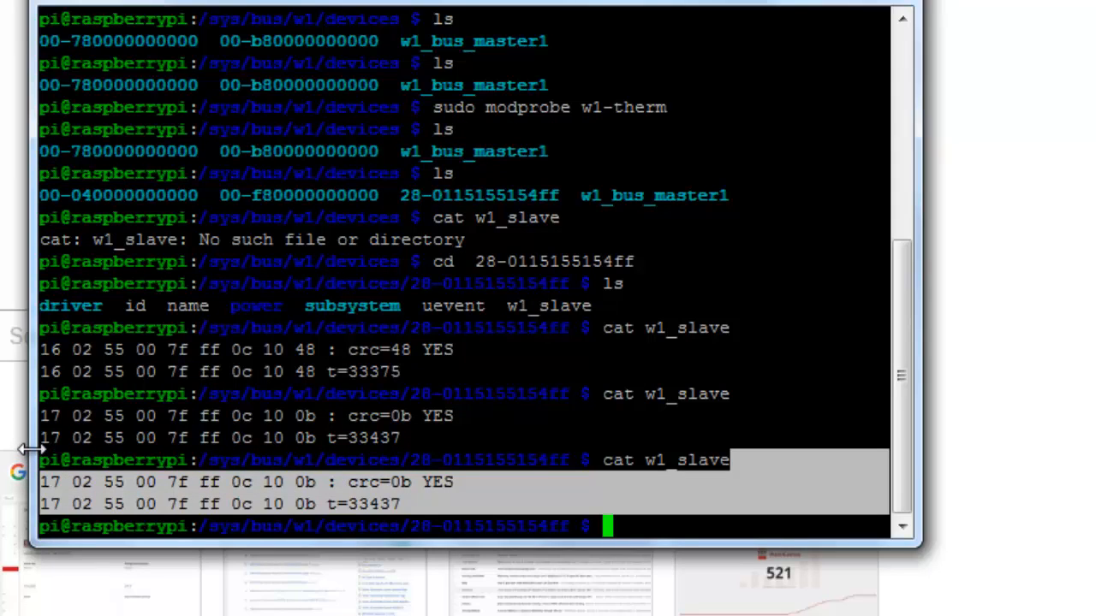
{"action": "mouse_move", "coordinate": [472, 257]}
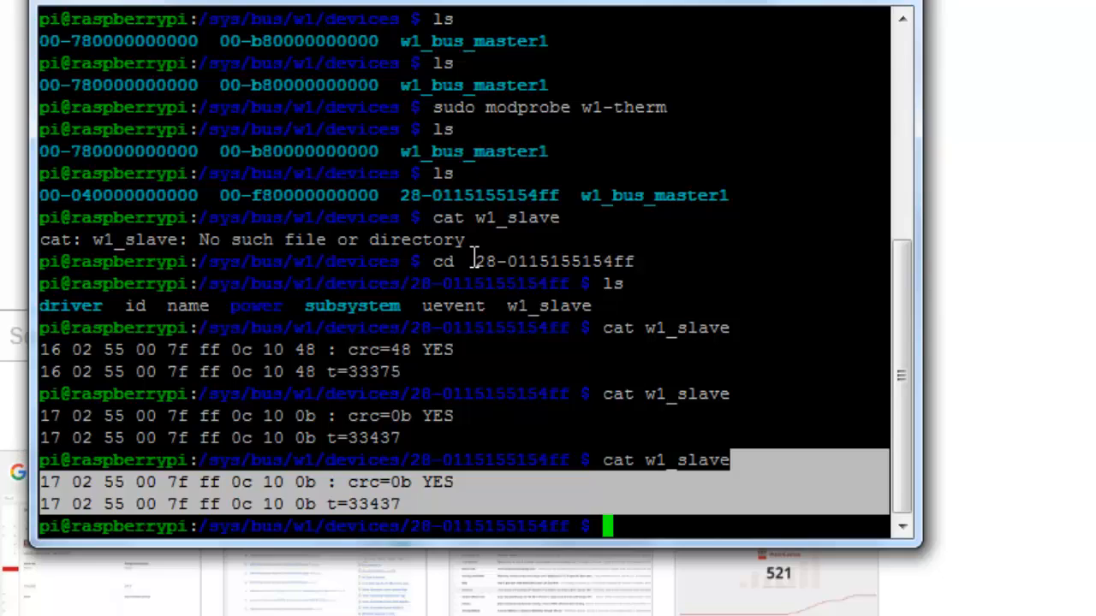
{"action": "mouse_move", "coordinate": [734, 26]}
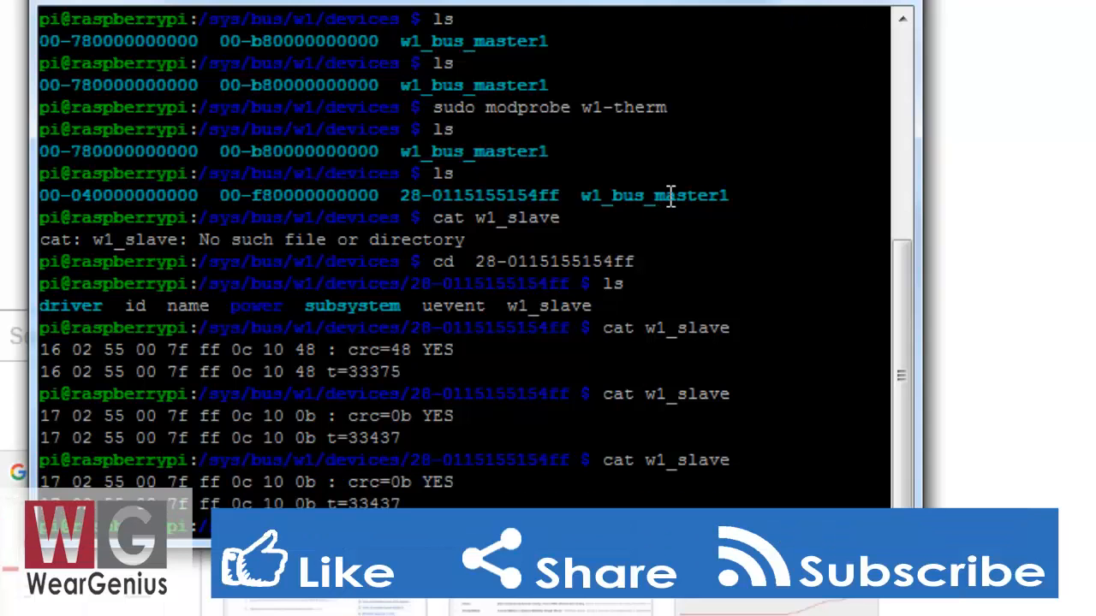
{"action": "type", "text": "cd"}
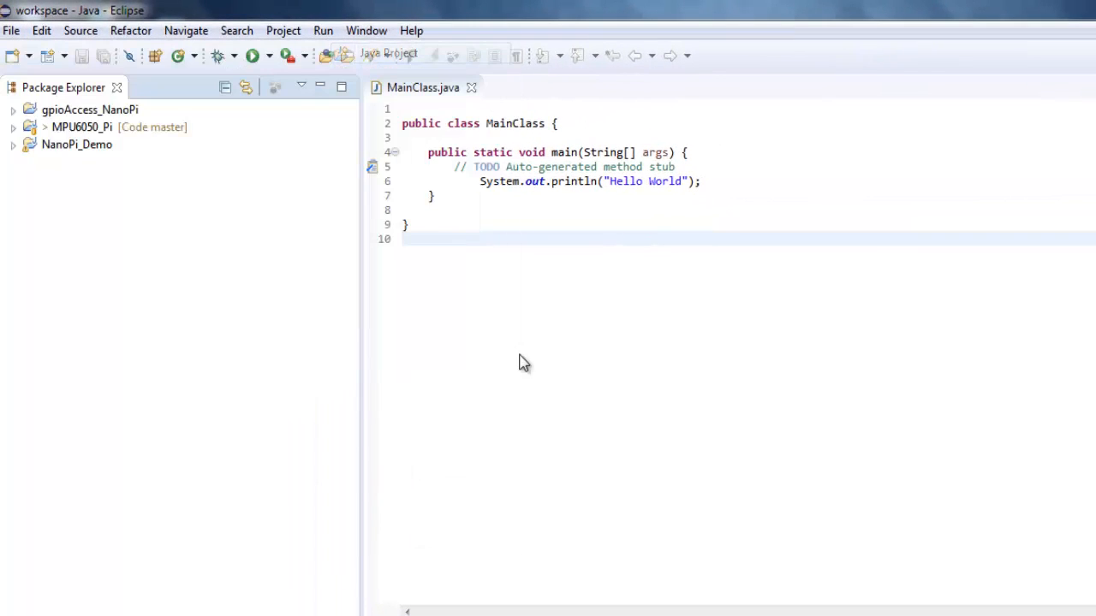
{"action": "mouse_move", "coordinate": [668, 420]}
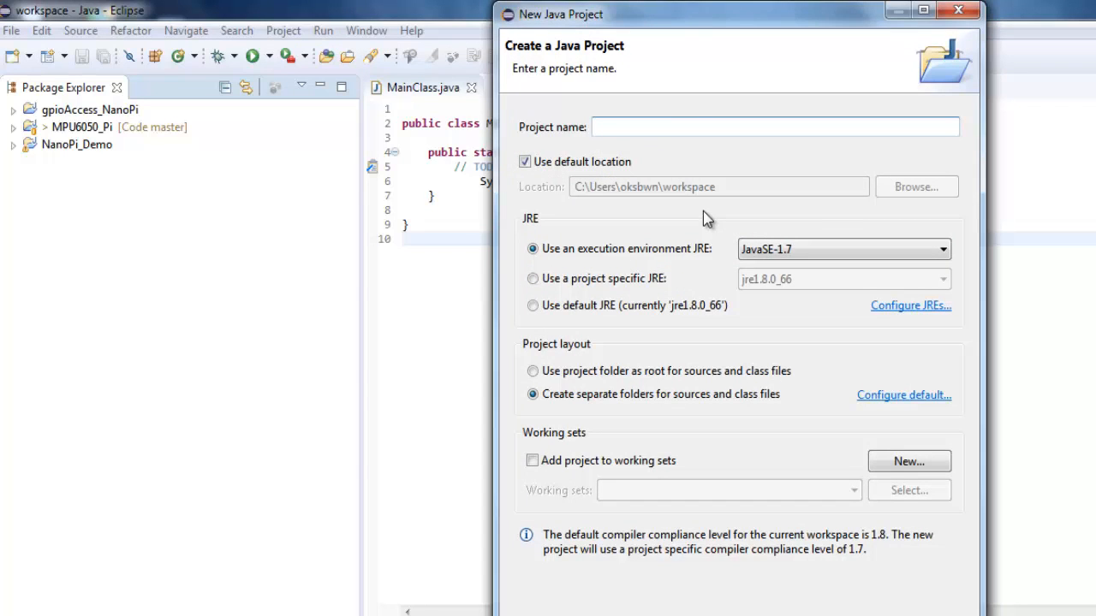
Create a new Java project named IOTAPP_Pi through the New Java Project wizard
{"action": "left_click", "coordinate": [774, 127]}
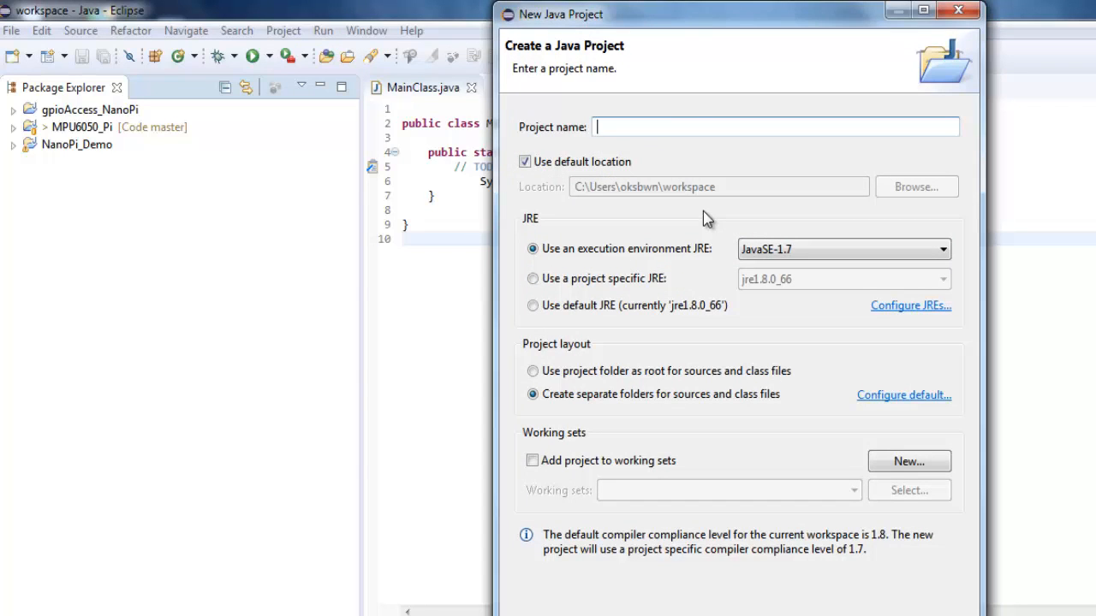
{"action": "type", "text": "IOTAPP"}
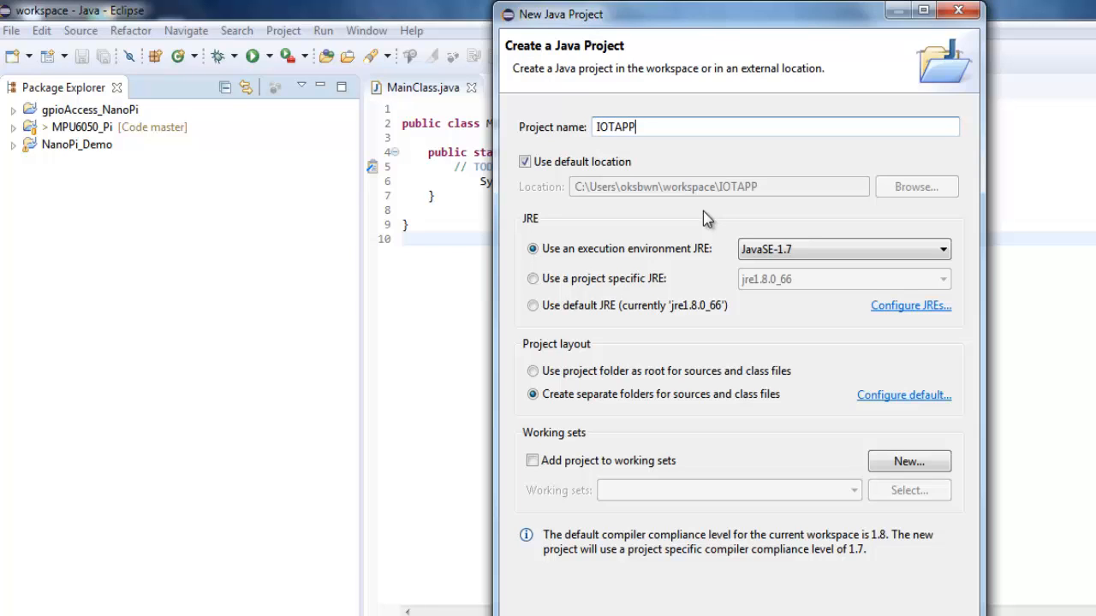
{"action": "type", "text": "_"}
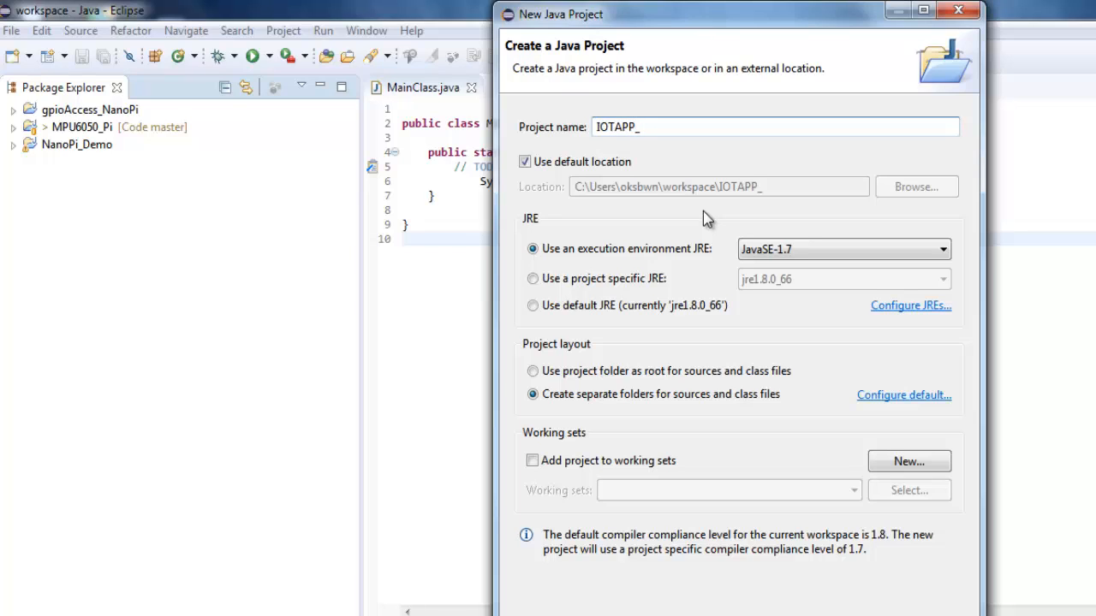
{"action": "key", "text": "BackSpace"}
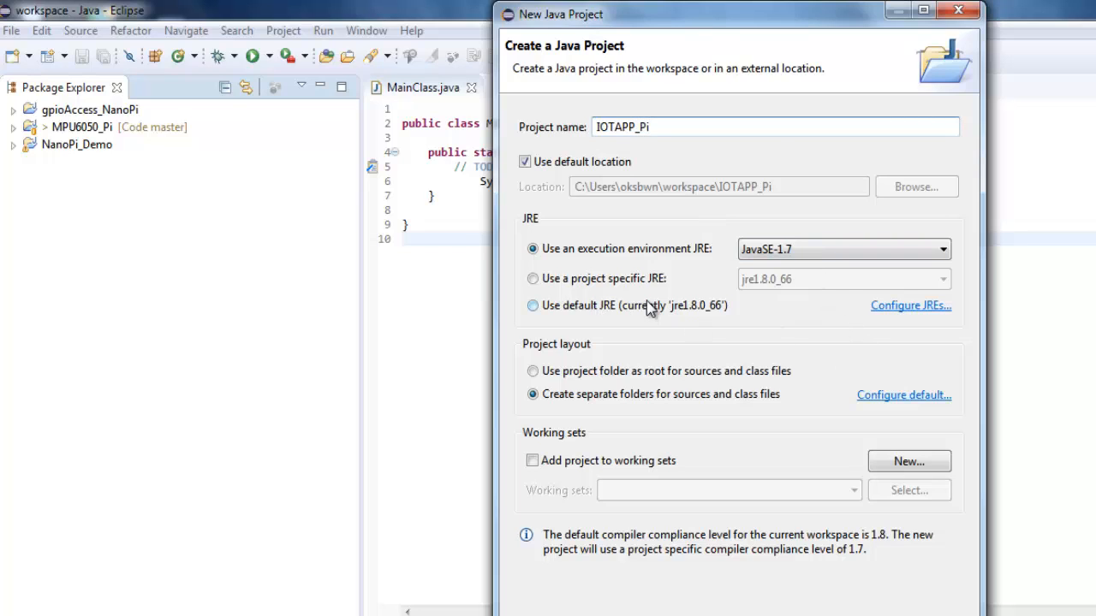
{"action": "left_click", "coordinate": [533, 305]}
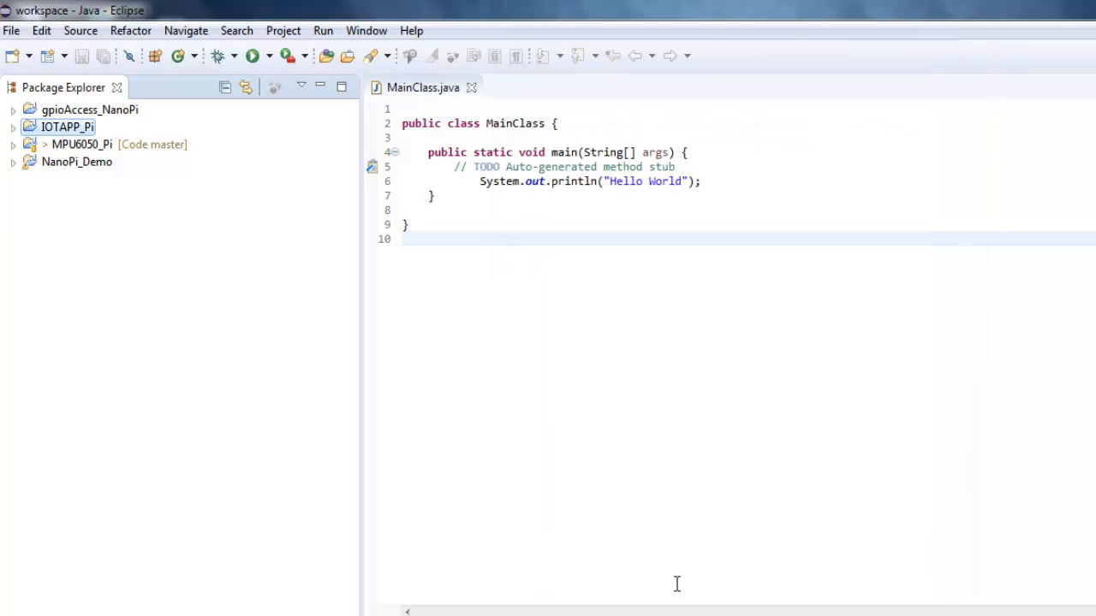
{"action": "mouse_move", "coordinate": [640, 459]}
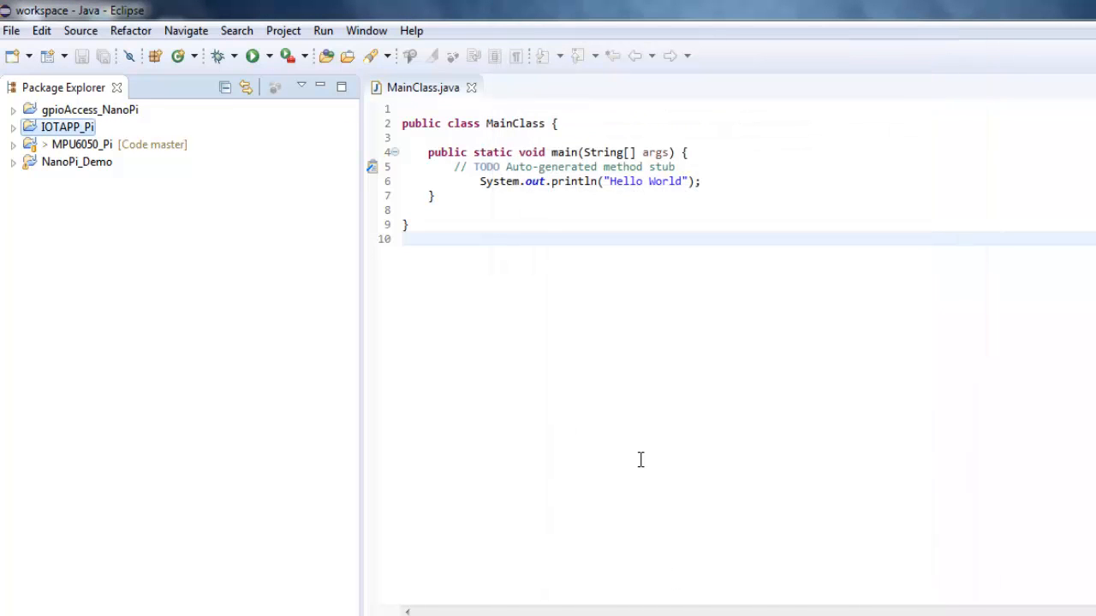
Begin a new class under the IOTAPP_Pi project's src folder
{"action": "left_click", "coordinate": [14, 126]}
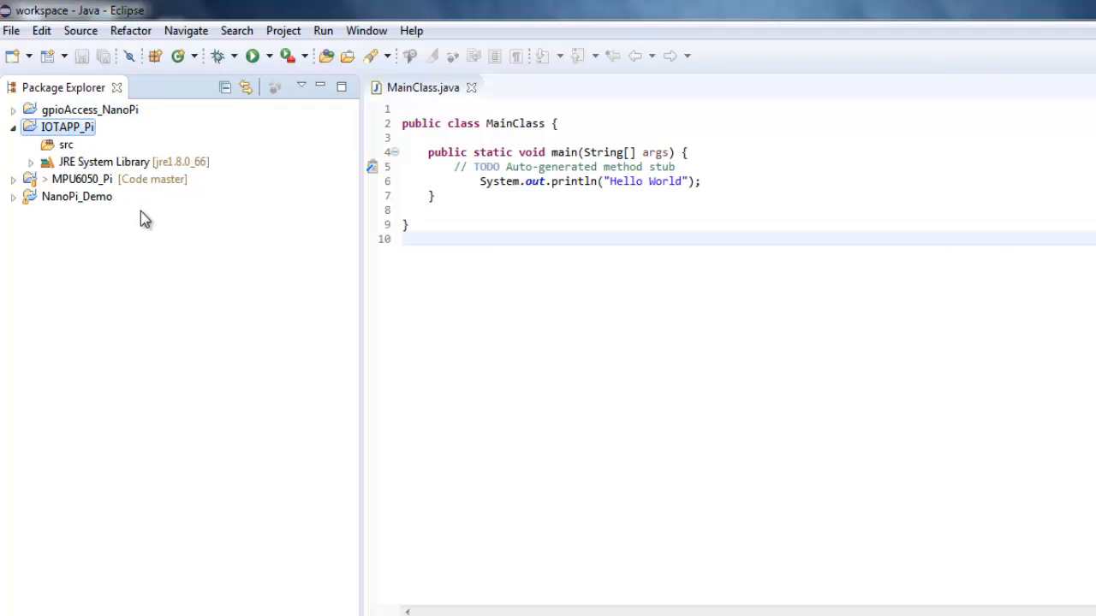
{"action": "right_click", "coordinate": [67, 126]}
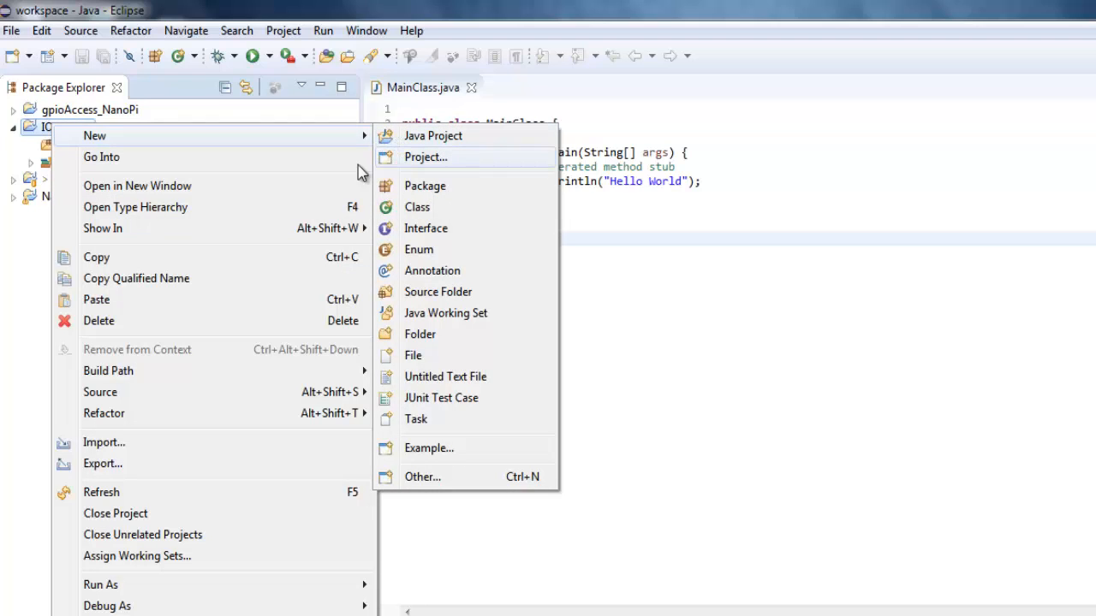
{"action": "mouse_move", "coordinate": [360, 144]}
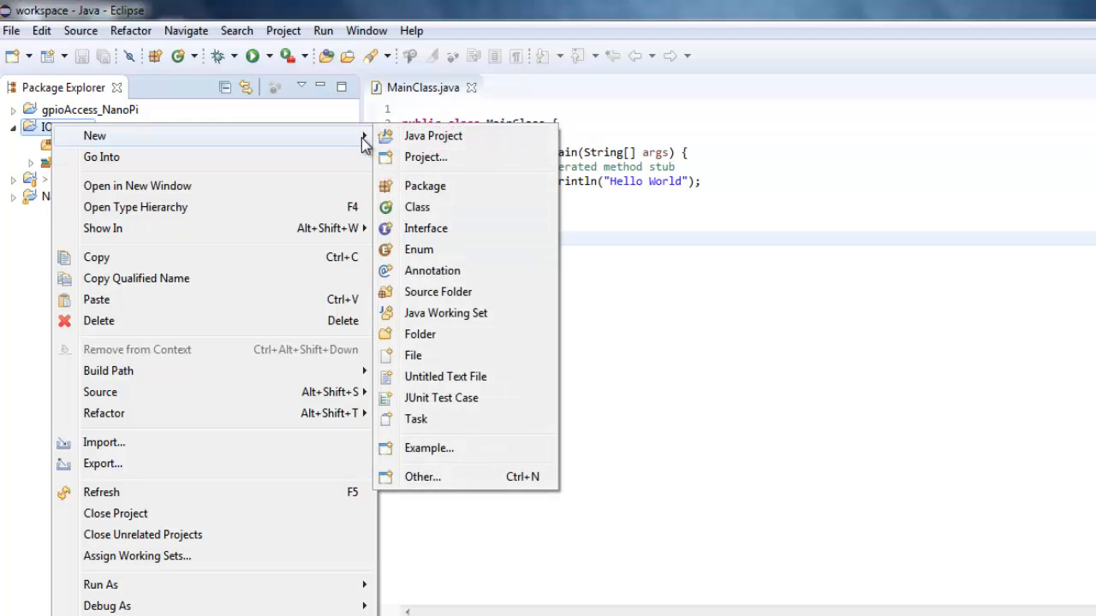
{"action": "mouse_move", "coordinate": [340, 129]}
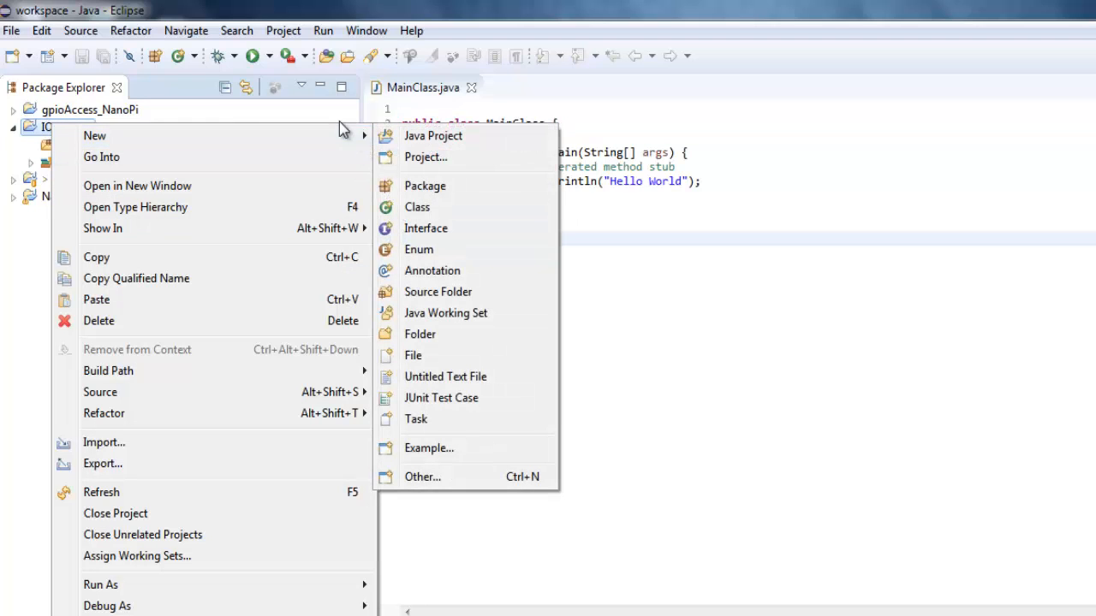
{"action": "right_click", "coordinate": [65, 144]}
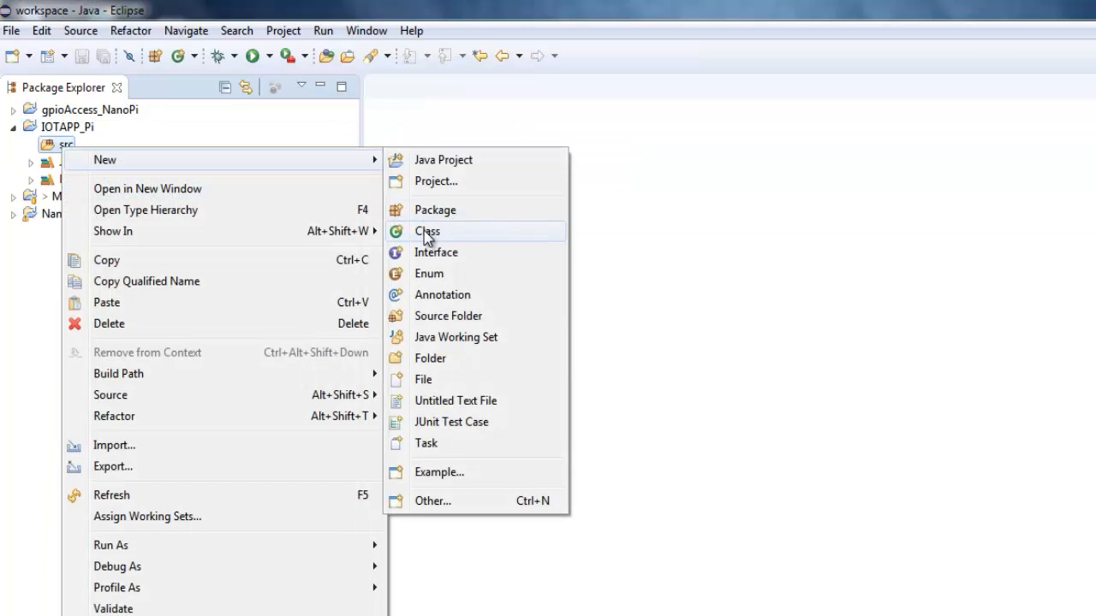
{"action": "left_click", "coordinate": [427, 232]}
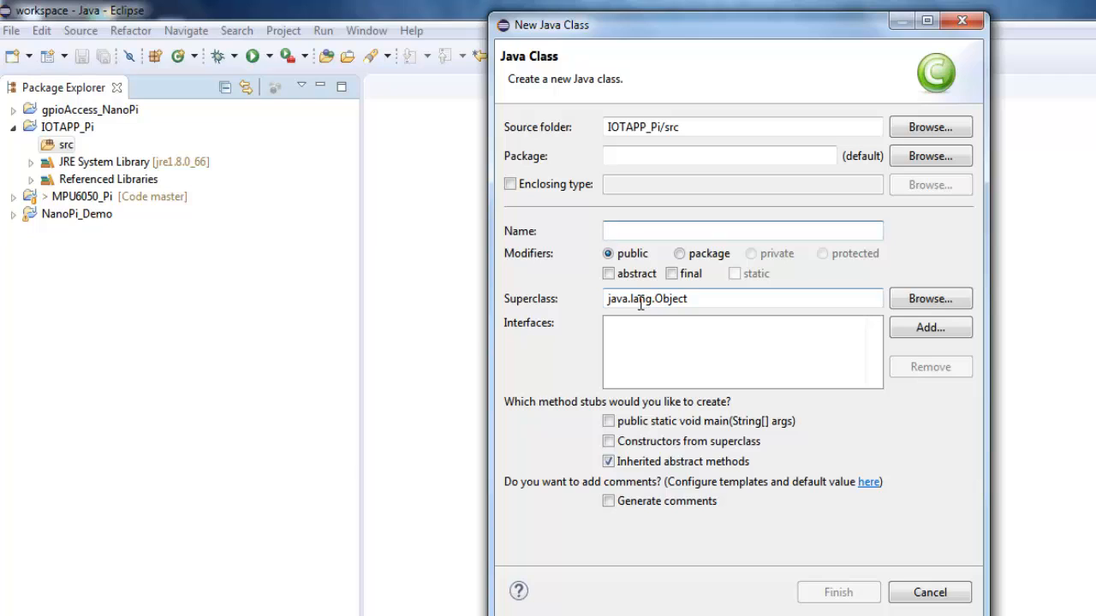
Name the class WaterTemperatureSensor in package in.weargenius.hardware and create it
{"action": "type", "text": "GetWat"}
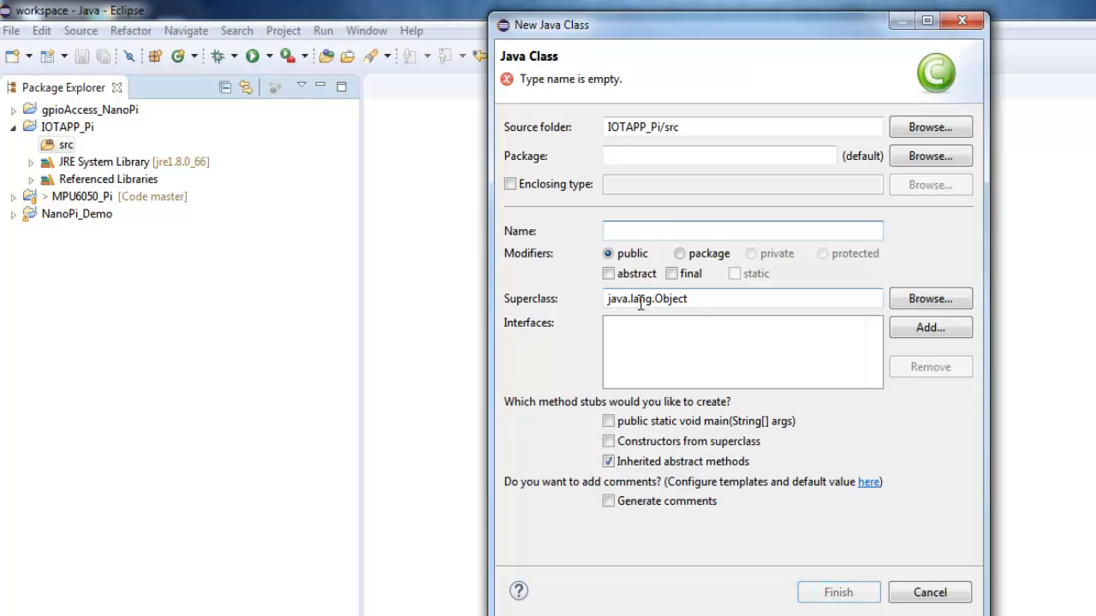
{"action": "type", "text": "Water"}
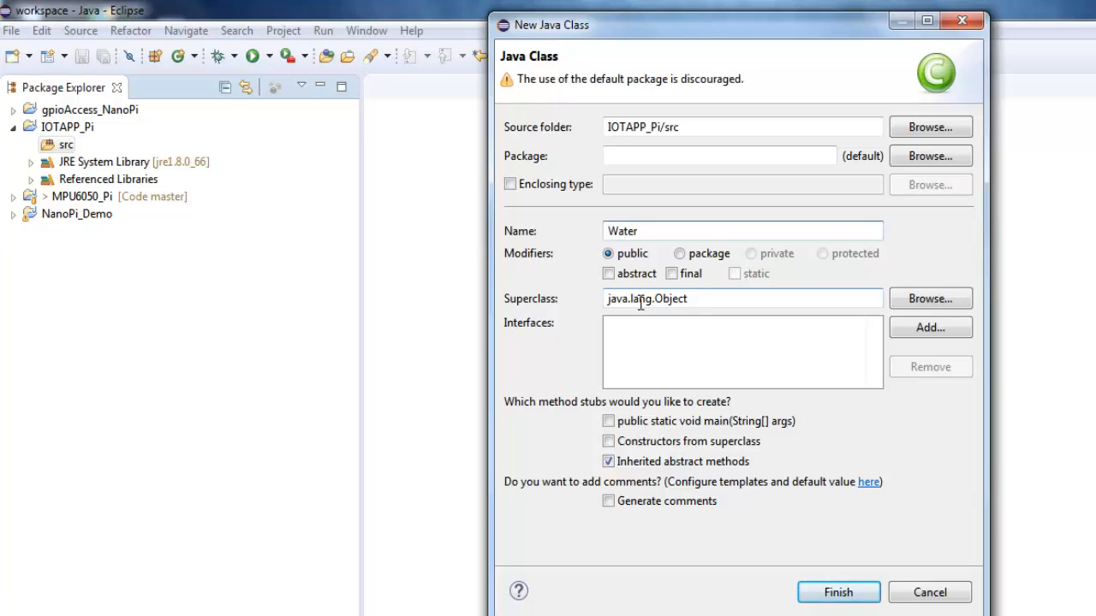
{"action": "type", "text": "Temperat"}
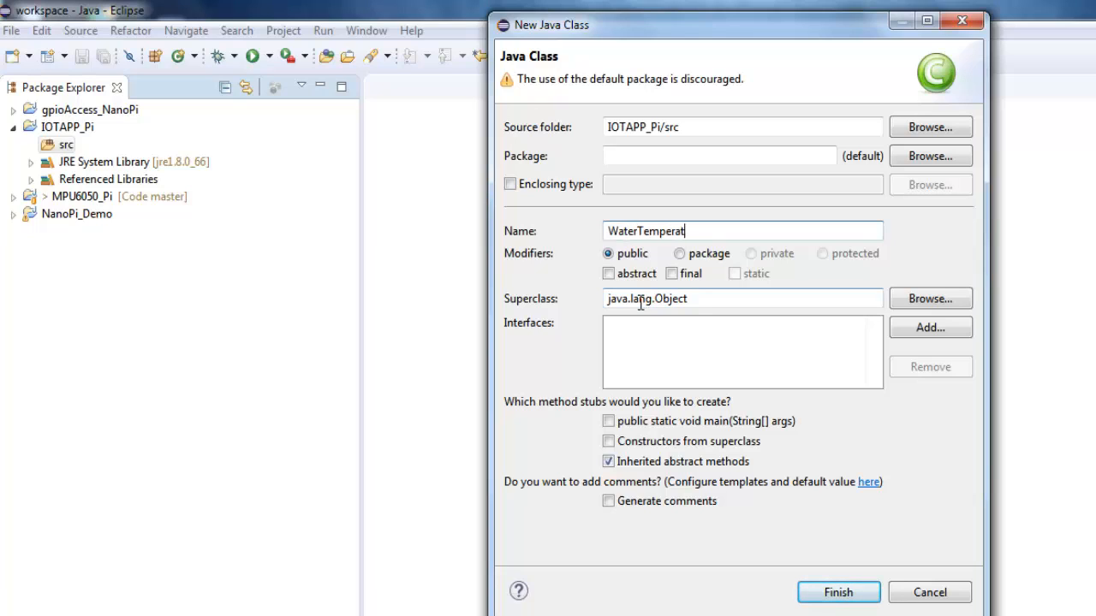
{"action": "type", "text": "ureSens"}
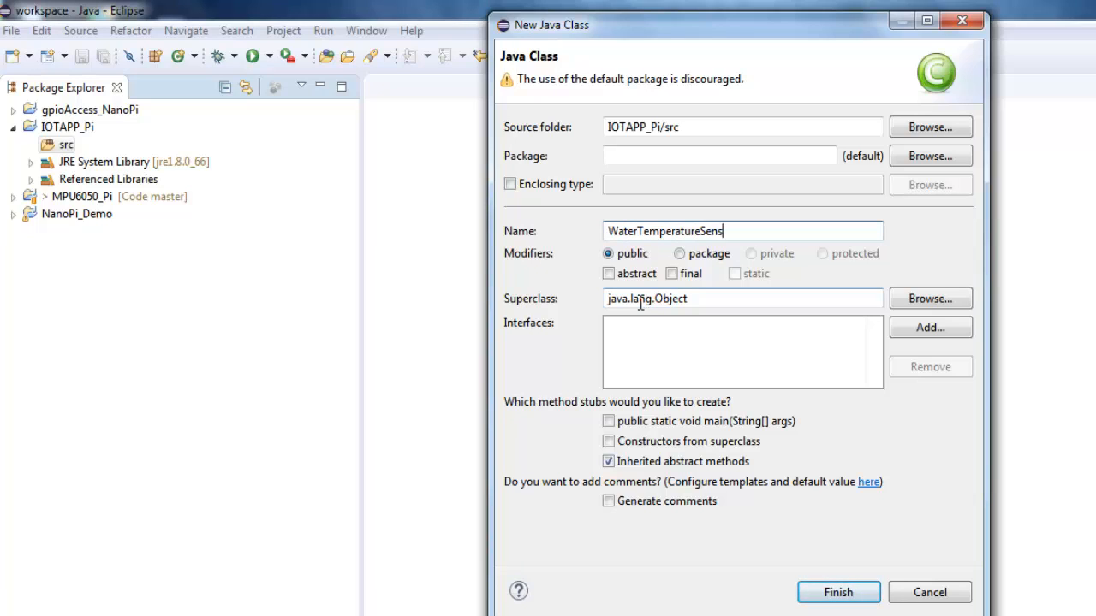
{"action": "type", "text": "or"}
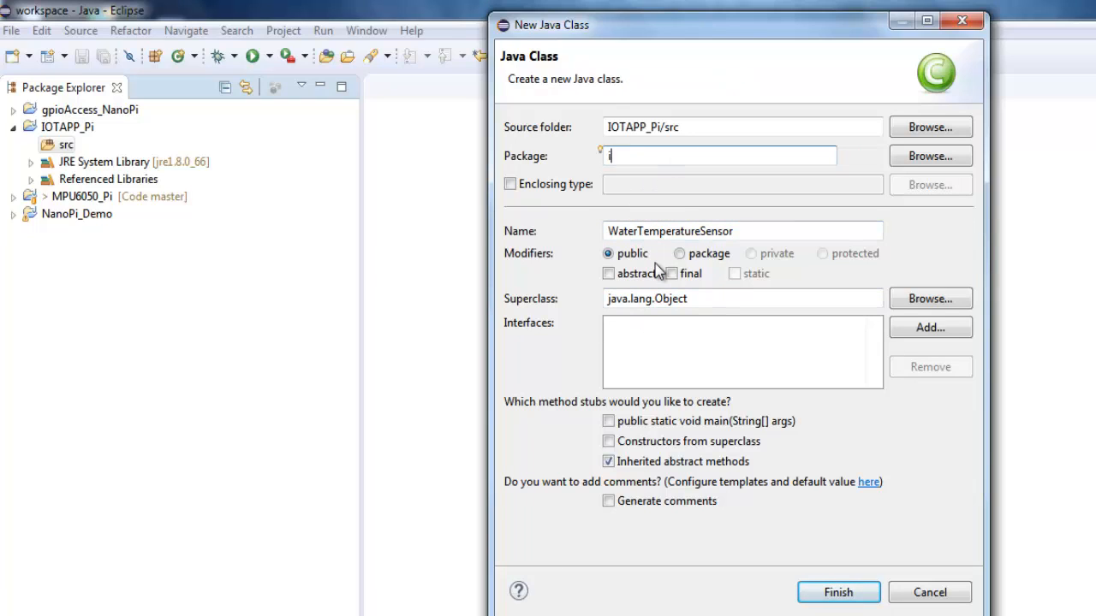
{"action": "type", "text": "n.wear"}
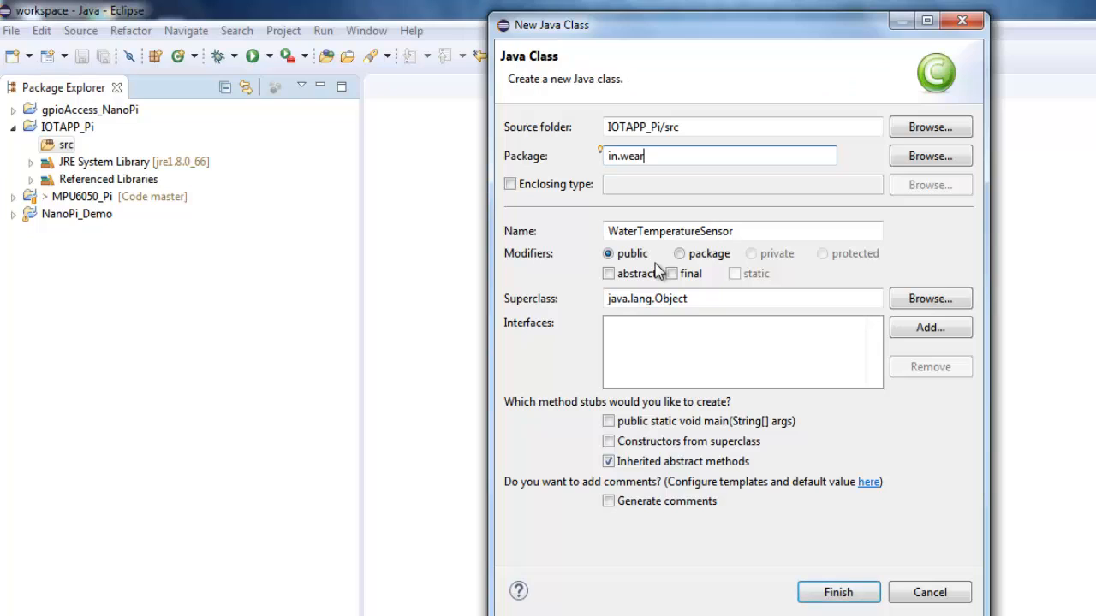
{"action": "type", "text": "genius"}
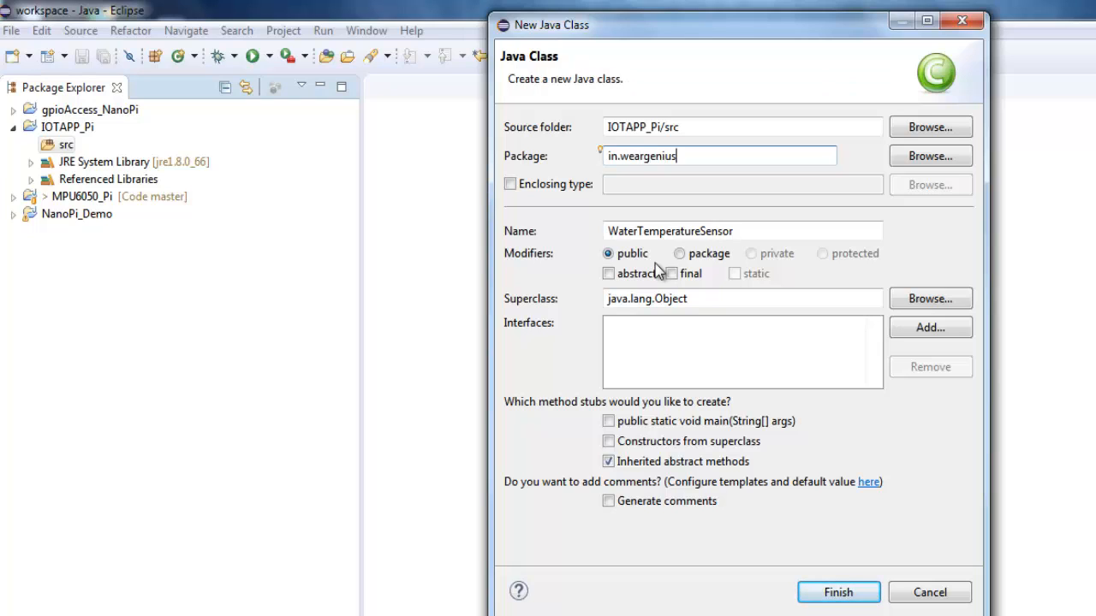
{"action": "type", "text": ".hardware"}
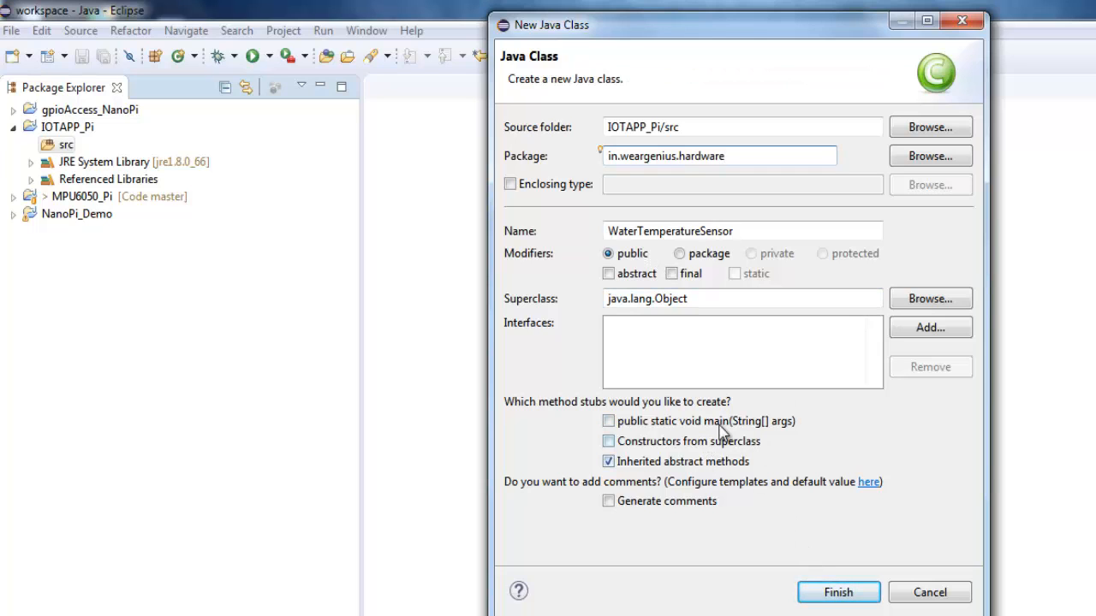
{"action": "left_click", "coordinate": [838, 593]}
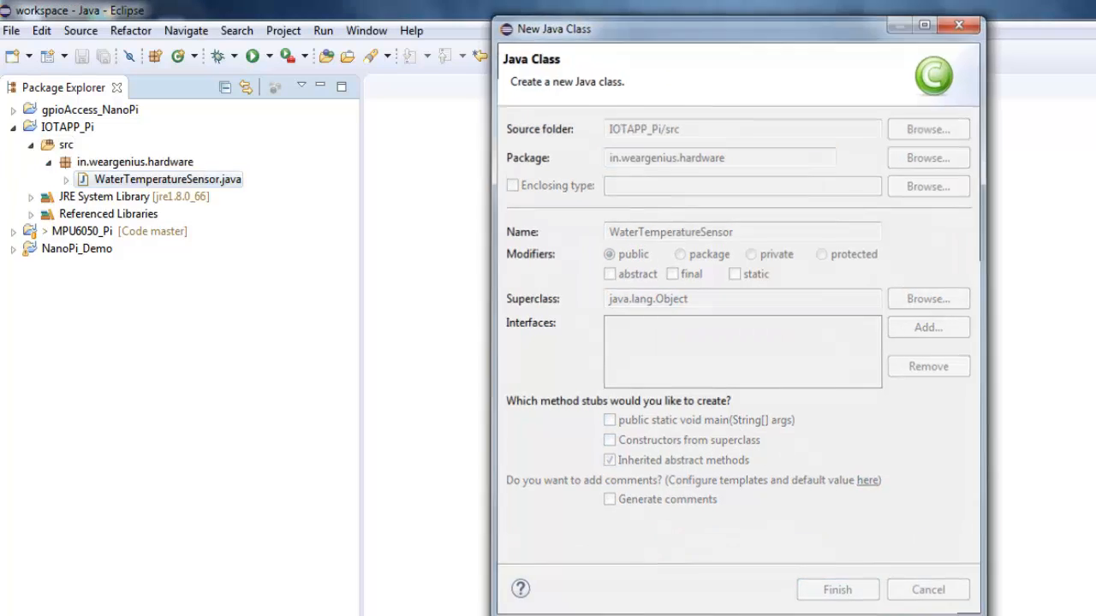
{"action": "left_click", "coordinate": [835, 589]}
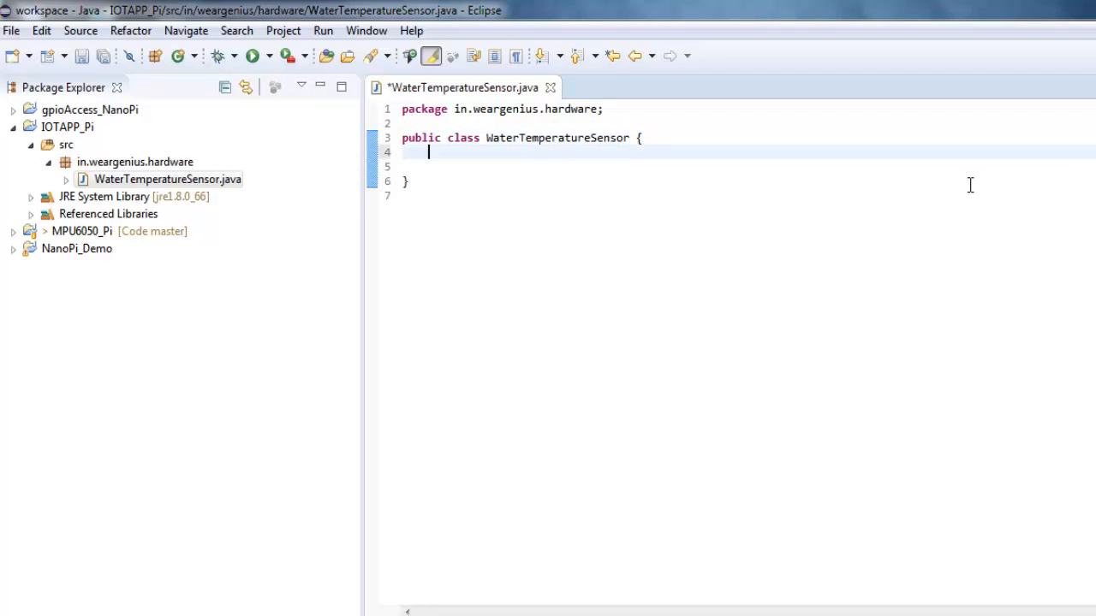
Write the public float getWaterTemperature(){ method signature inside the class body
{"action": "type", "text": "void"}
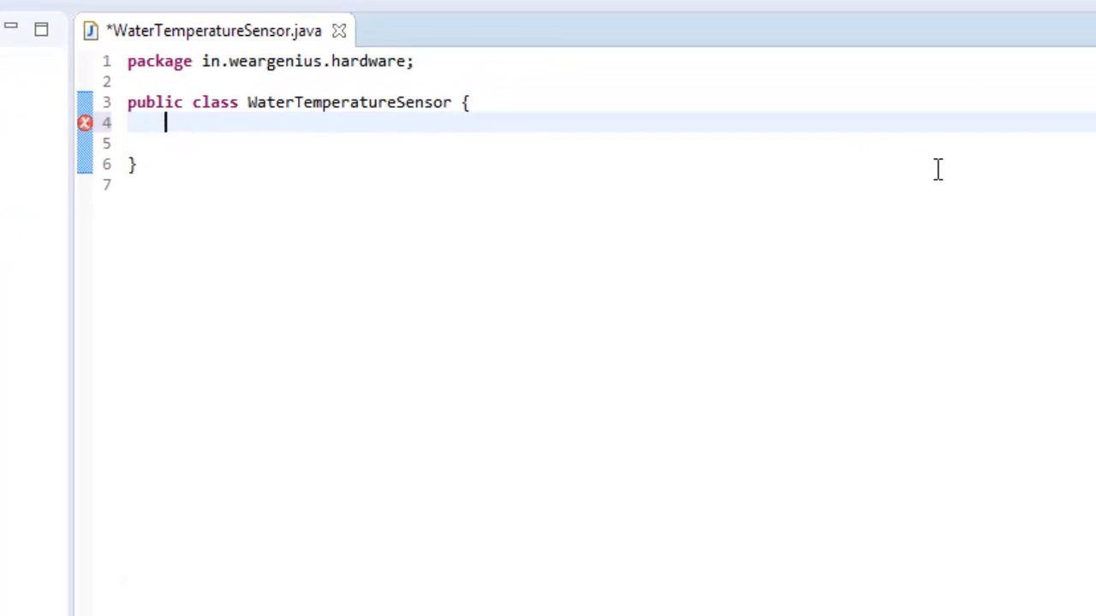
{"action": "type", "text": "public flo"}
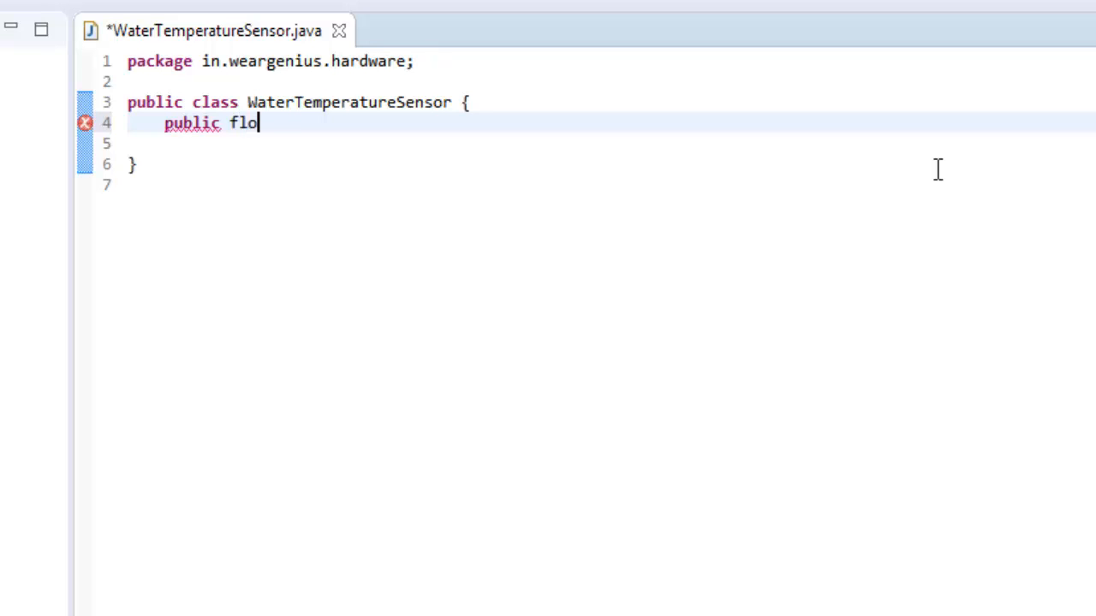
{"action": "type", "text": "at"}
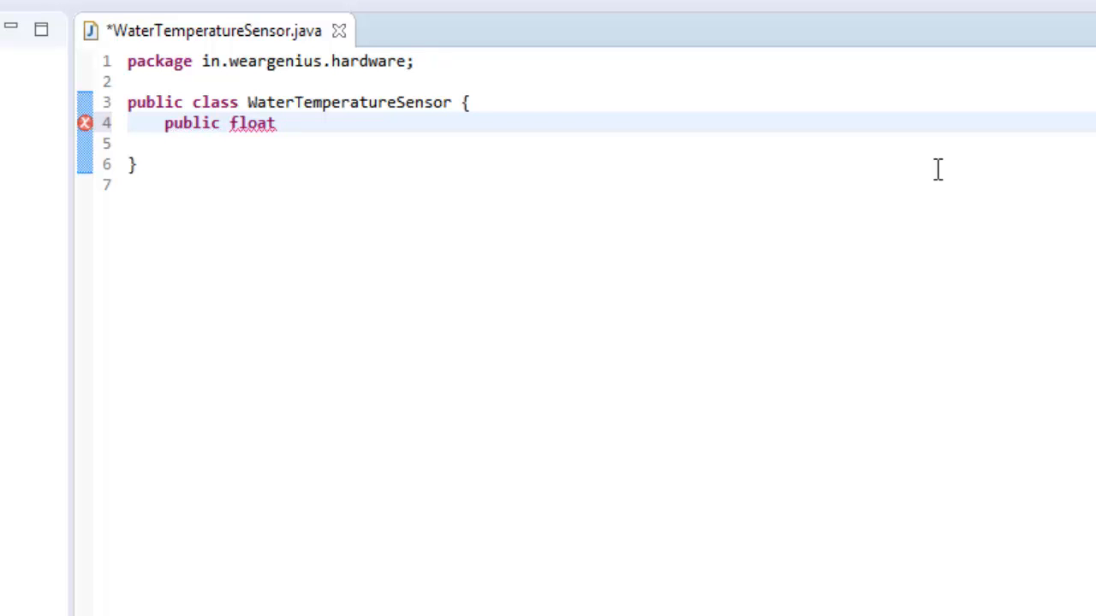
{"action": "type", "text": "getWater"}
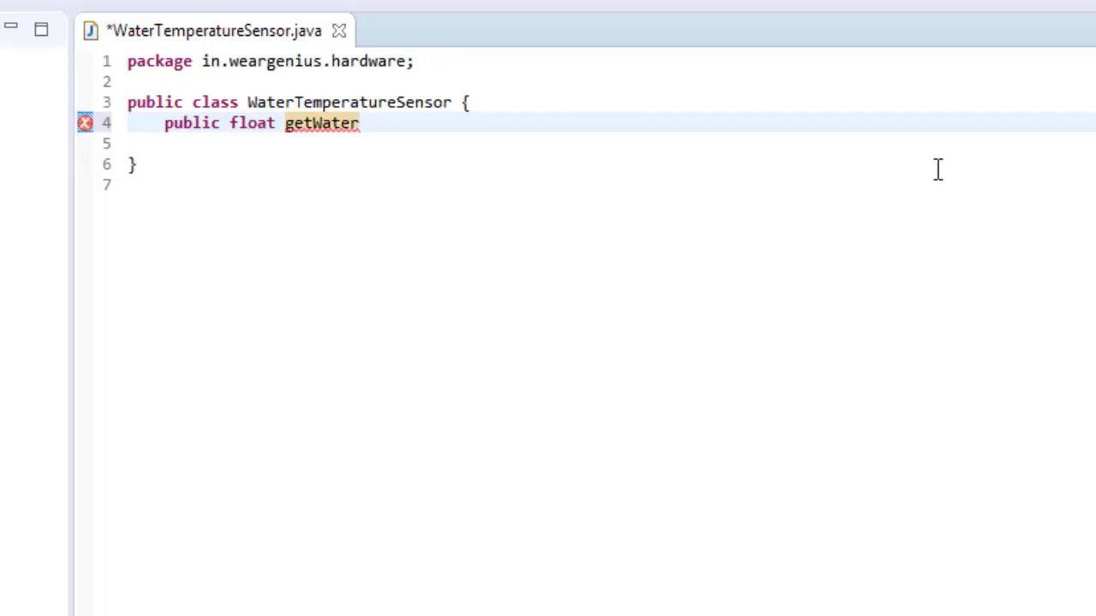
{"action": "type", "text": "Temperature(){"}
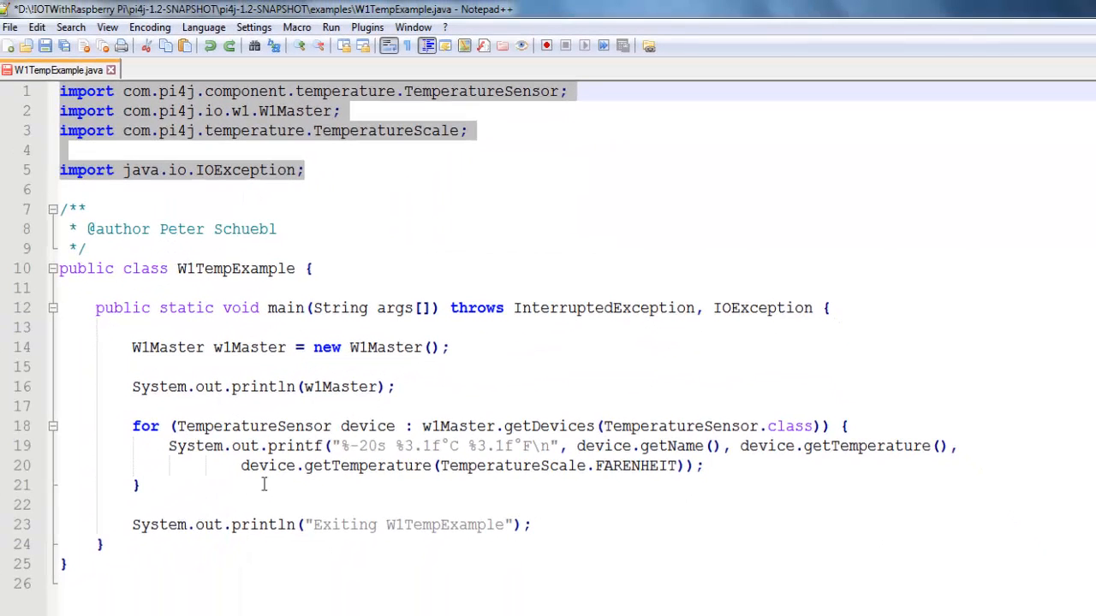
{"action": "mouse_move", "coordinate": [198, 490]}
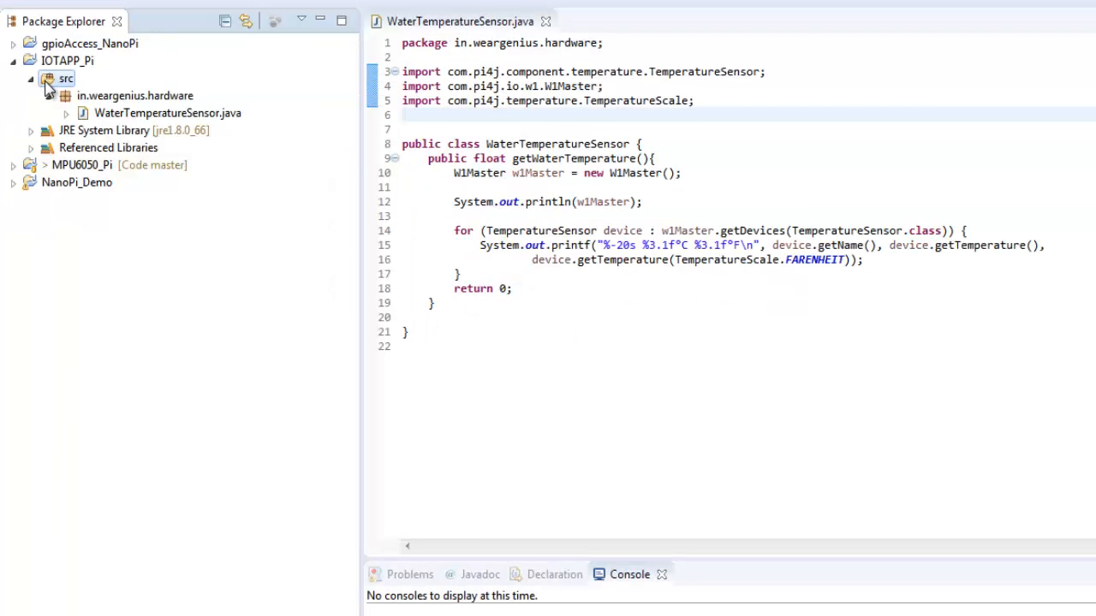
Create MainClass with a main method stub in package in.weargenius.main from the src folder
{"action": "right_click", "coordinate": [66, 78]}
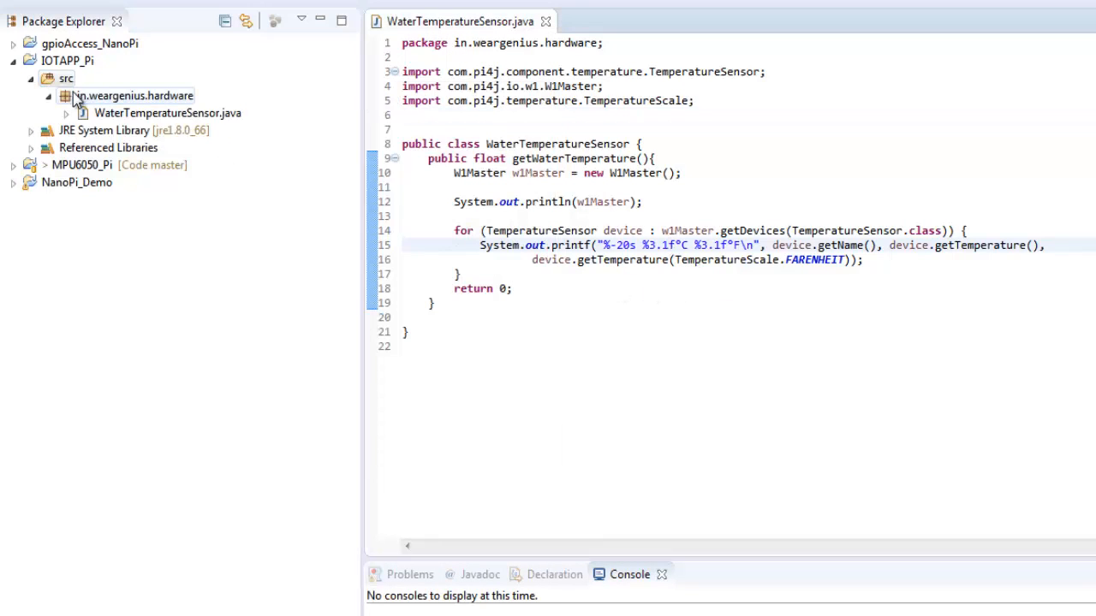
{"action": "right_click", "coordinate": [65, 79]}
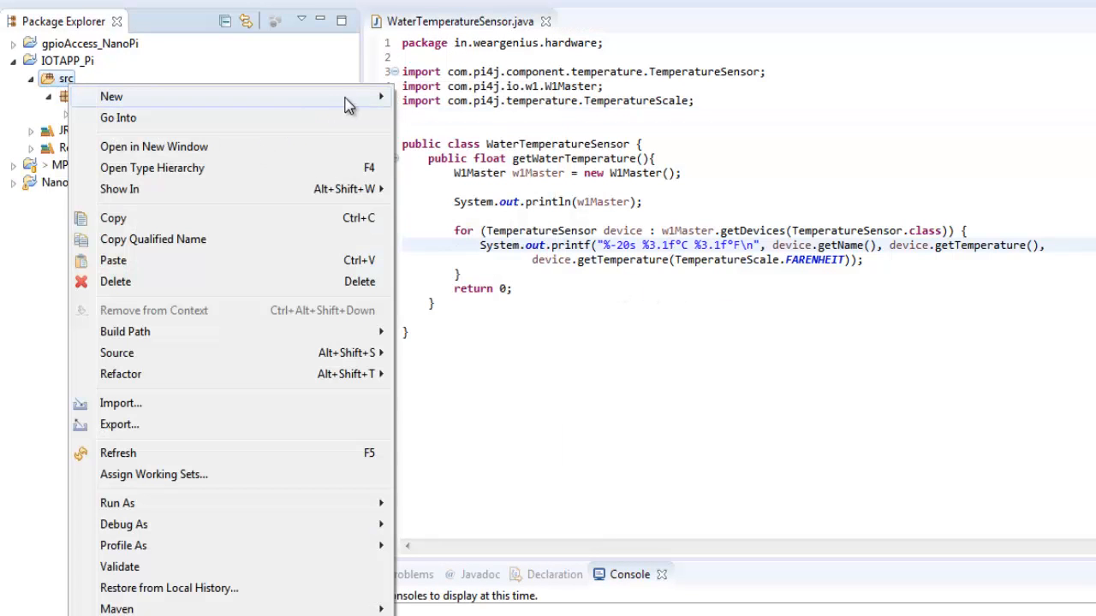
{"action": "mouse_move", "coordinate": [366, 110]}
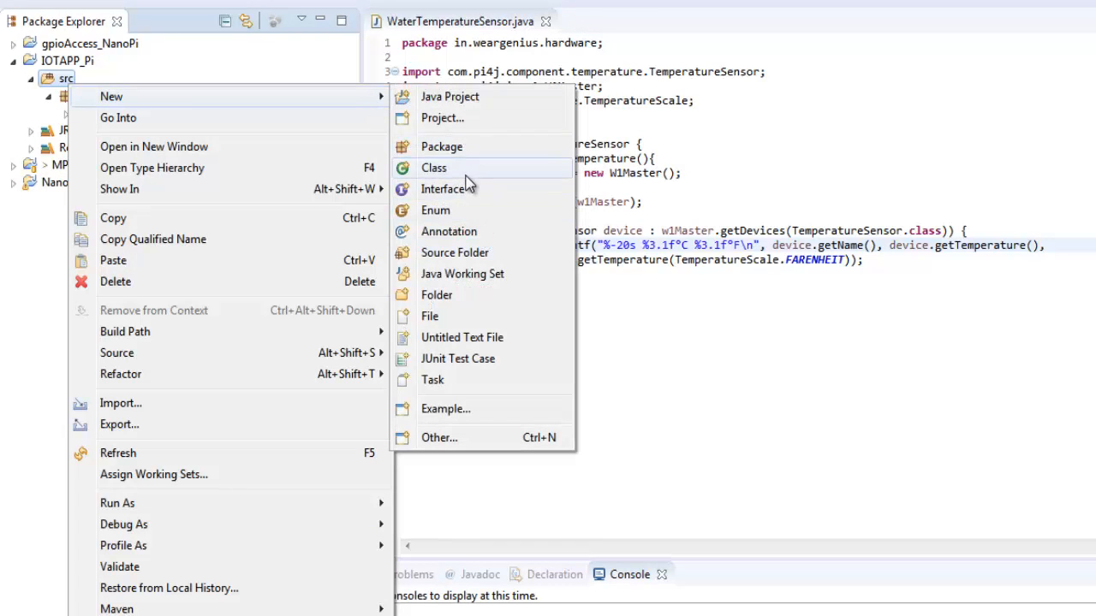
{"action": "left_click", "coordinate": [433, 168]}
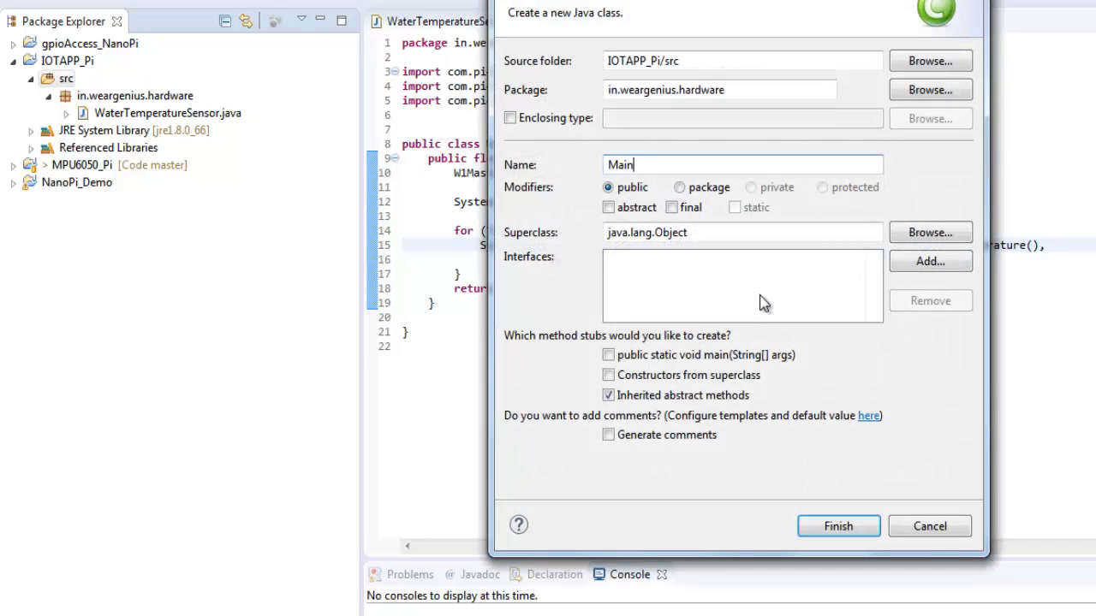
{"action": "type", "text": "Class"}
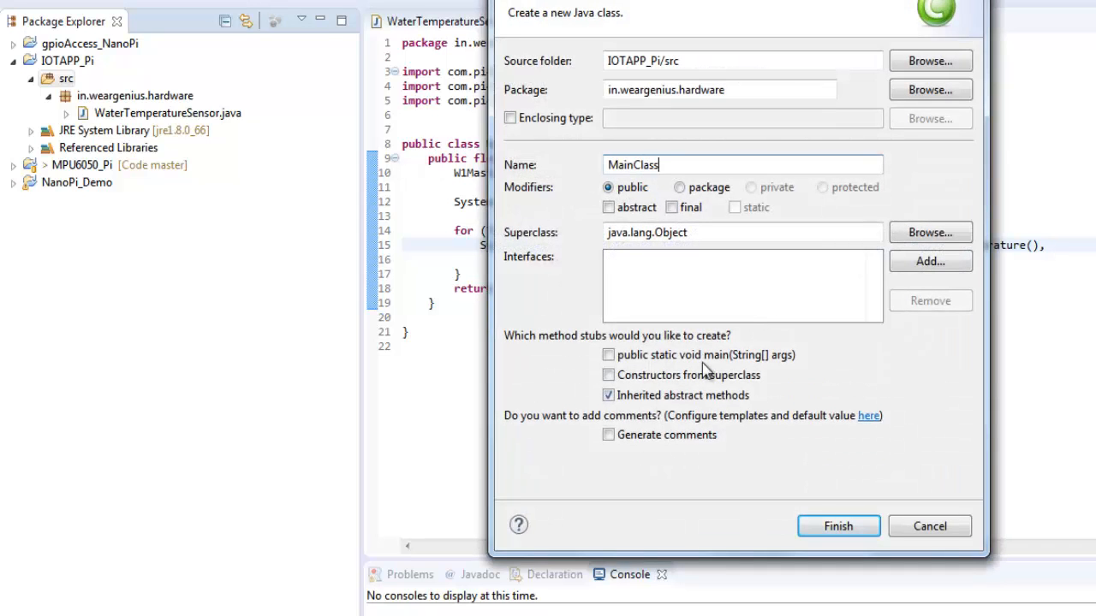
{"action": "left_click", "coordinate": [608, 354]}
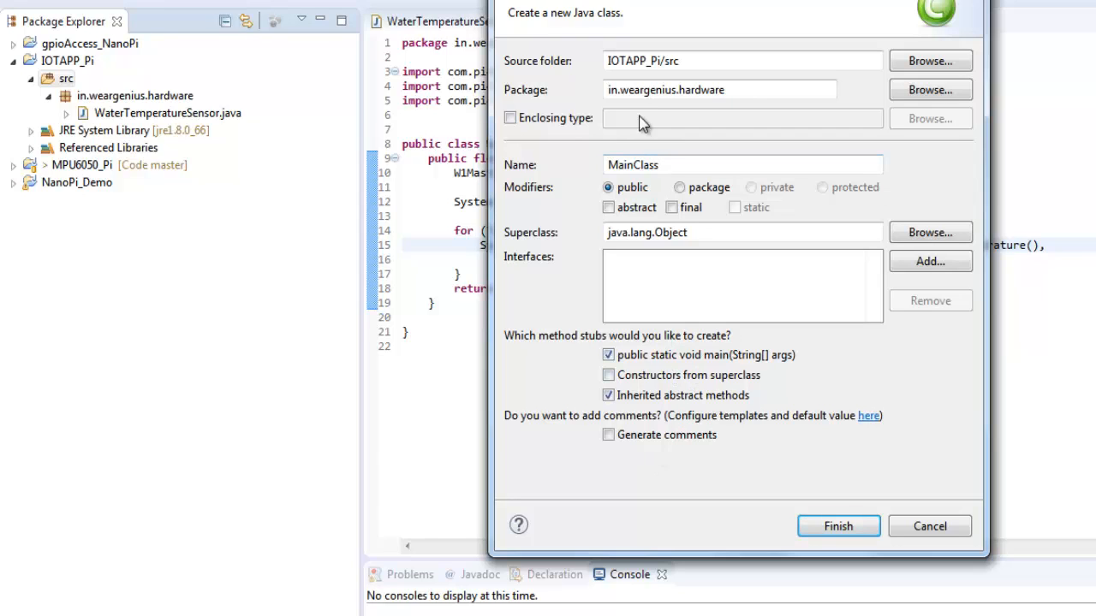
{"action": "double_click", "coordinate": [699, 89]}
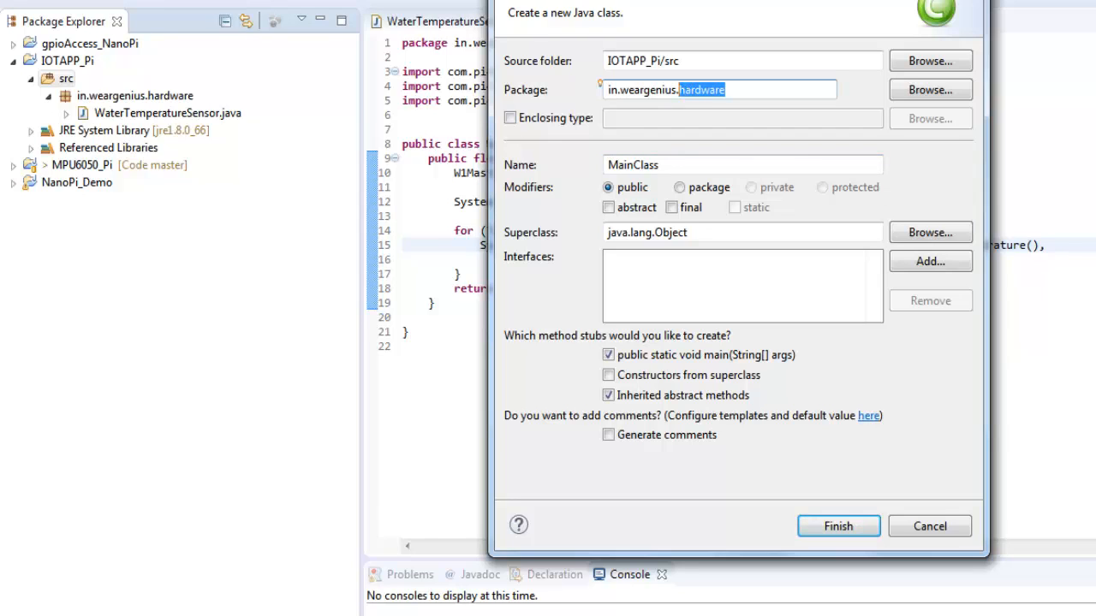
{"action": "type", "text": "Main"}
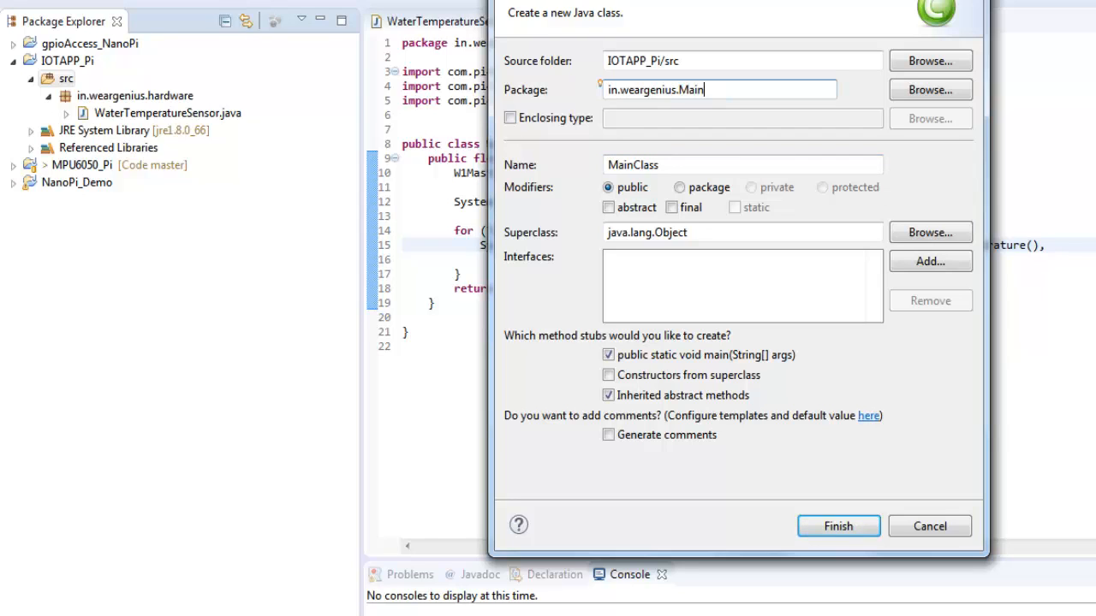
{"action": "type", "text": "main"}
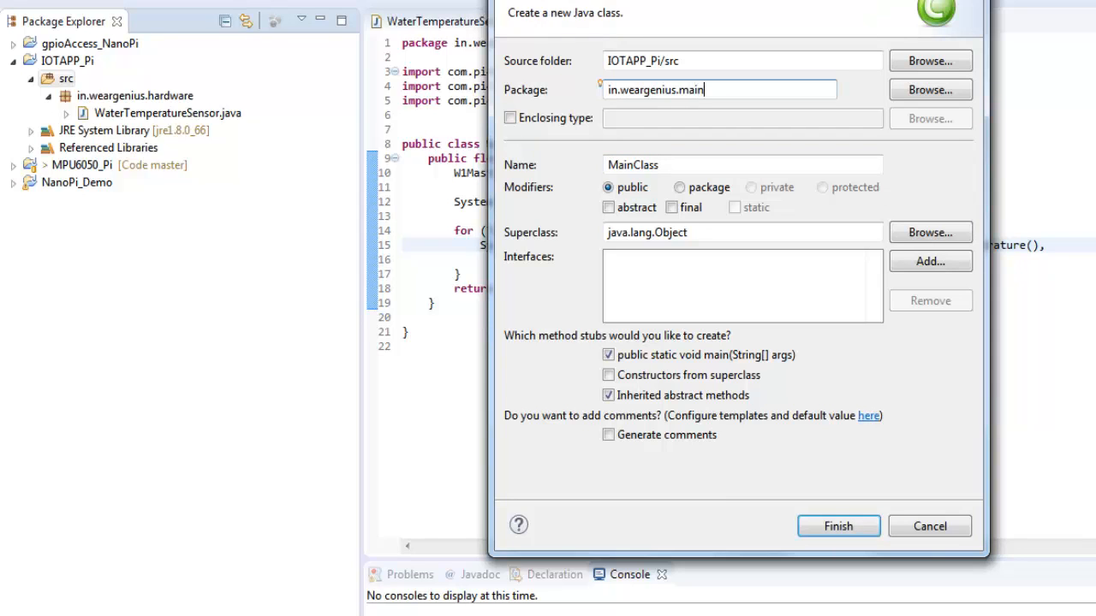
{"action": "left_click", "coordinate": [837, 526]}
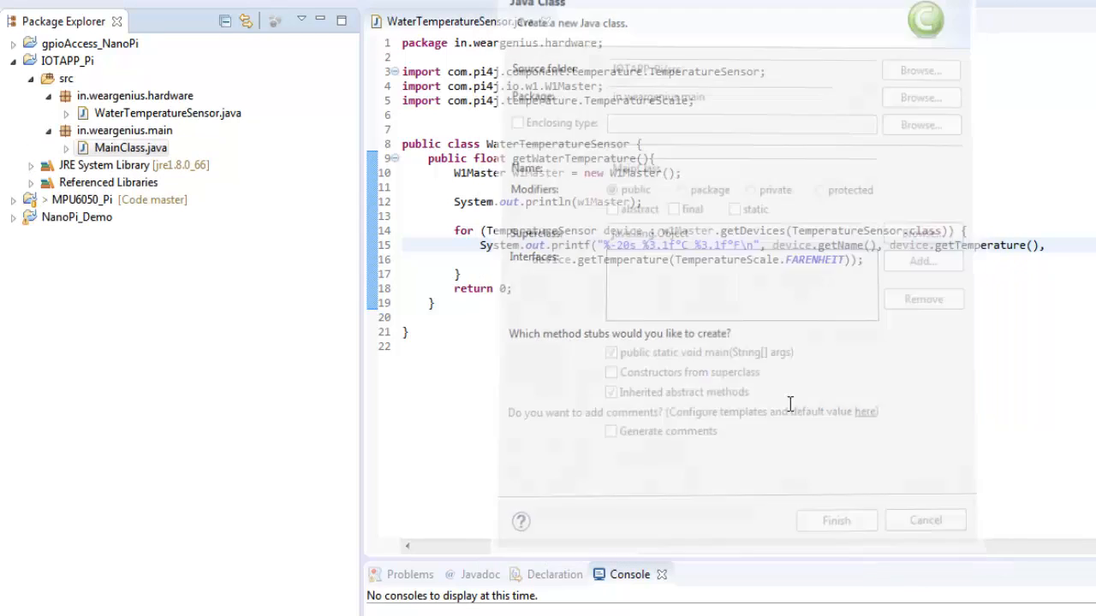
In main(), instantiate a WaterTemperatureSensor as sensor = new WaterTemperatureSensor();
{"action": "left_click", "coordinate": [835, 521]}
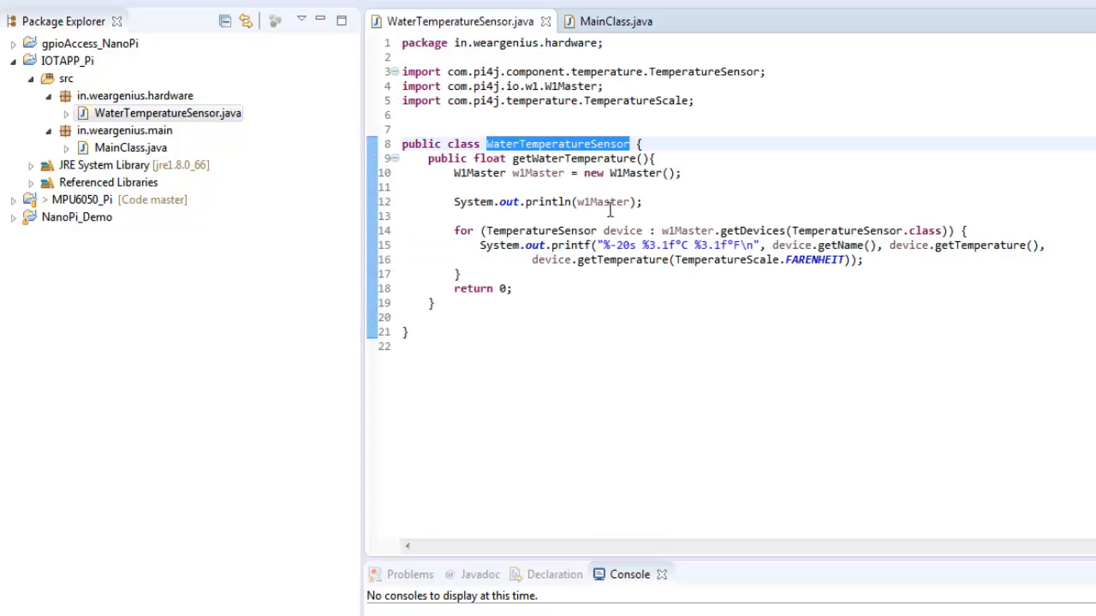
{"action": "left_click", "coordinate": [617, 20]}
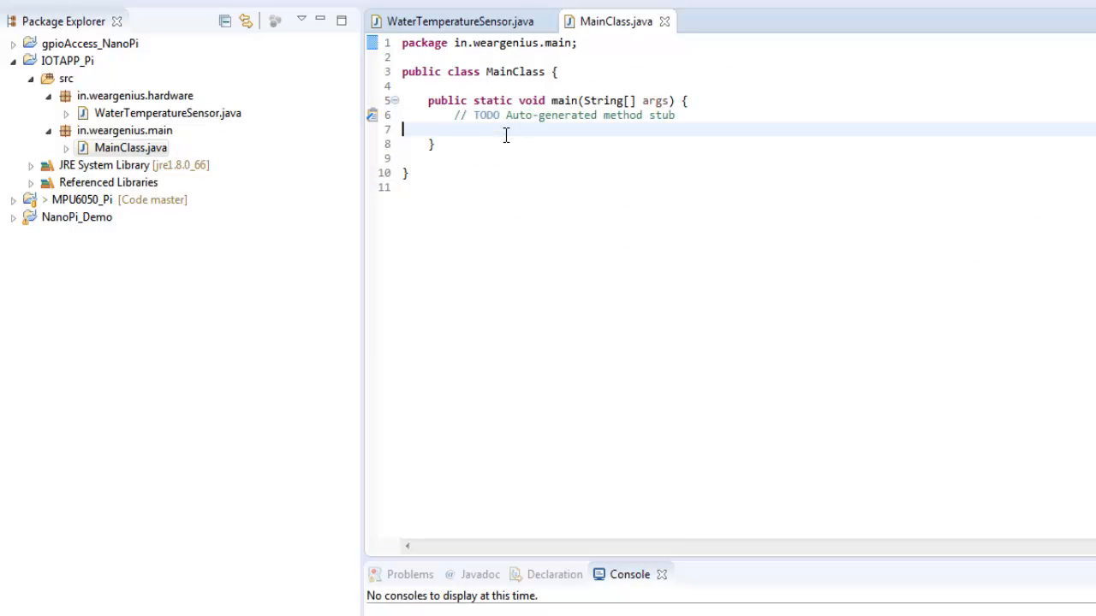
{"action": "type", "text": "WaterTemperatureSensor w"}
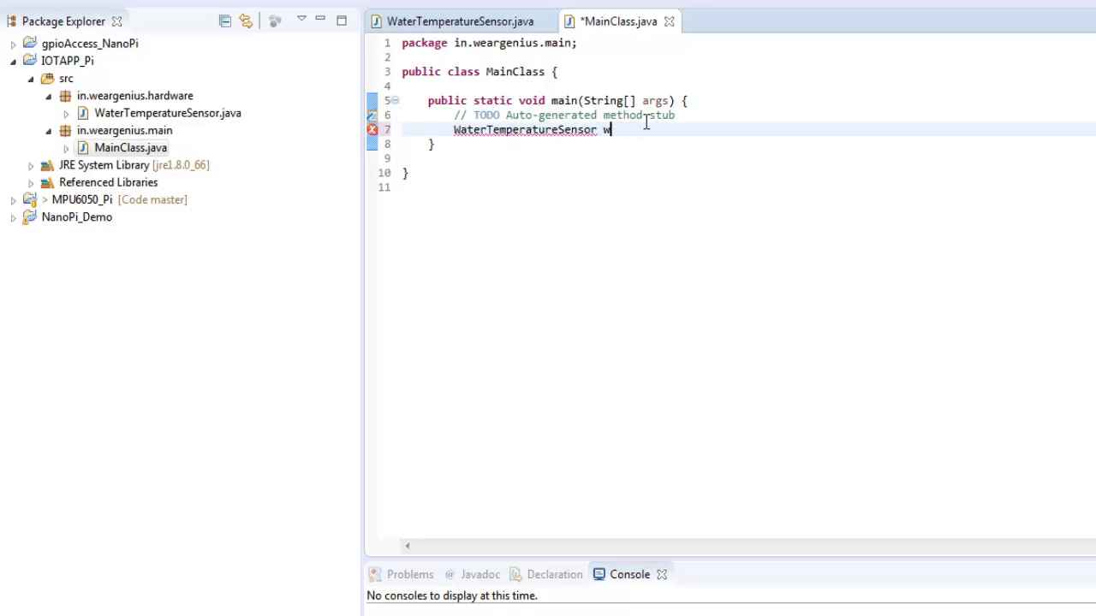
{"action": "type", "text": "ensor ="}
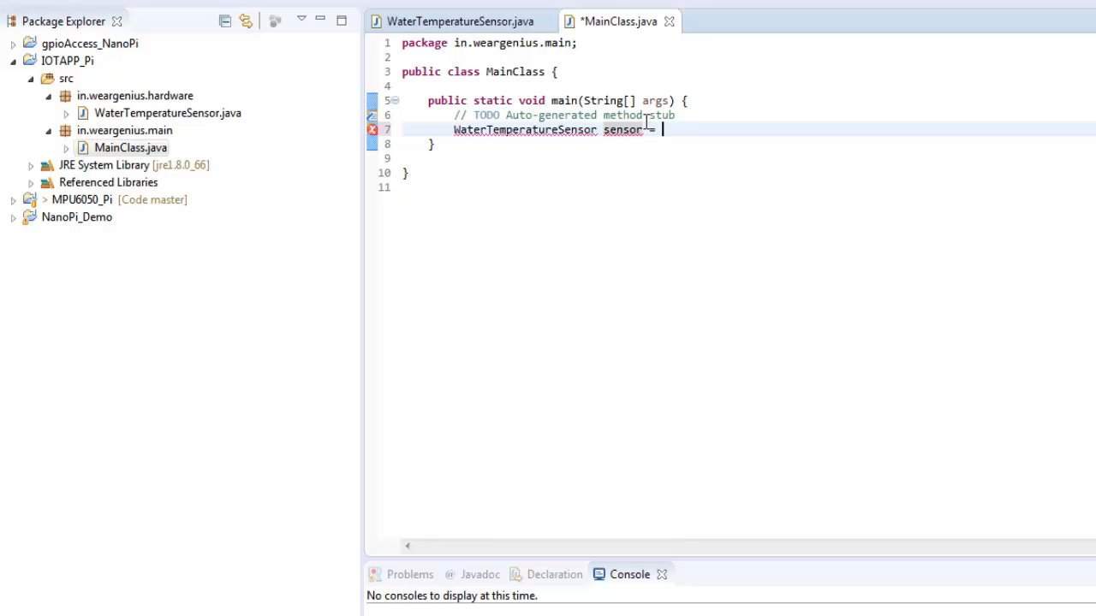
{"action": "type", "text": "new WaterTemperatureSensor"}
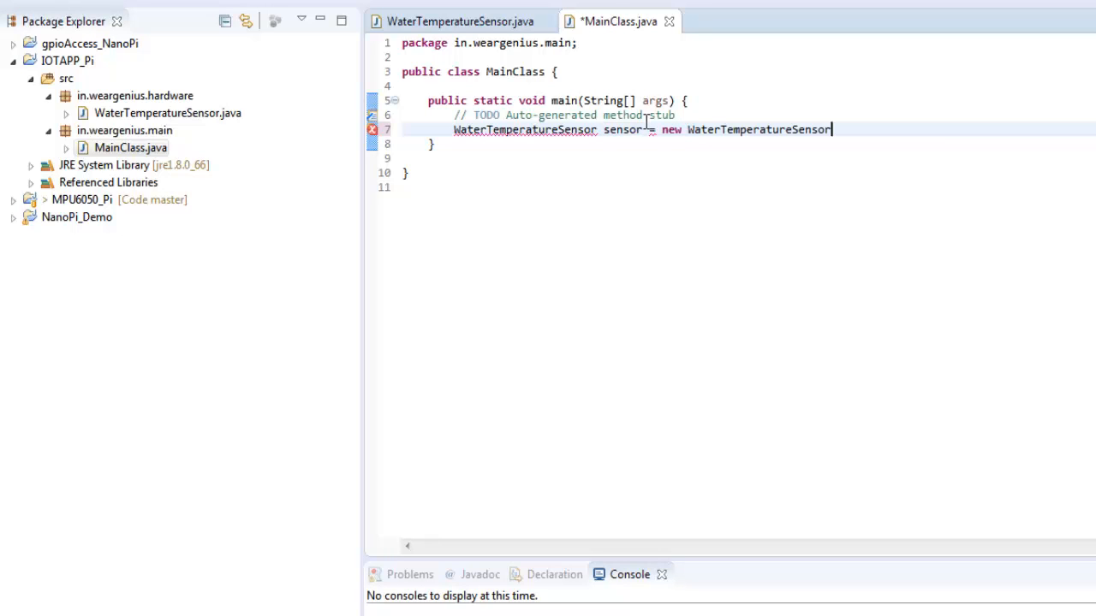
{"action": "type", "text": "()"}
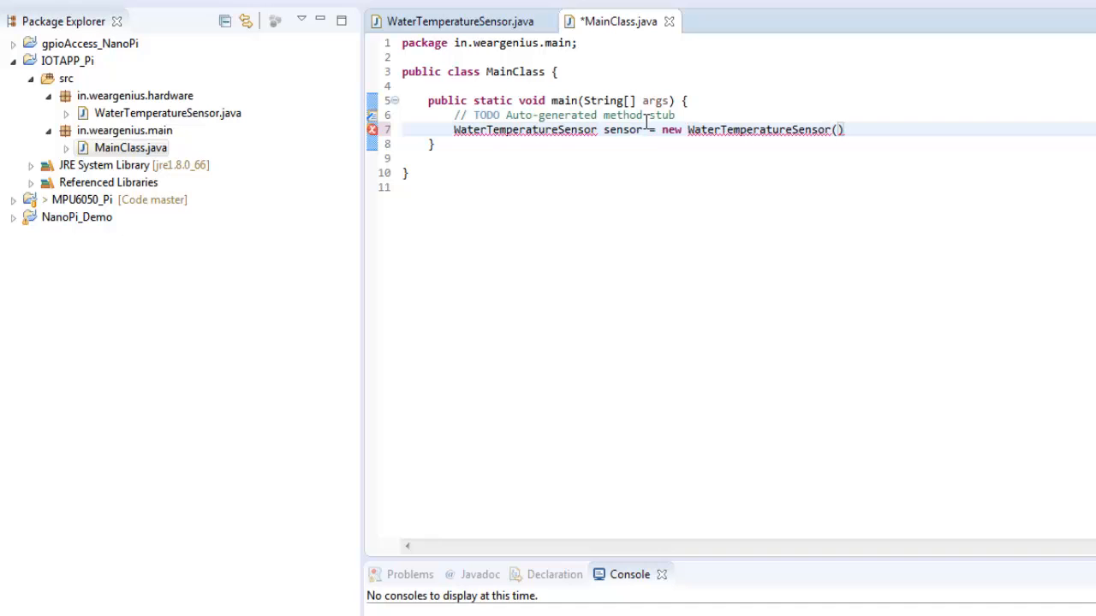
{"action": "type", "text": ";"}
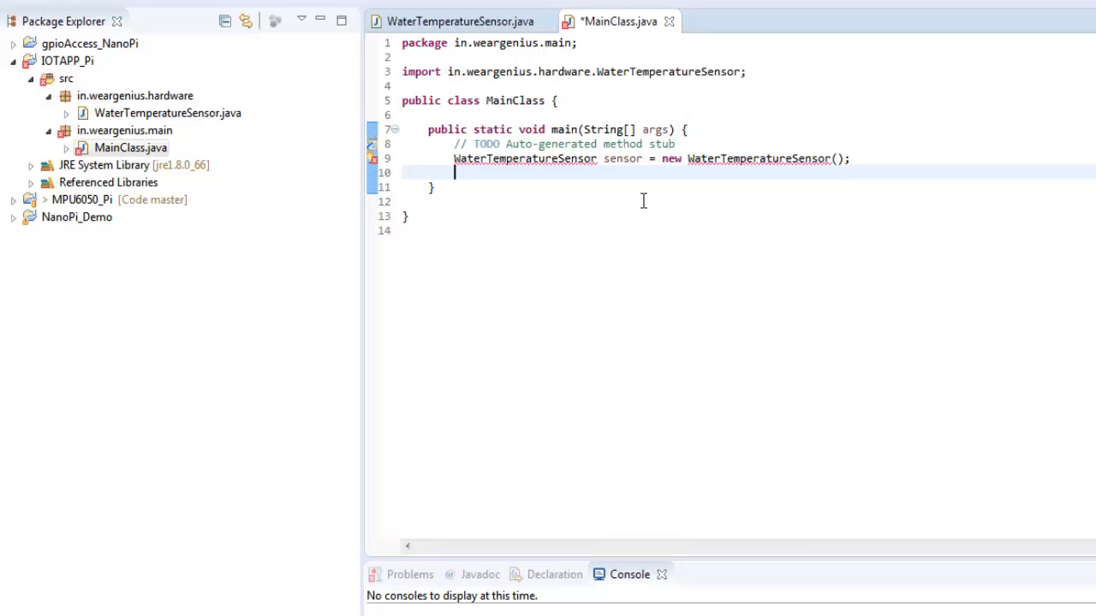
Print "Temperature is: " plus sensor.getWaterTemperature() with System.out.println and save MainClass
{"action": "double_click", "coordinate": [623, 157]}
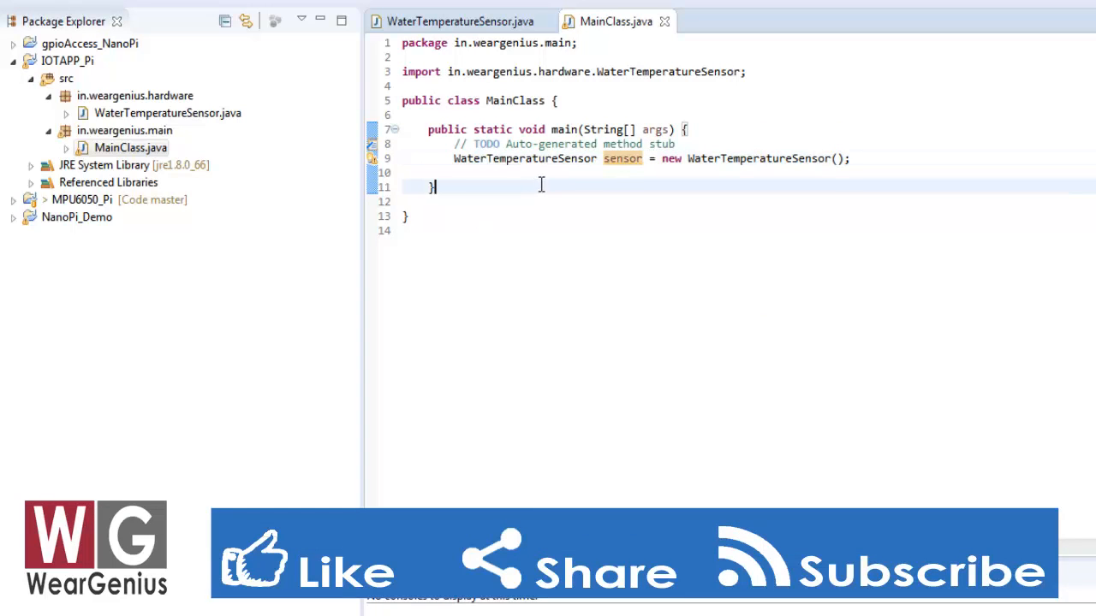
{"action": "type", "text": "Sys"}
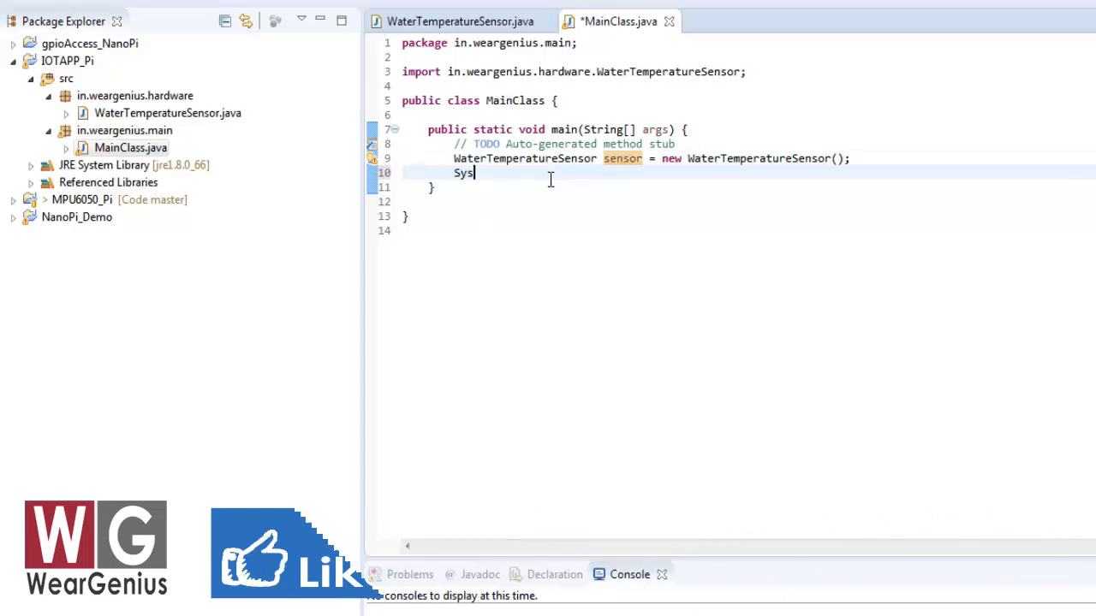
{"action": "type", "text": "tem."}
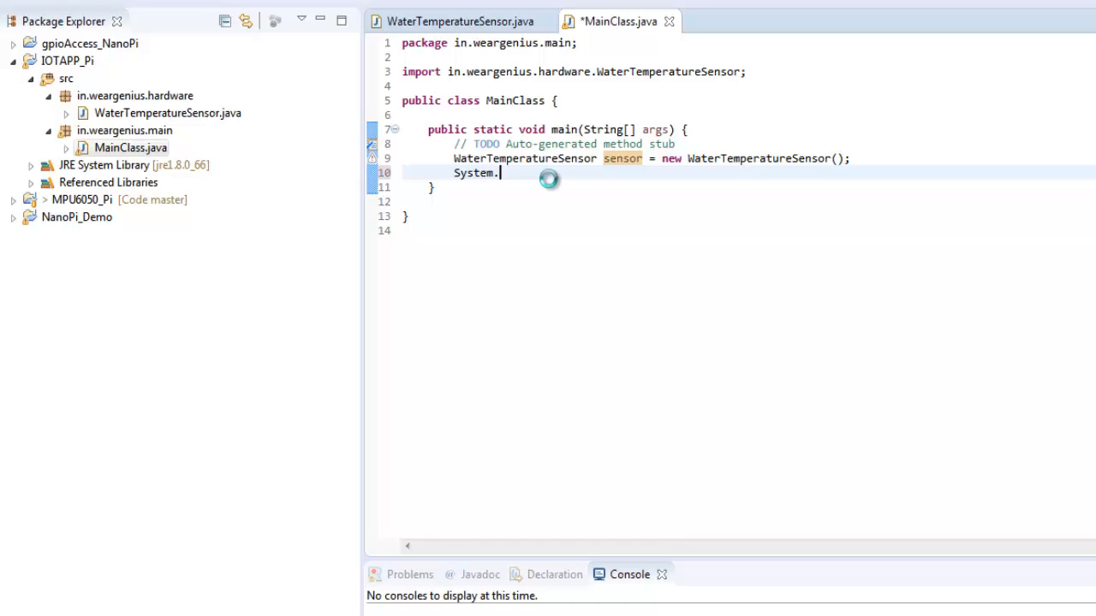
{"action": "mouse_move", "coordinate": [552, 188]}
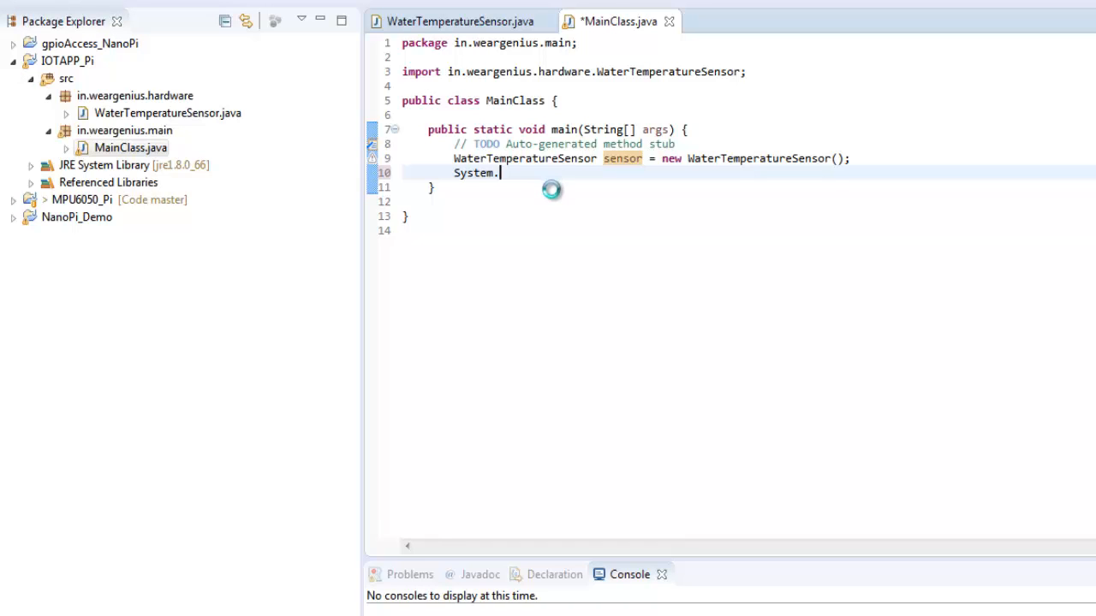
{"action": "type", "text": "out.println();"}
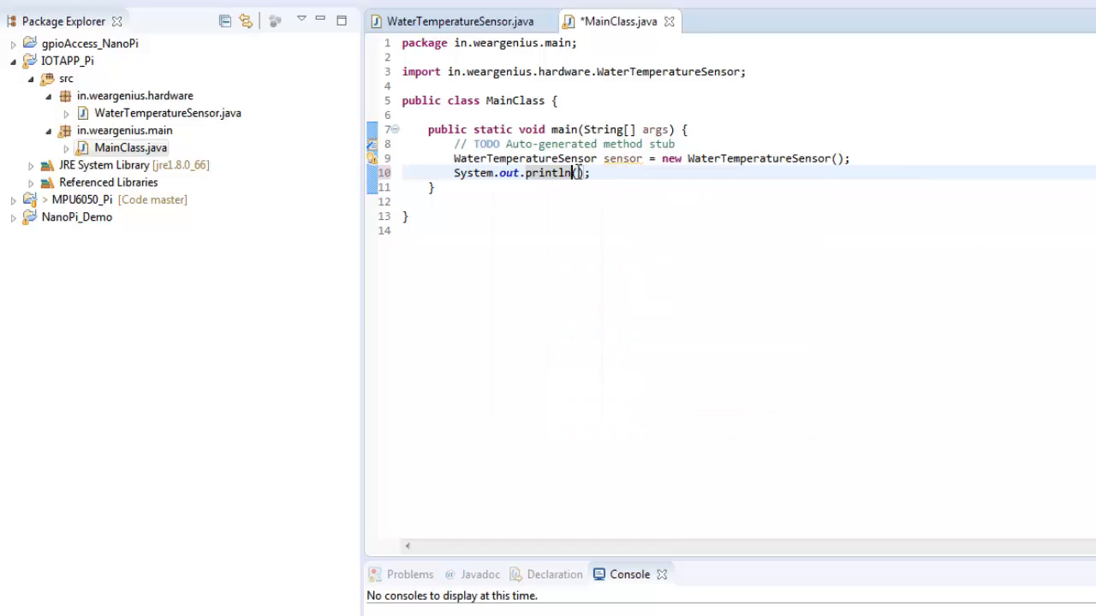
{"action": "type", "text": "\"Temper\""}
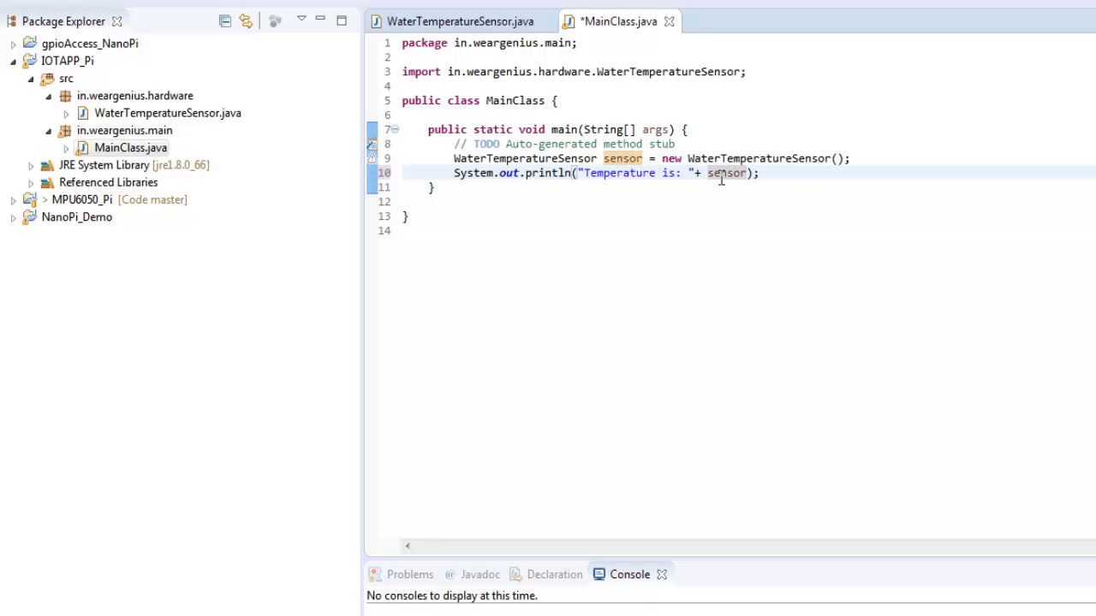
{"action": "type", "text": ".getWaterTemperature()"}
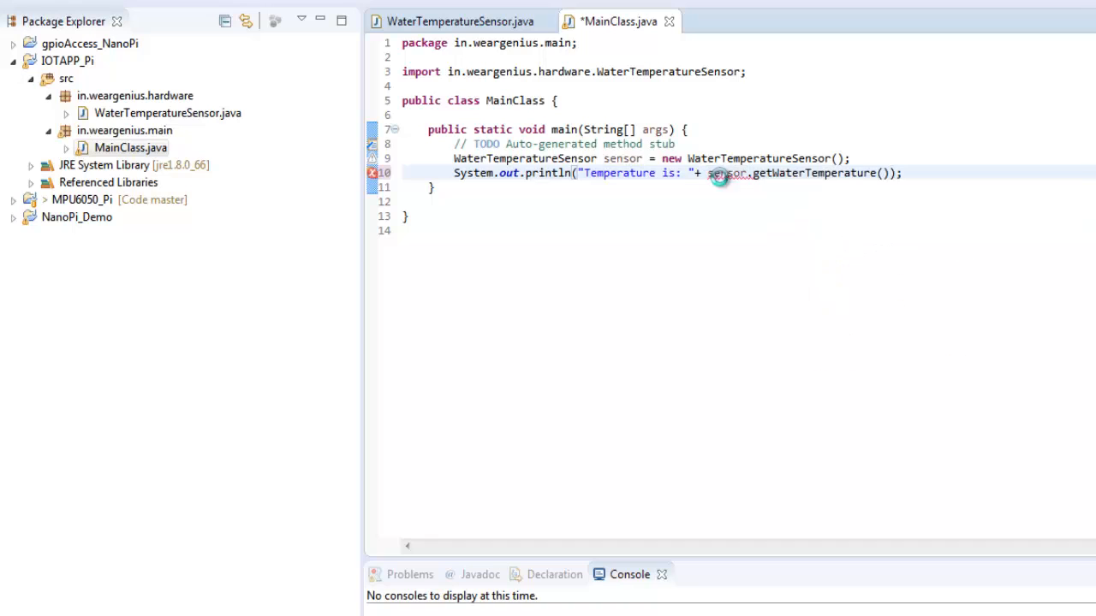
{"action": "key", "text": "ctrl+s"}
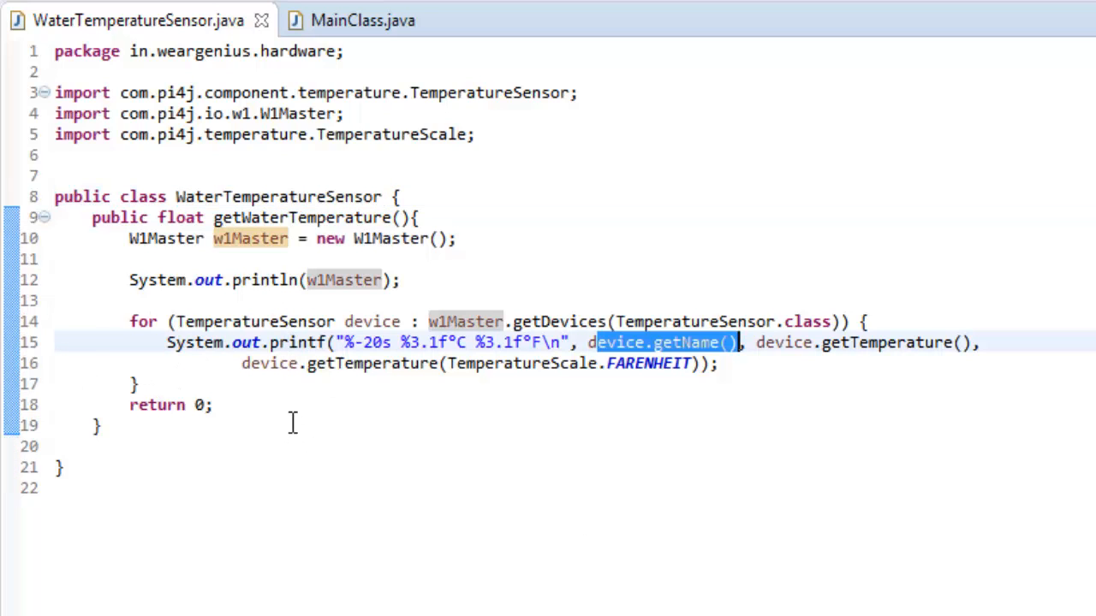
{"action": "mouse_move", "coordinate": [435, 520]}
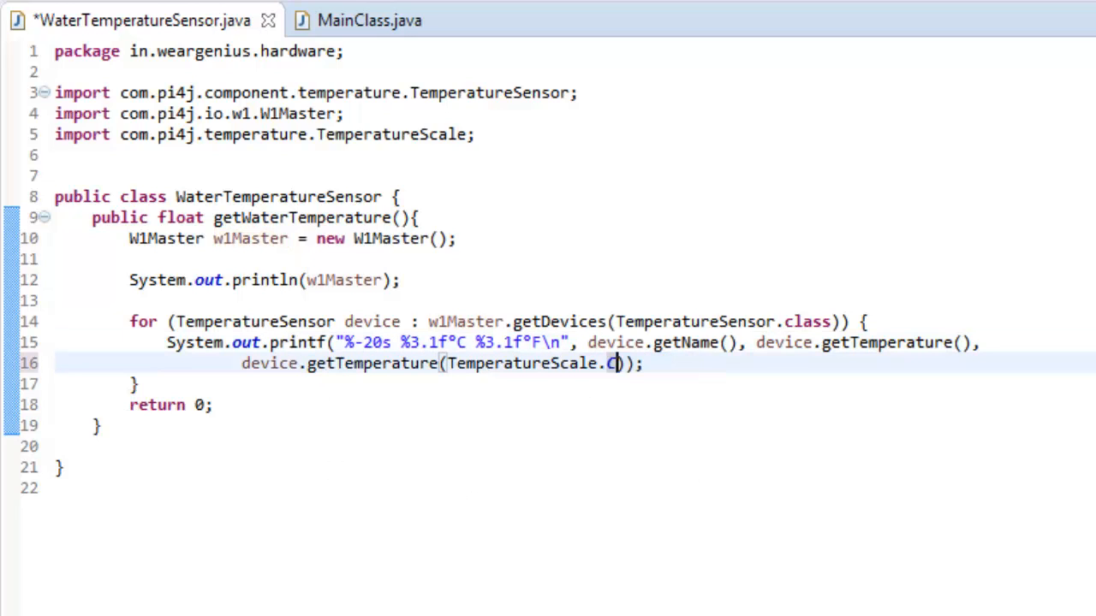
Replace TemperatureScale.FARENHEIT with TemperatureScale.CELSIUS in WaterTemperatureSensor and save
{"action": "type", "text": "ELSIUS"}
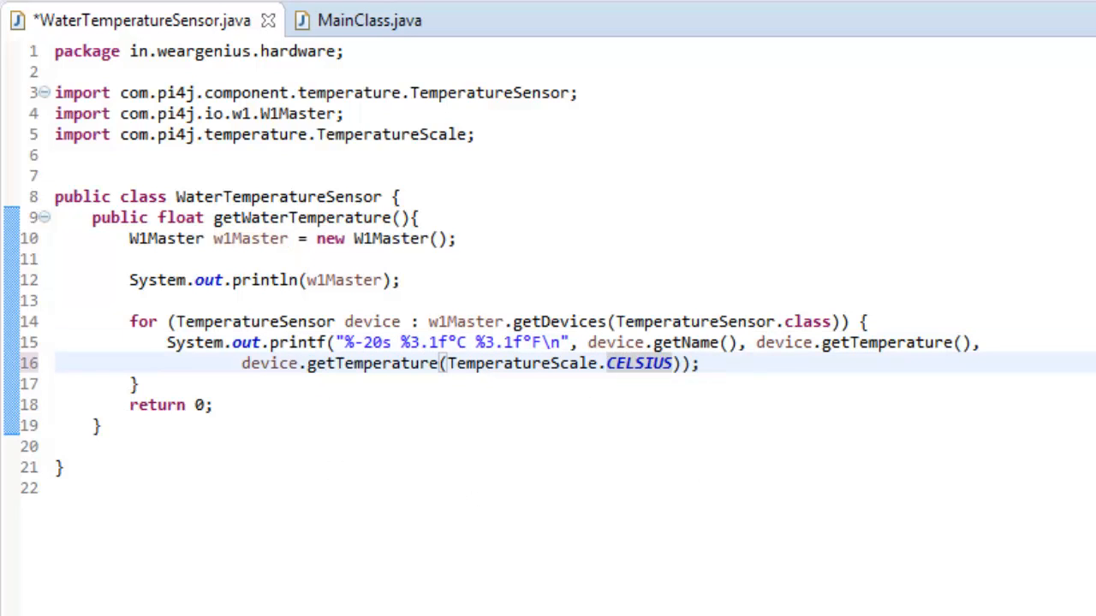
{"action": "key", "text": "ctrl+s"}
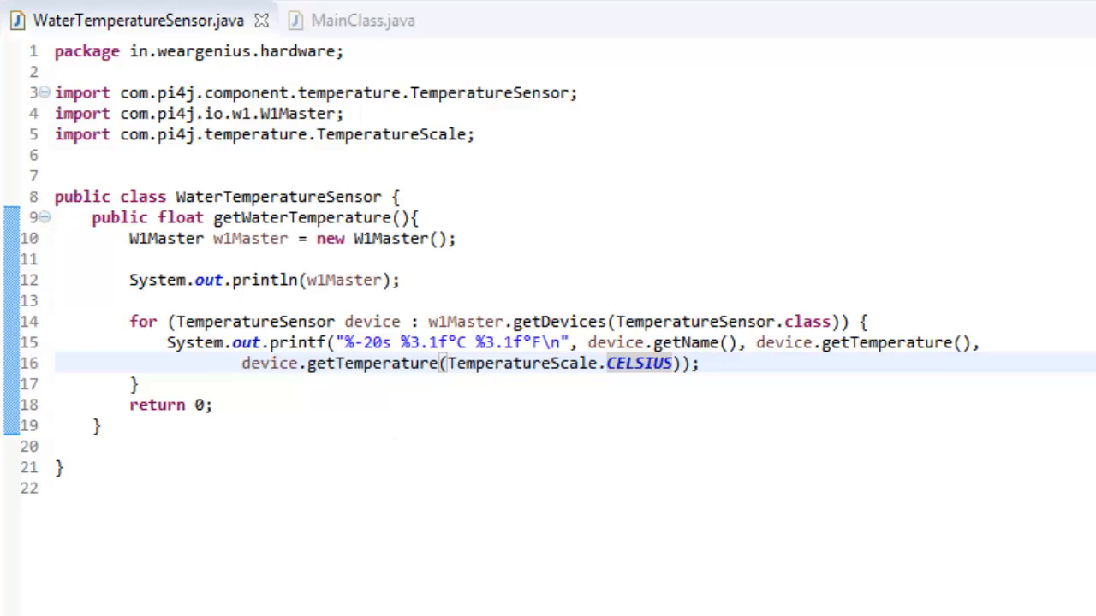
{"action": "left_click", "coordinate": [157, 322]}
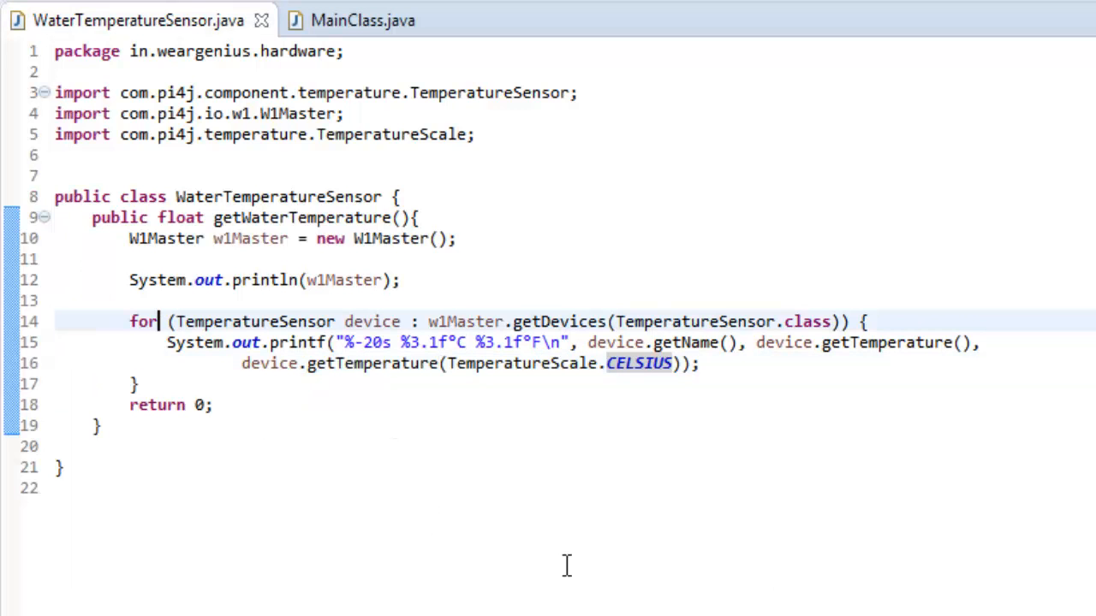
{"action": "left_click", "coordinate": [456, 65]}
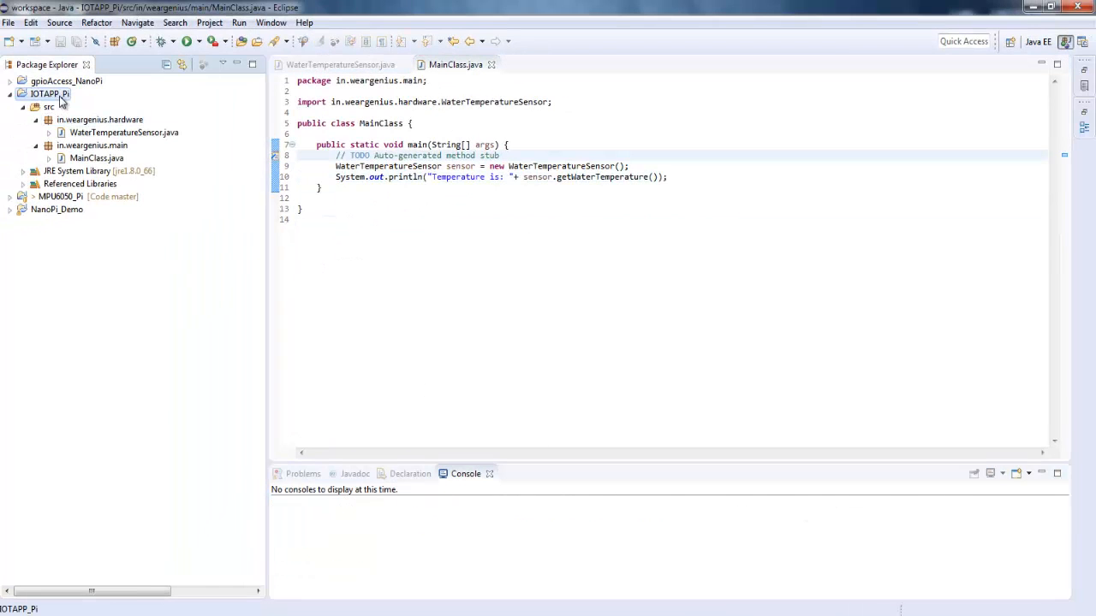
Export IOTAPP_Pi as runnable JAR test.jar on the Desktop with MainClass as launch configuration
{"action": "right_click", "coordinate": [48, 93]}
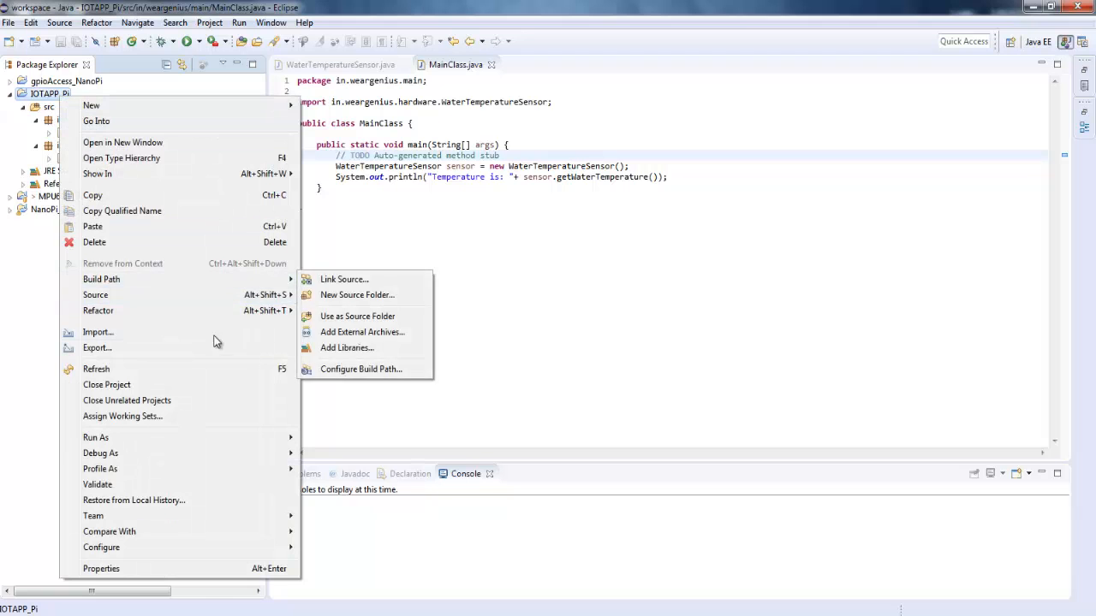
{"action": "left_click", "coordinate": [96, 348]}
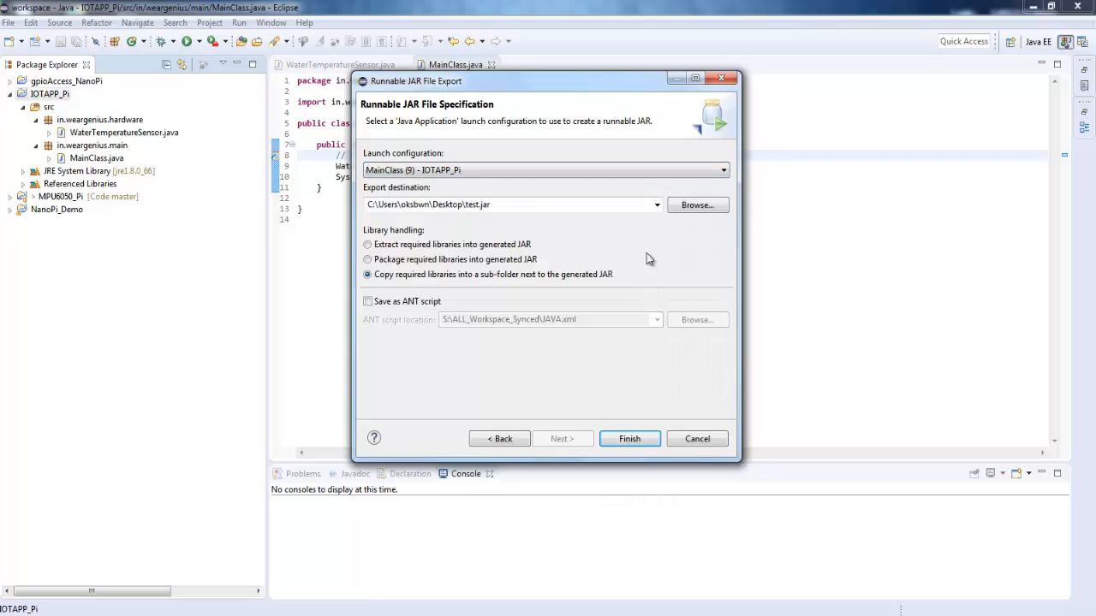
{"action": "left_click", "coordinate": [630, 438]}
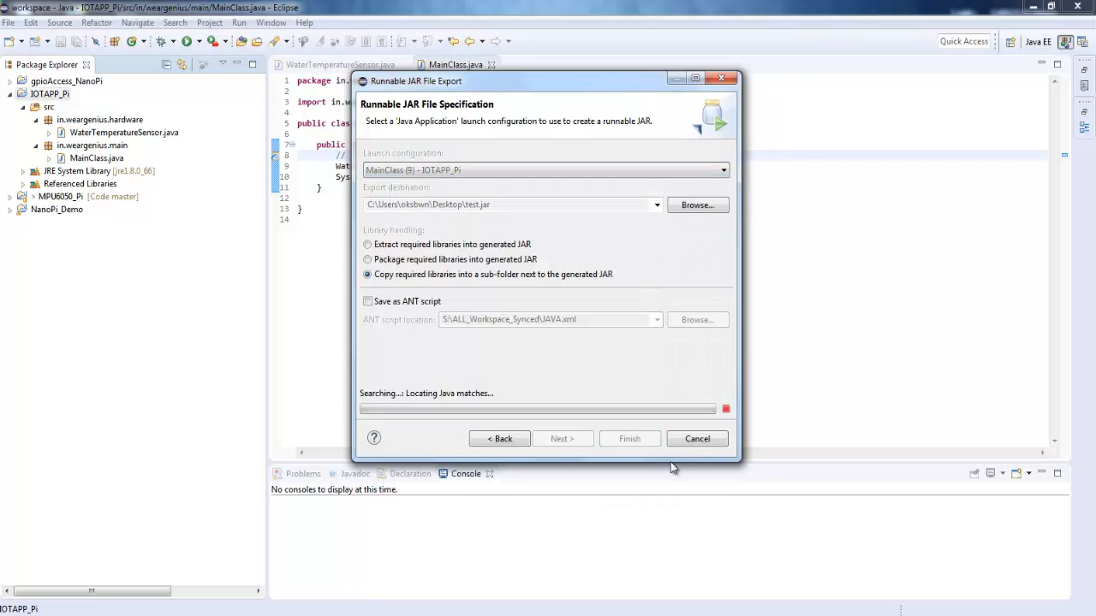
{"action": "left_click", "coordinate": [696, 439]}
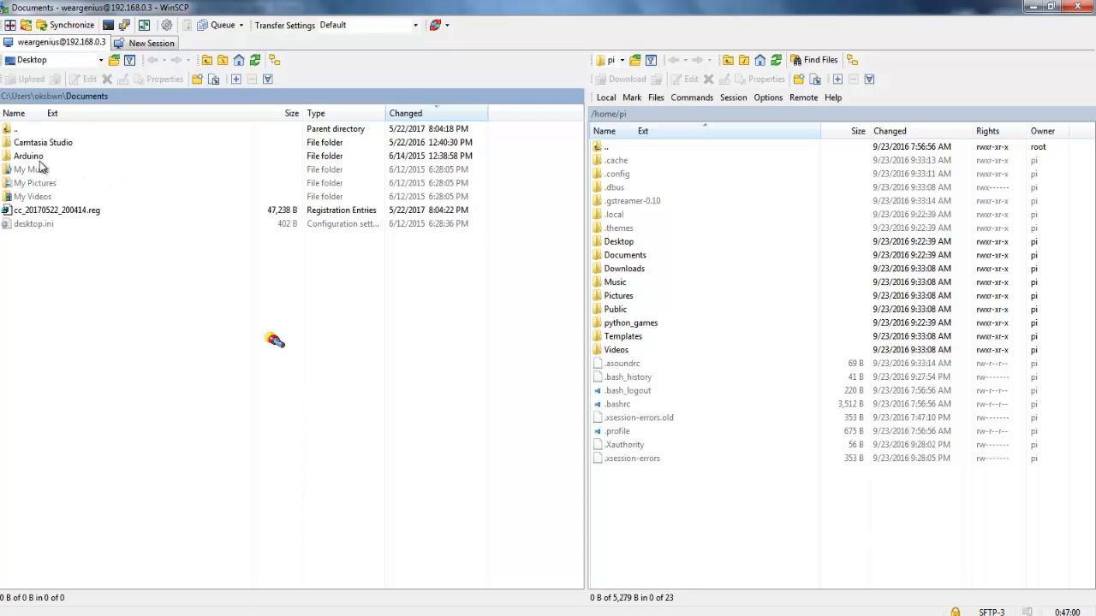
{"action": "mouse_move", "coordinate": [82, 154]}
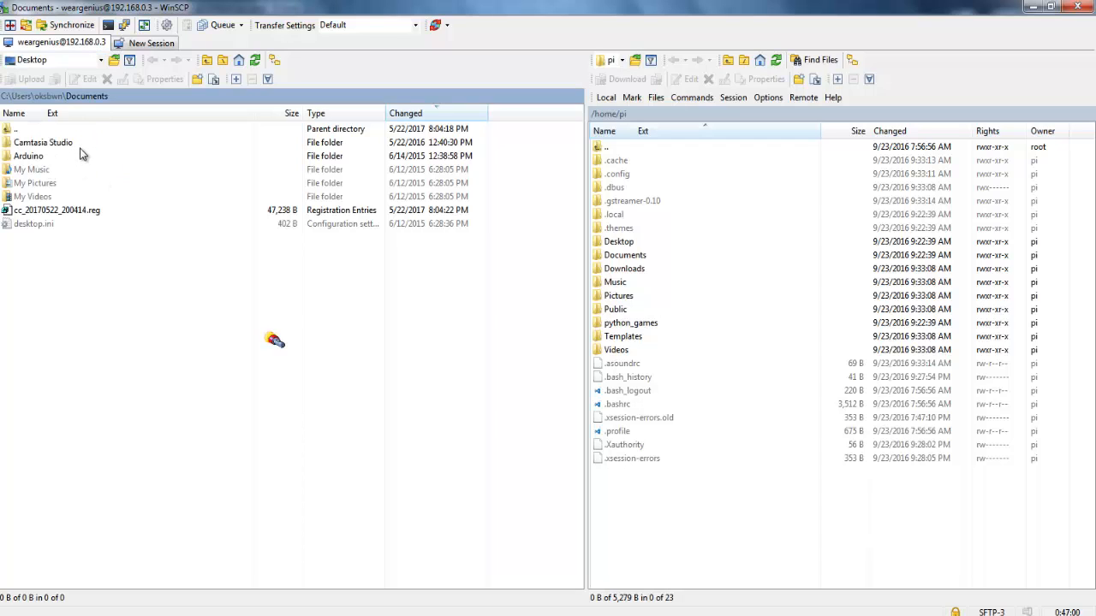
{"action": "mouse_move", "coordinate": [82, 137]}
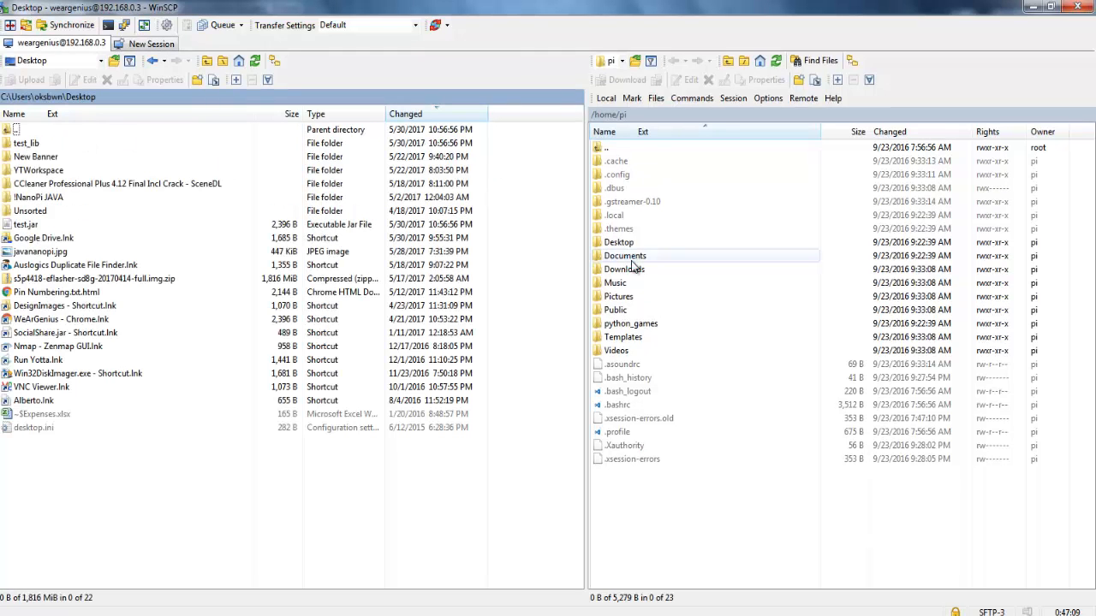
Select test.jar and test_lib locally and upload them to the Pi's /home/pi/Desktop
{"action": "left_click", "coordinate": [26, 224]}
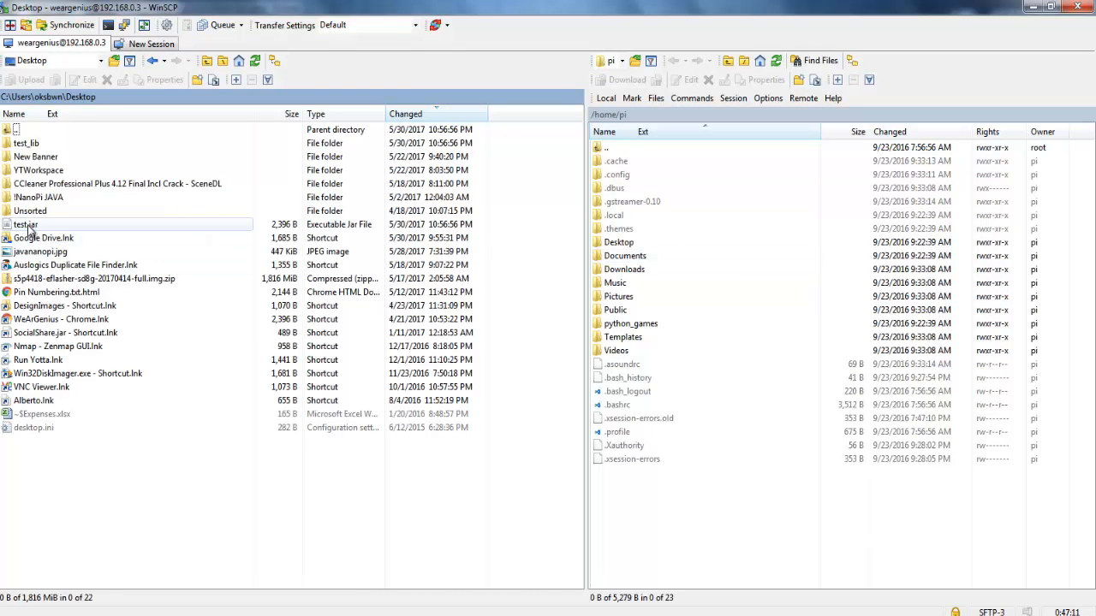
{"action": "left_click", "coordinate": [25, 224]}
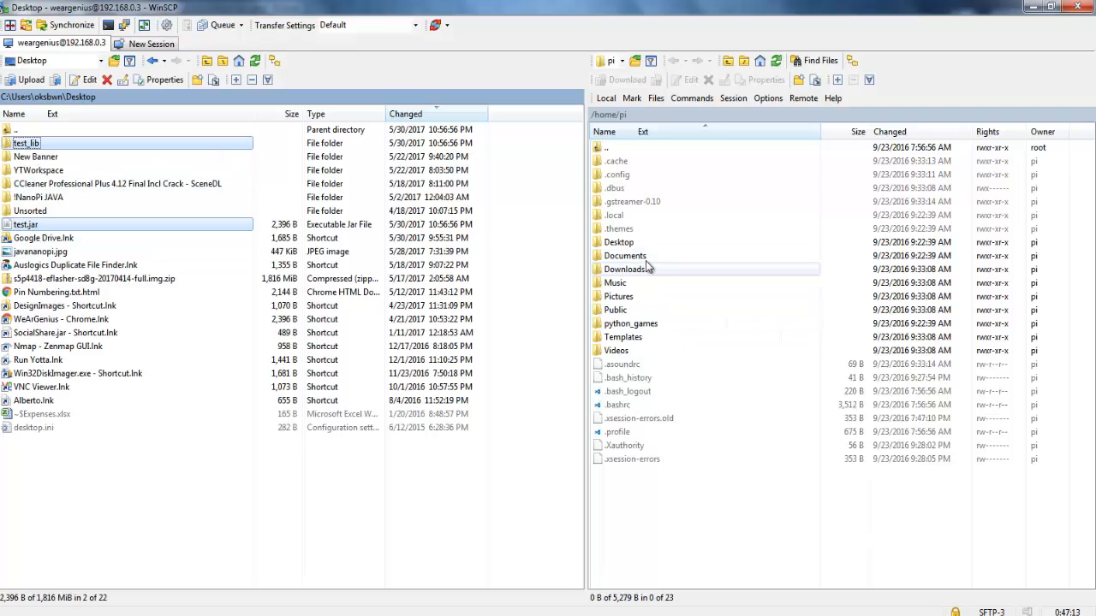
{"action": "double_click", "coordinate": [618, 244]}
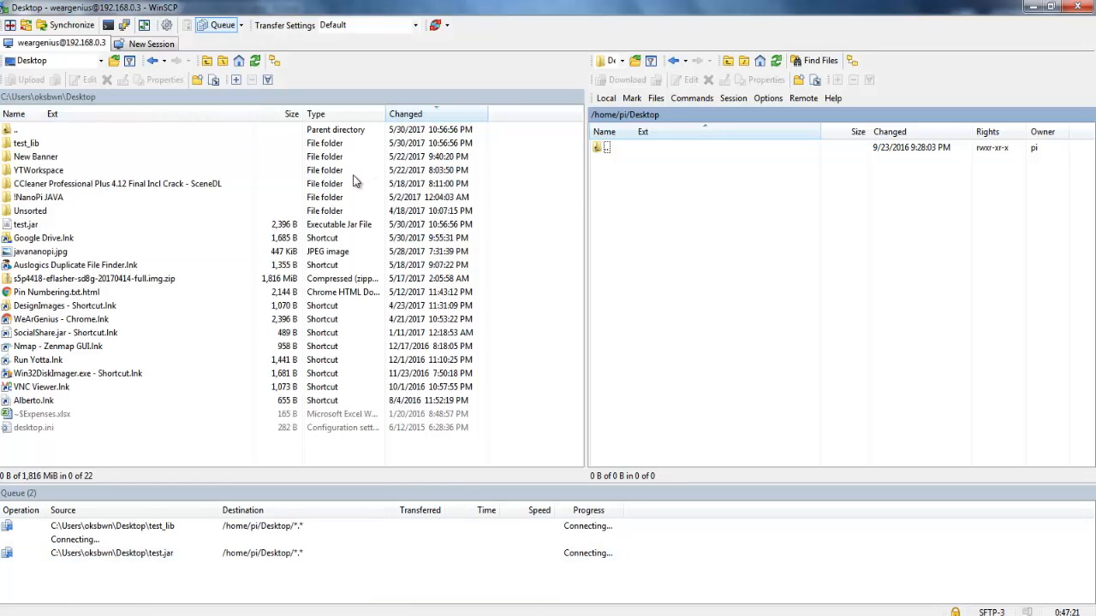
{"action": "mouse_move", "coordinate": [368, 187]}
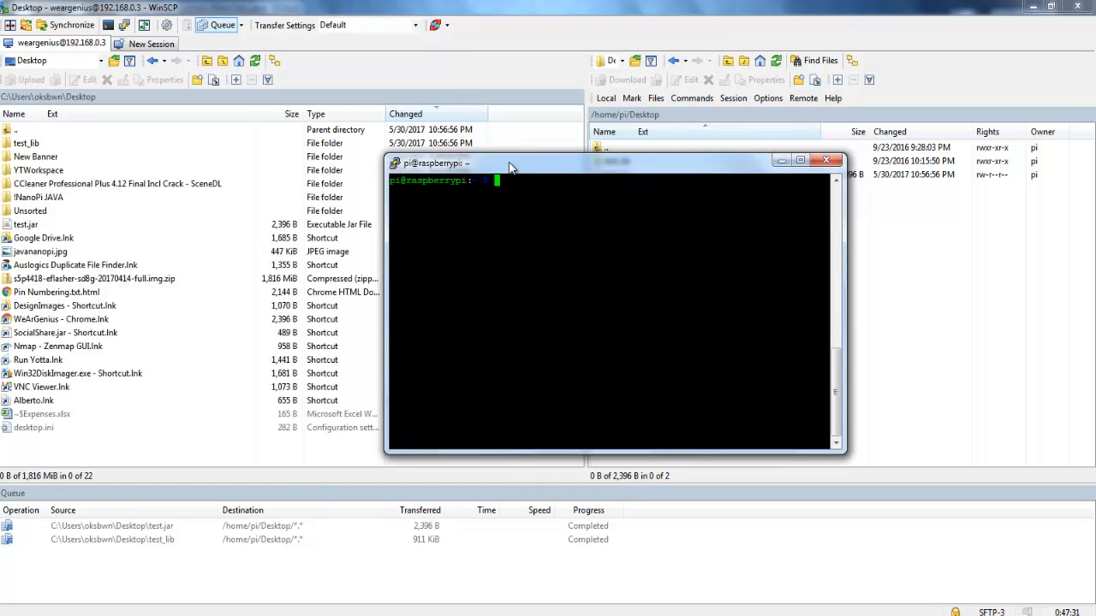
{"action": "type", "text": "sudo"}
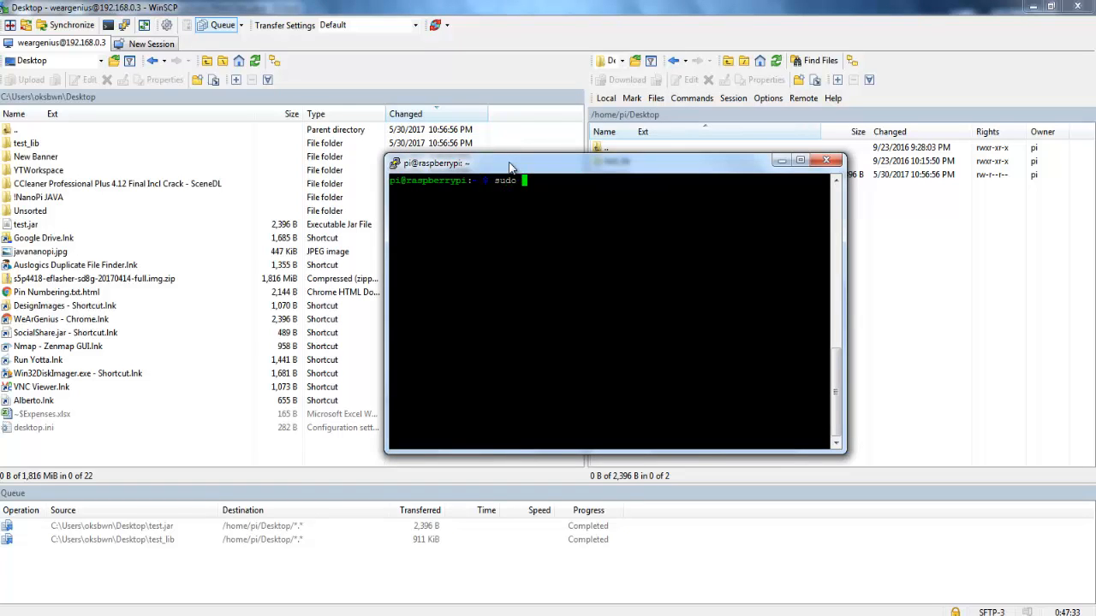
{"action": "type", "text": "java"}
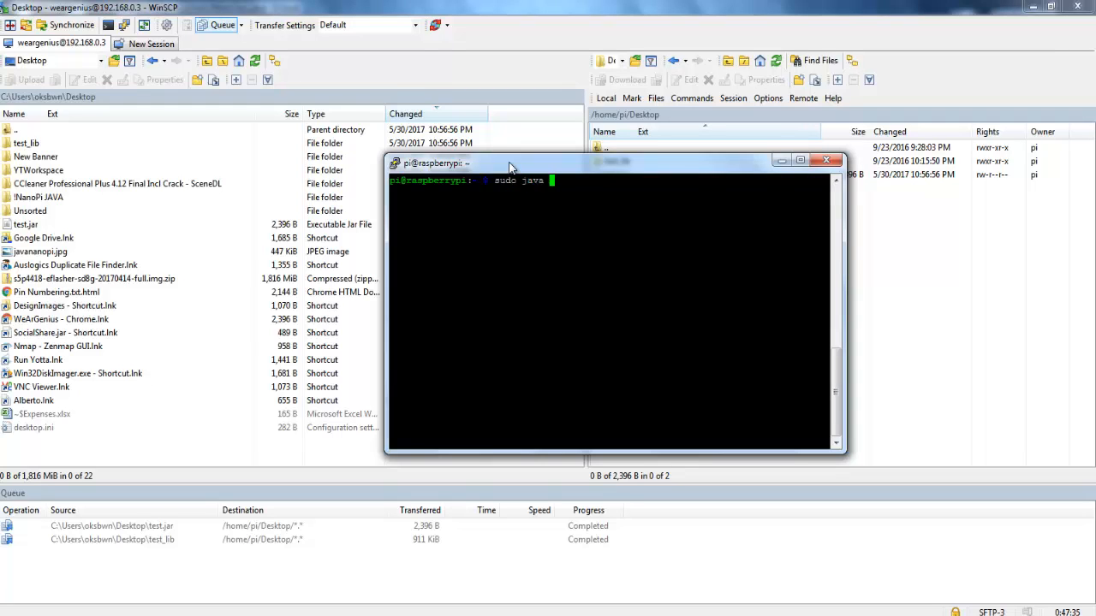
{"action": "type", "text": "-jar"}
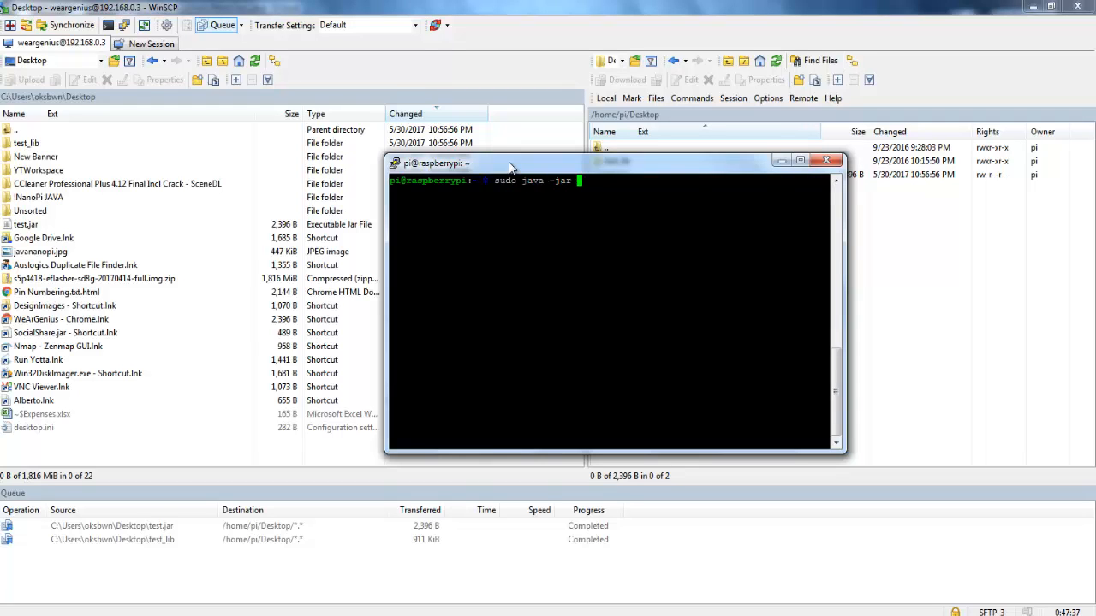
{"action": "type", "text": "Desktop/"}
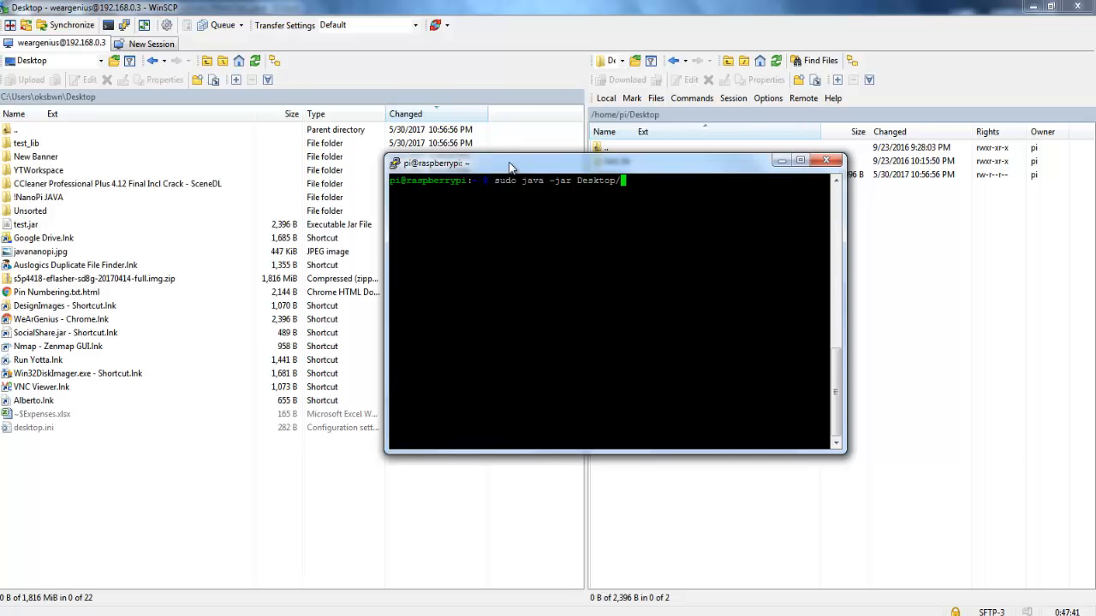
{"action": "type", "text": "test.jar"}
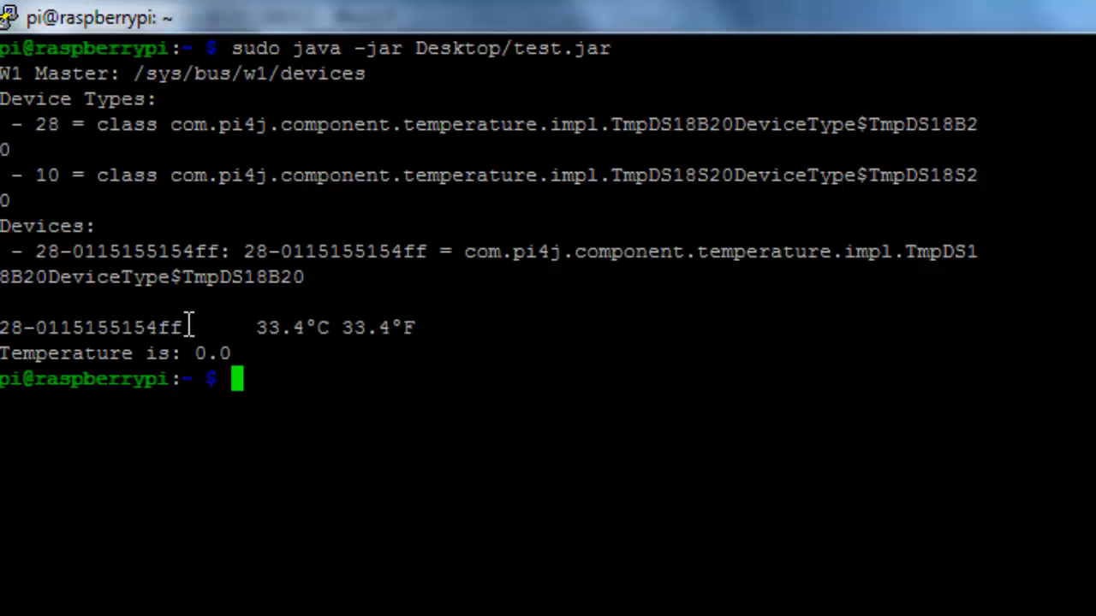
{"action": "double_click", "coordinate": [89, 327]}
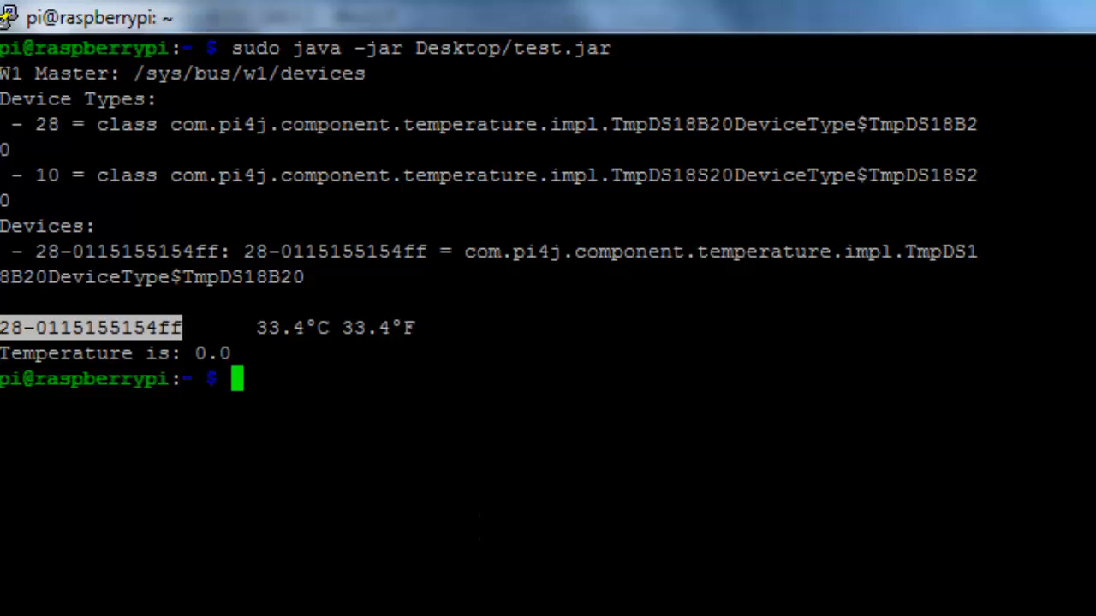
{"action": "mouse_move", "coordinate": [216, 346]}
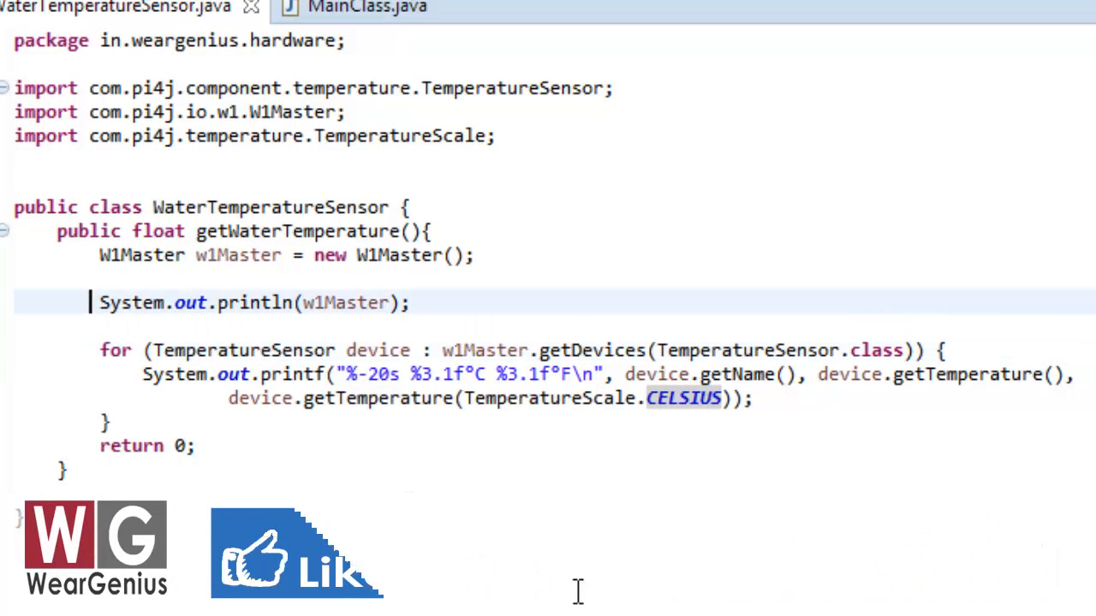
{"action": "type", "text": "//"}
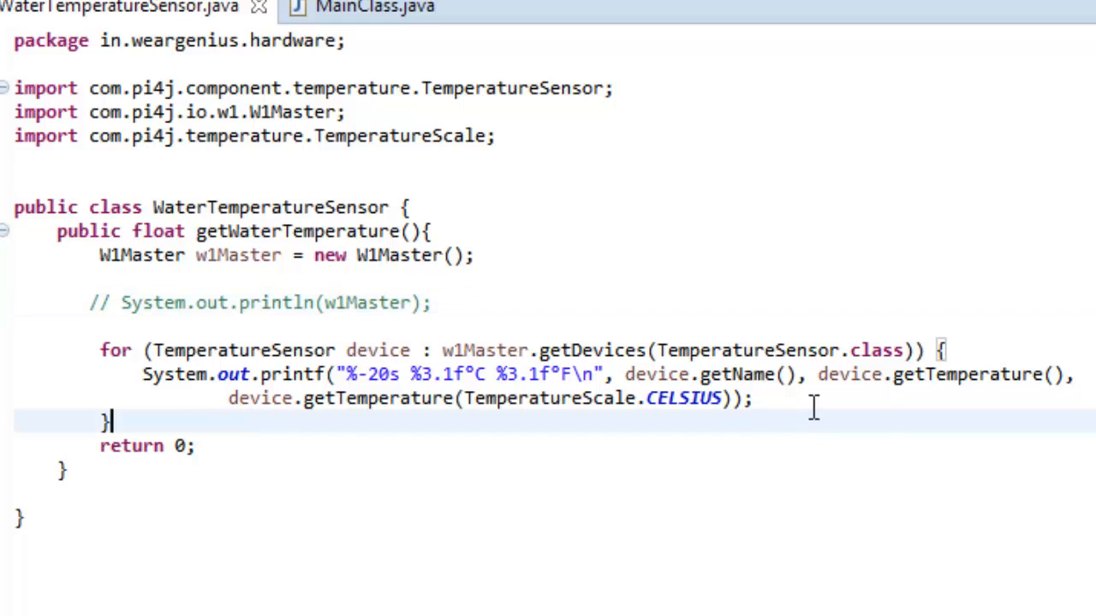
{"action": "type", "text": "i"}
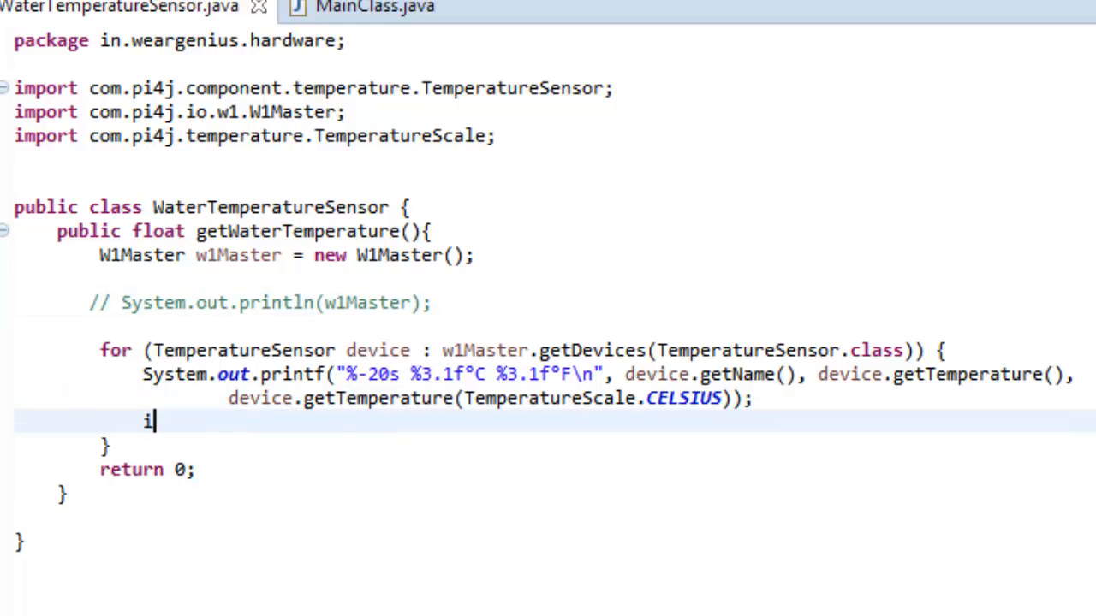
{"action": "type", "text": "f()"}
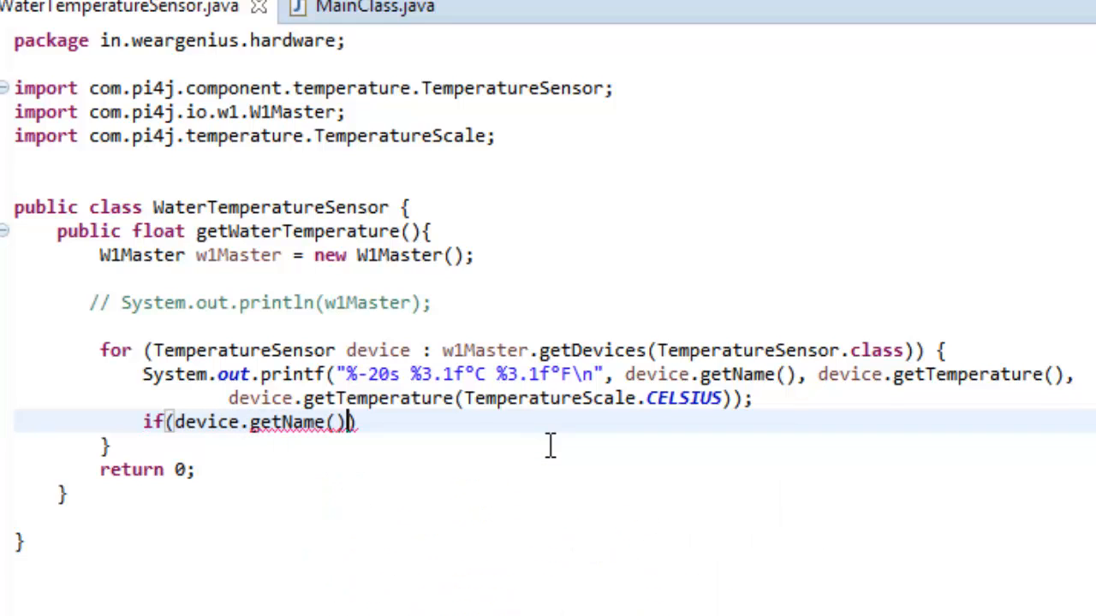
{"action": "type", "text": "."}
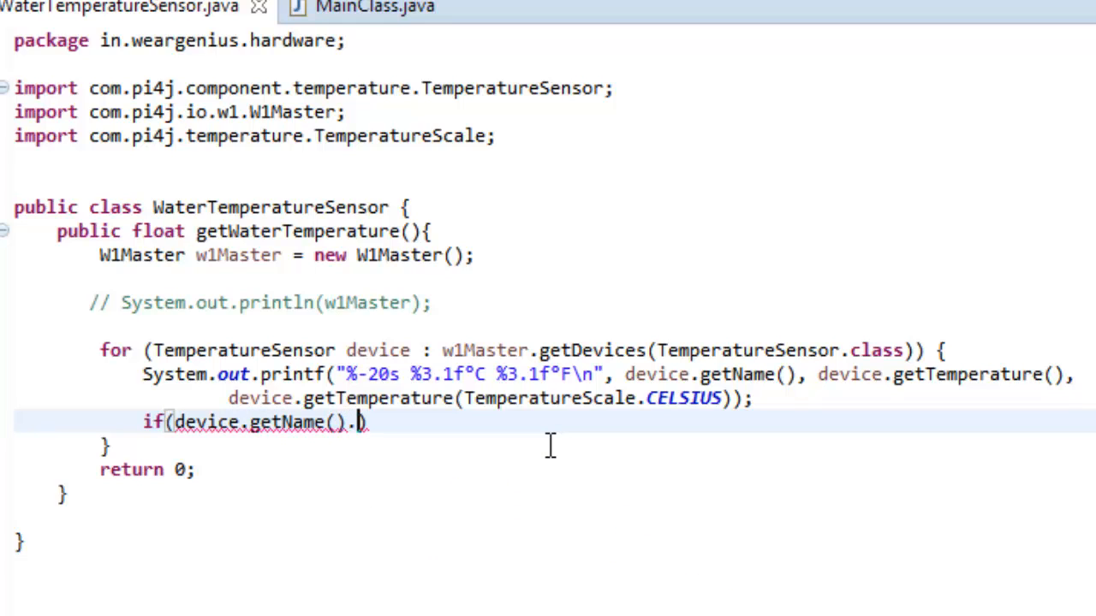
{"action": "type", "text": "ins(s"}
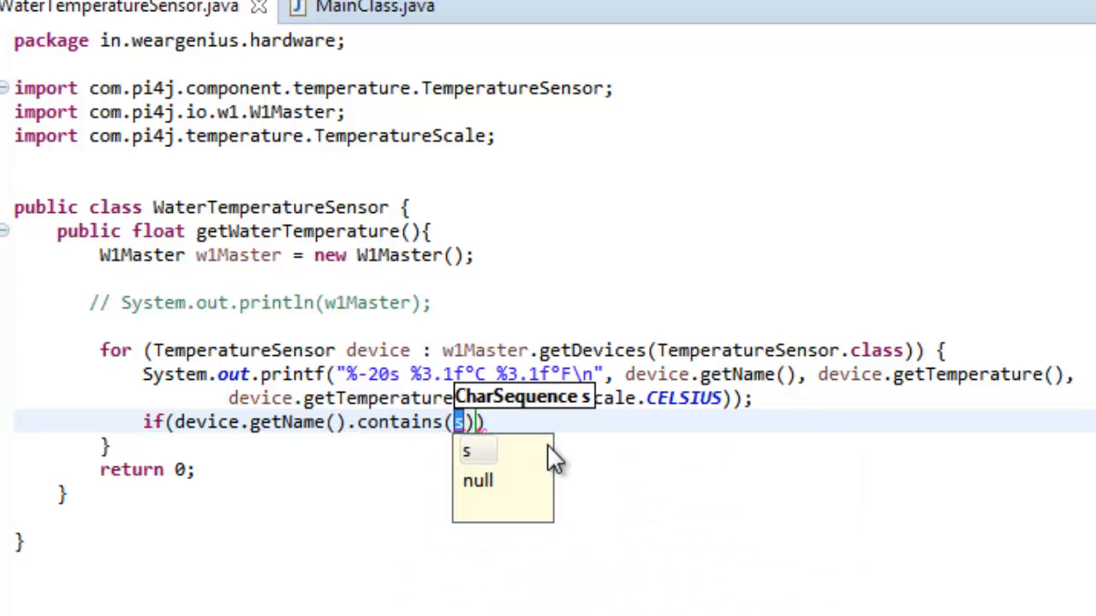
{"action": "type", "text": "\"28-0115155154ff\""}
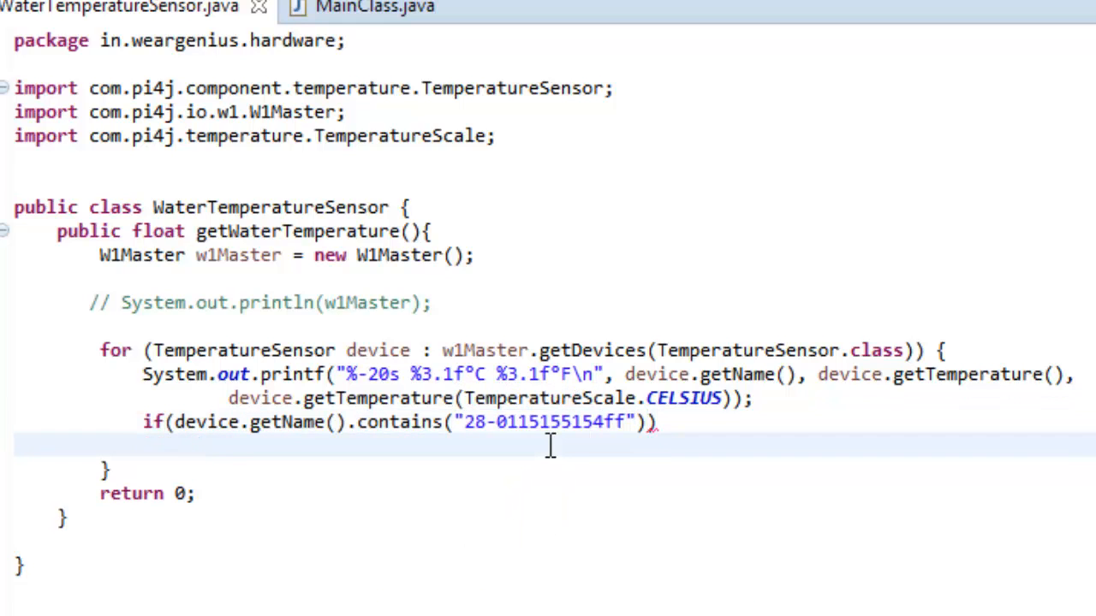
Return device.getTemperature(TemperatureScale.CELSIUS) for that sensor and make the method return double
{"action": "type", "text": "return"}
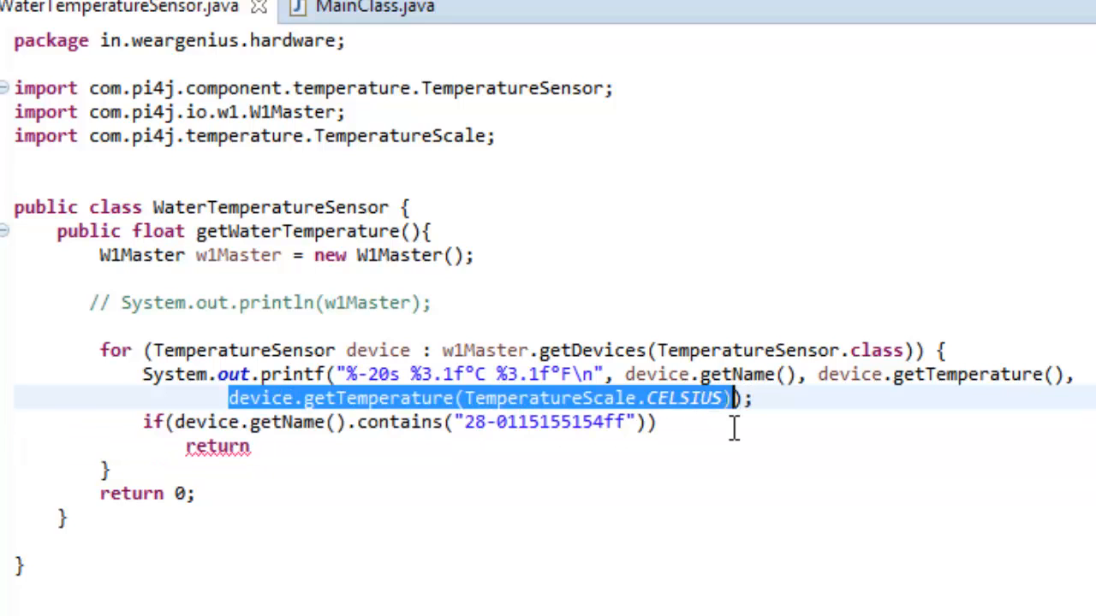
{"action": "left_click", "coordinate": [260, 445]}
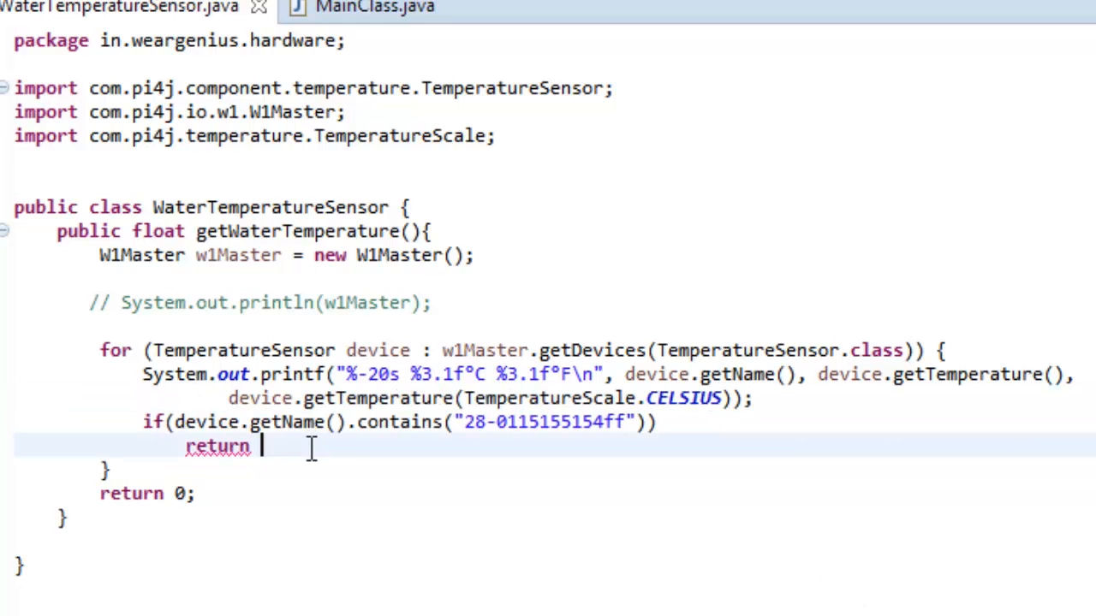
{"action": "type", "text": "device.getTemperature(TemperatureScale.CELSIUS);"}
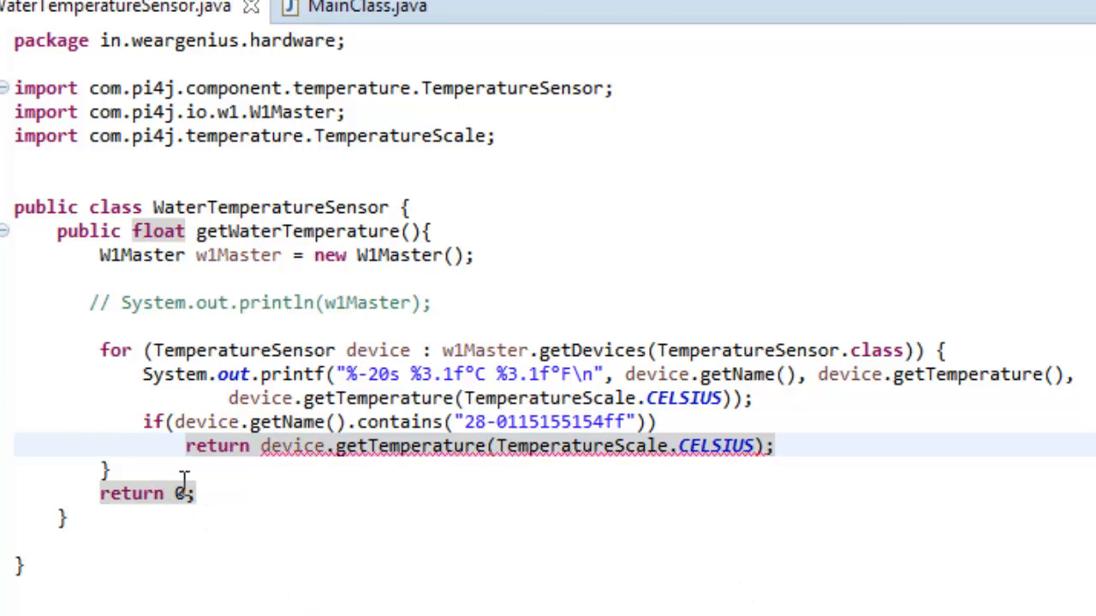
{"action": "mouse_move", "coordinate": [411, 445]}
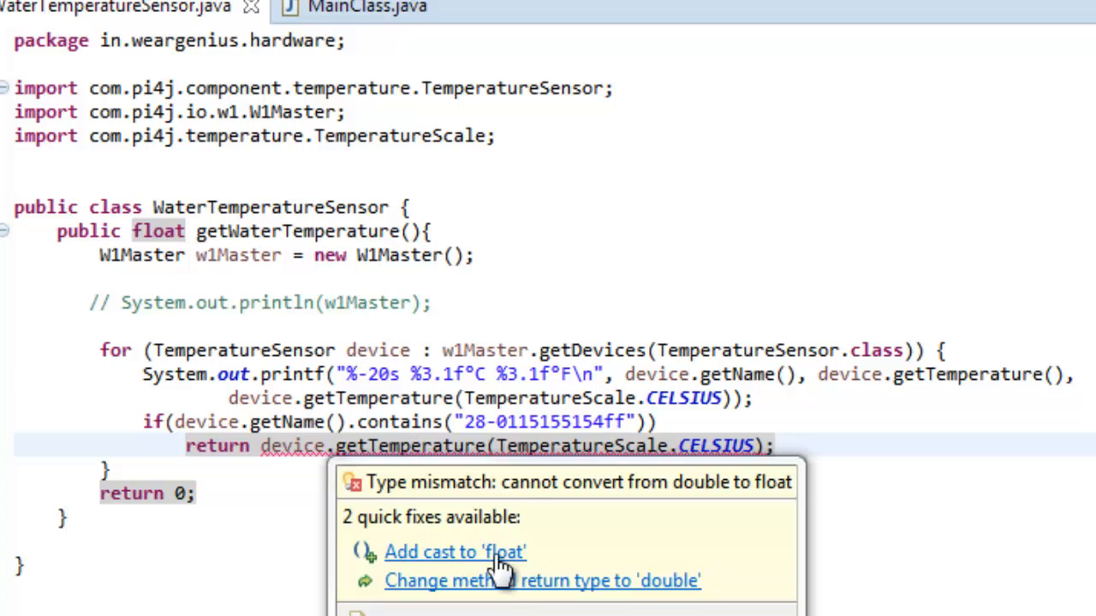
{"action": "left_click", "coordinate": [455, 552]}
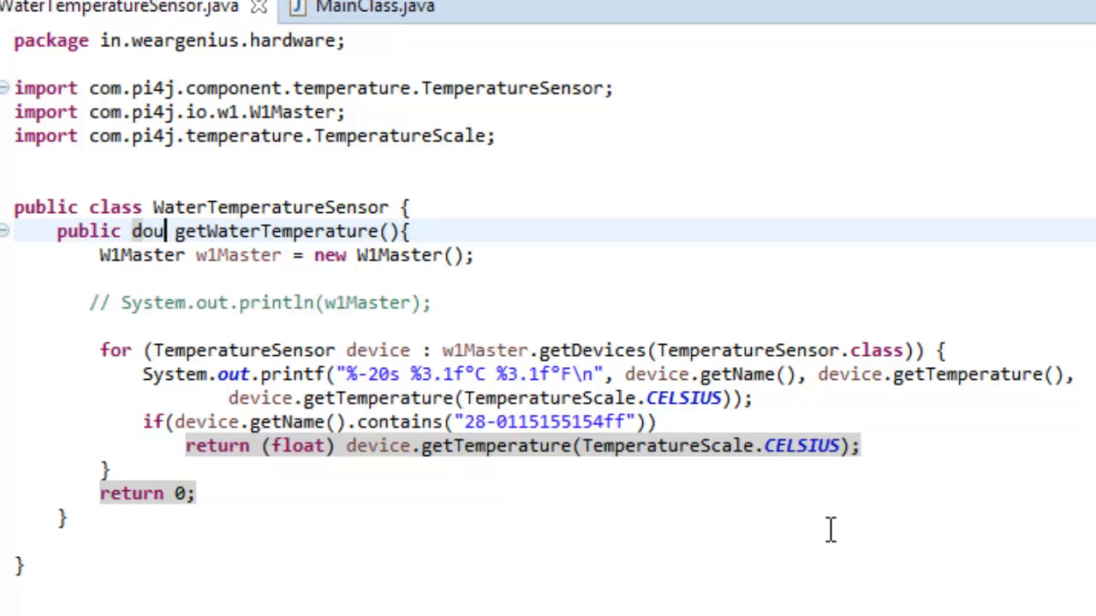
{"action": "type", "text": "ble"}
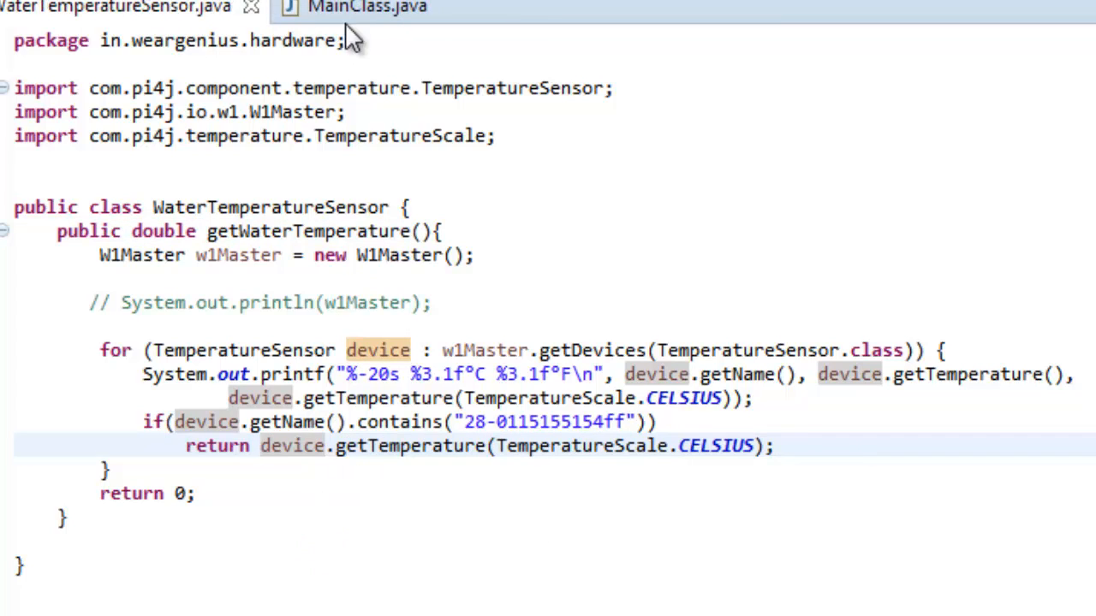
In MainClass store the reading in temp and branch on temp!=0, printing Sensor not found otherwise
{"action": "left_click", "coordinate": [366, 7]}
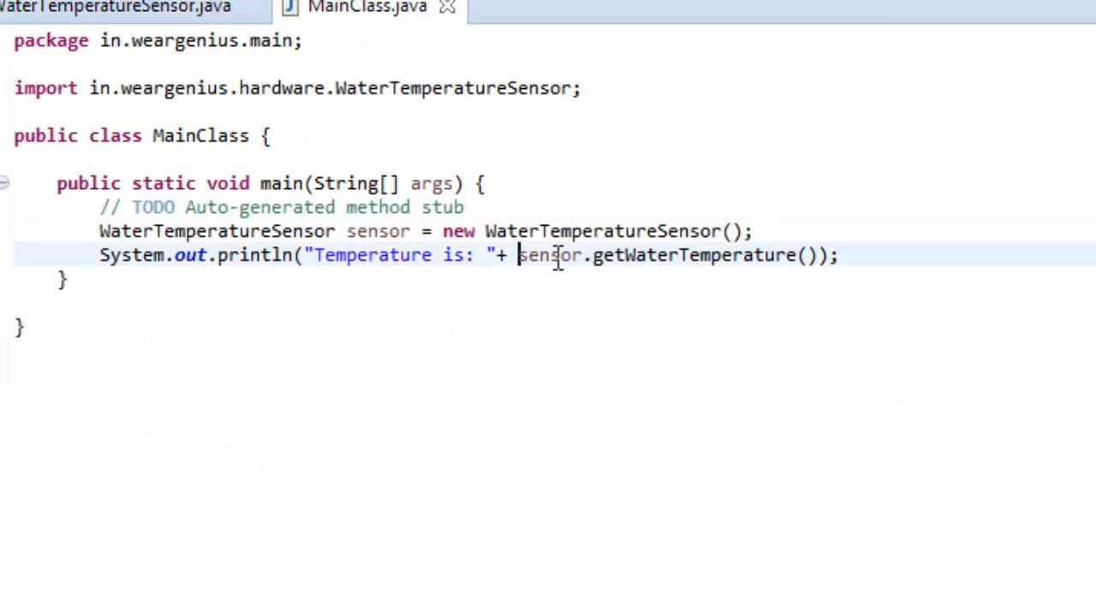
{"action": "left_click_drag", "start_coordinate": [517, 255], "coordinate": [802, 255]}
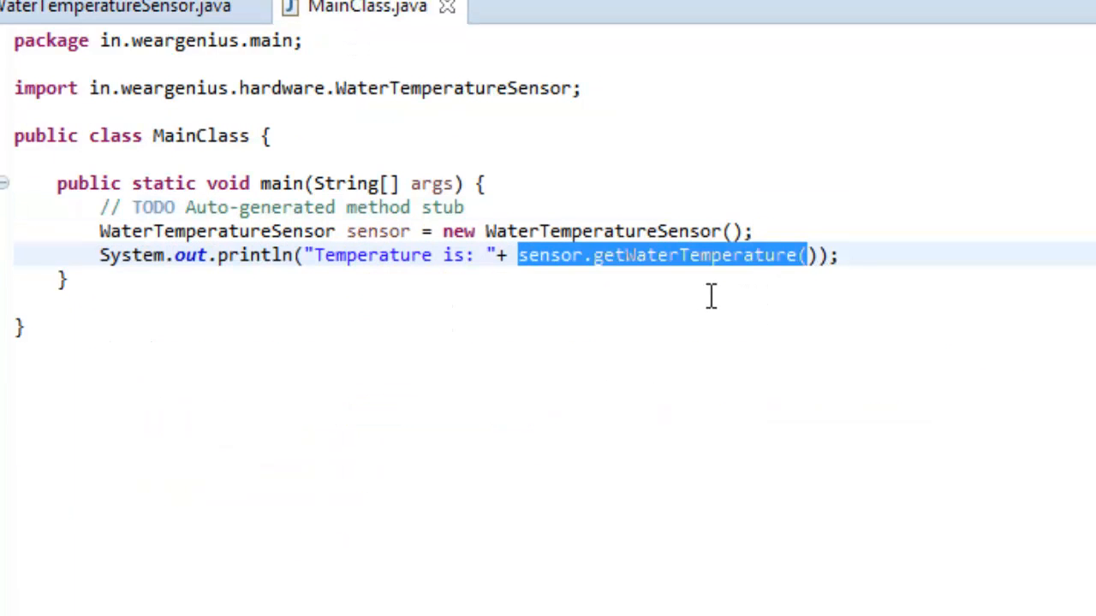
{"action": "key", "text": "Delete"}
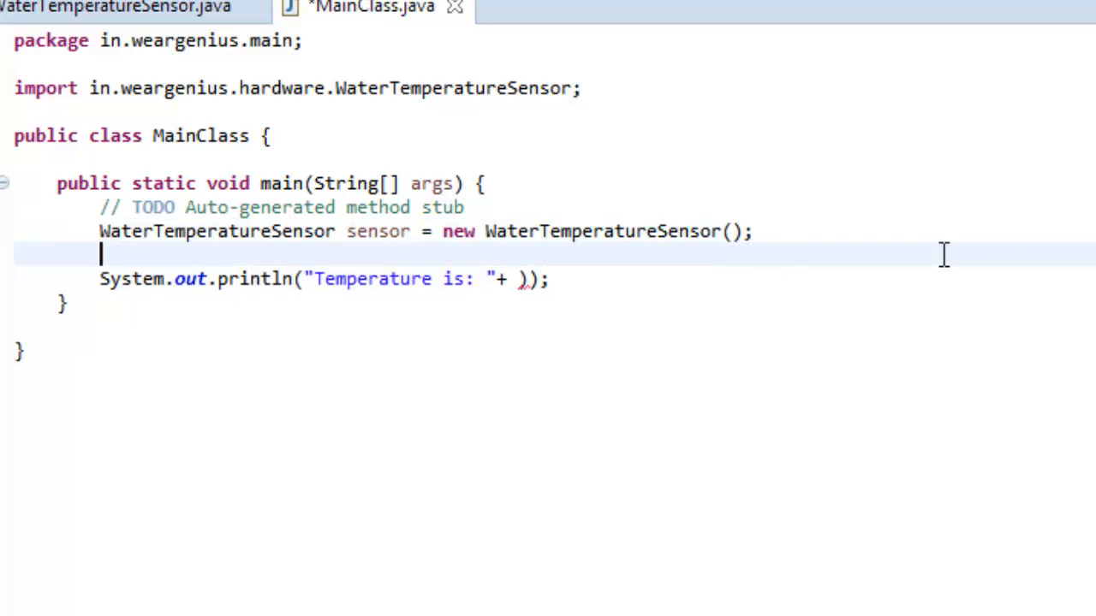
{"action": "type", "text": "if"}
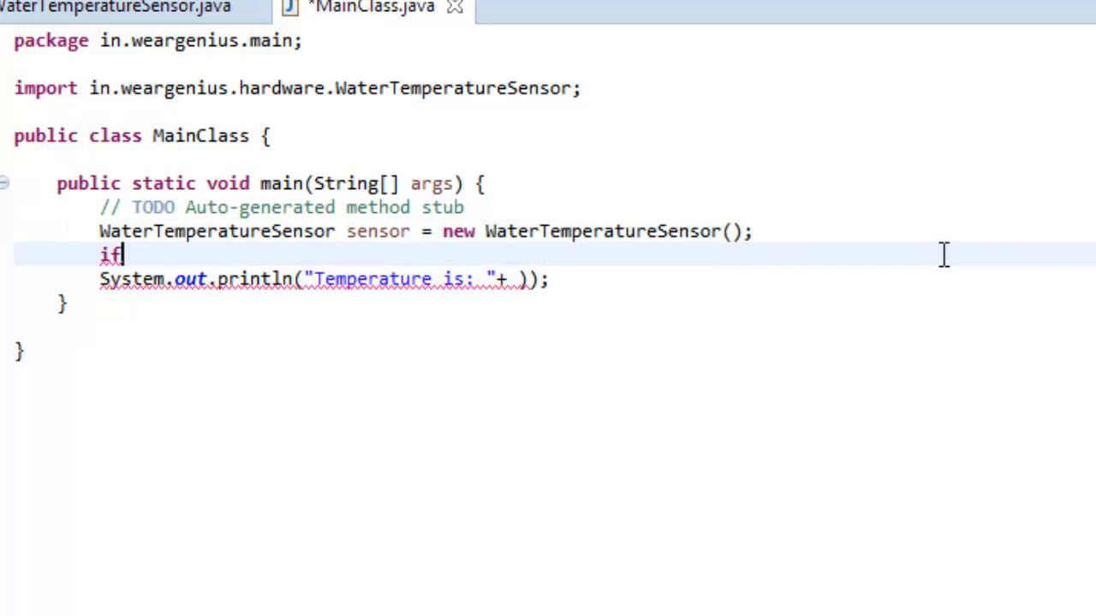
{"action": "type", "text": "()"}
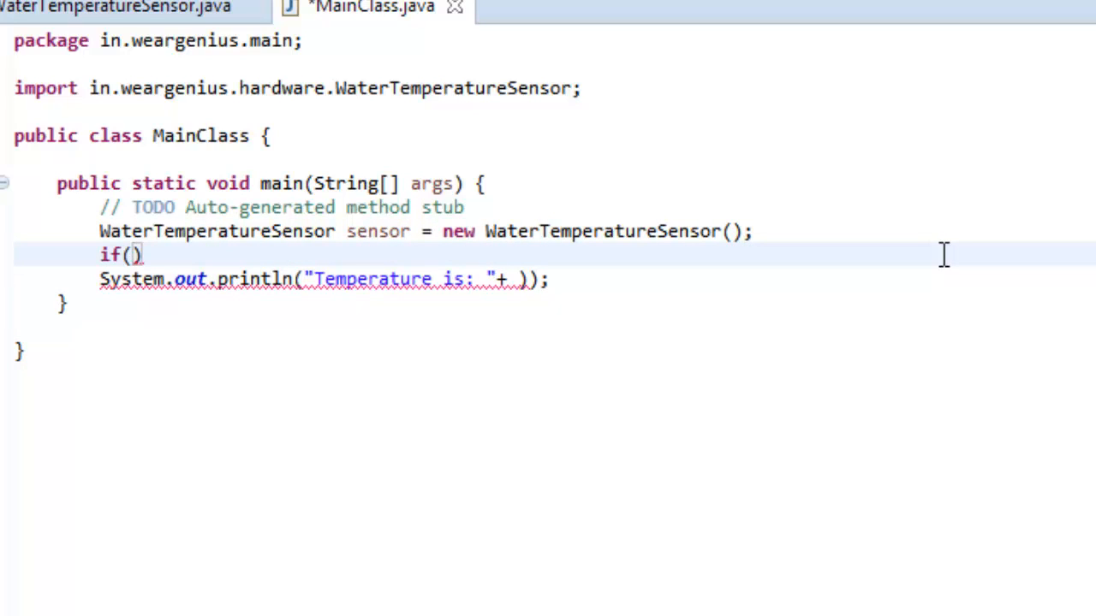
{"action": "type", "text": "sensor.getWaterTemperature()"}
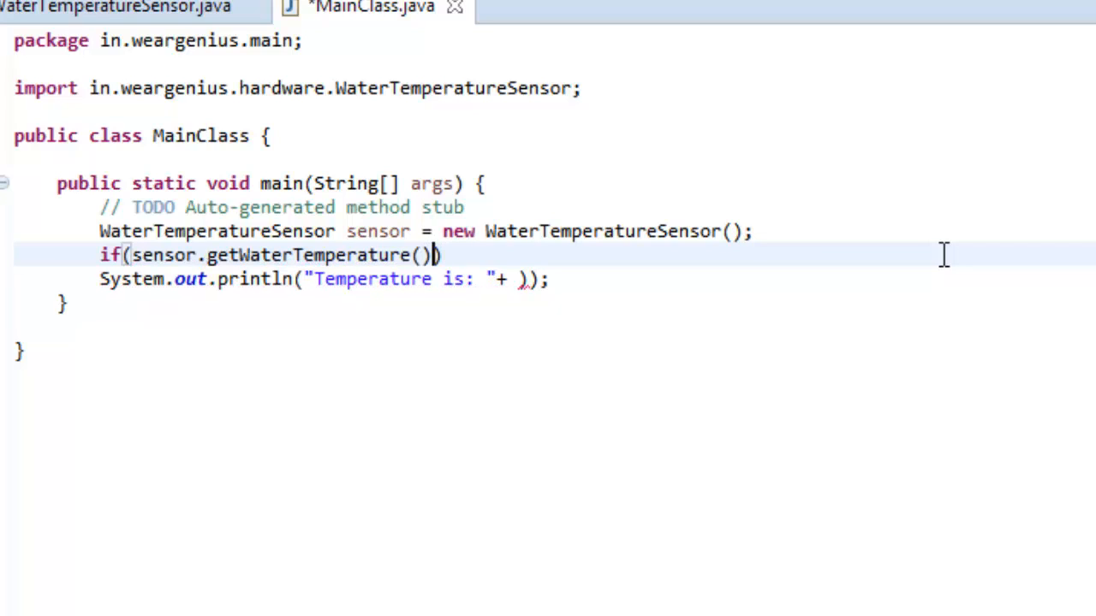
{"action": "type", "text": "!"}
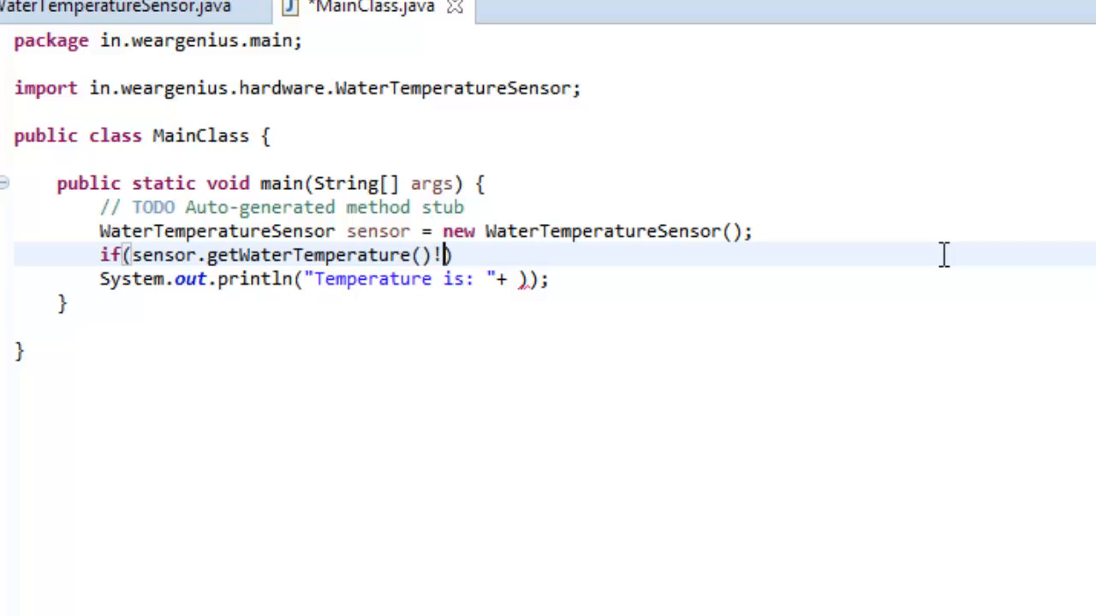
{"action": "type", "text": "=0"}
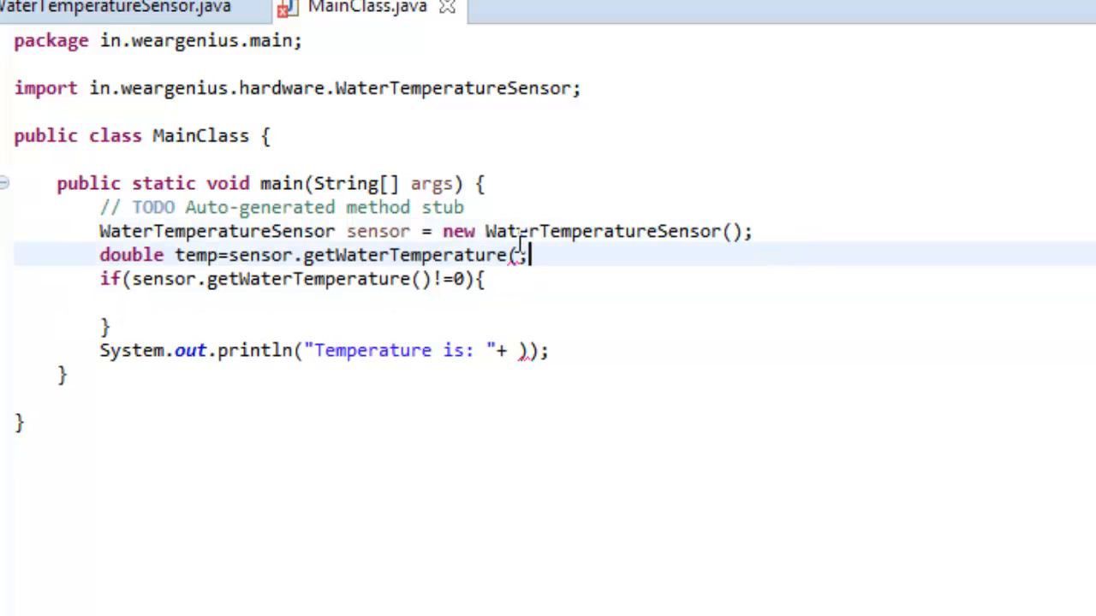
{"action": "type", "text": "temp!=0){"}
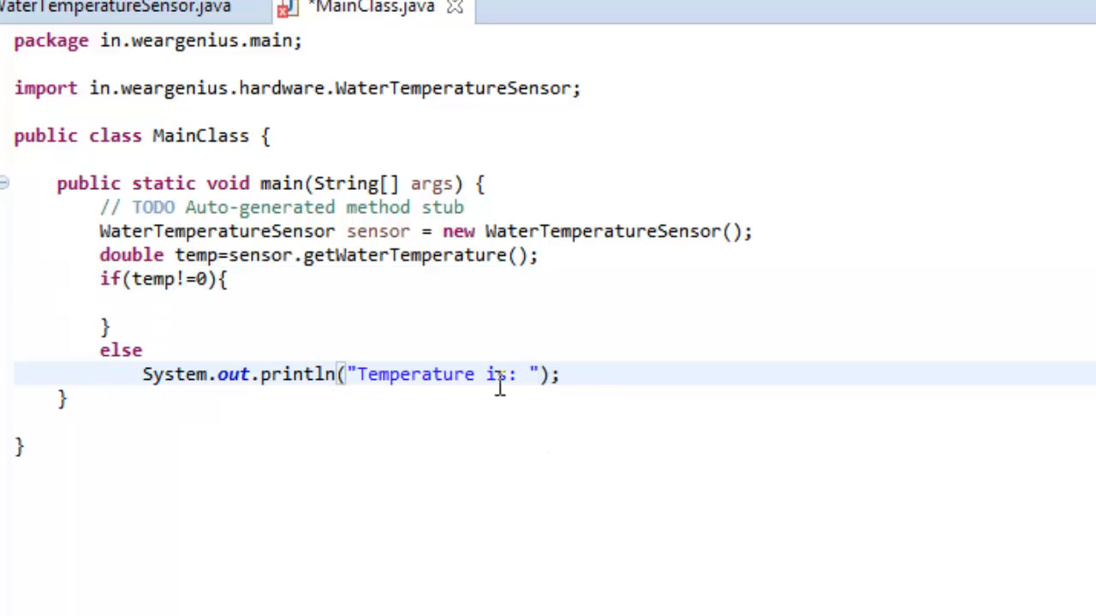
{"action": "type", "text": "Sensor not found"}
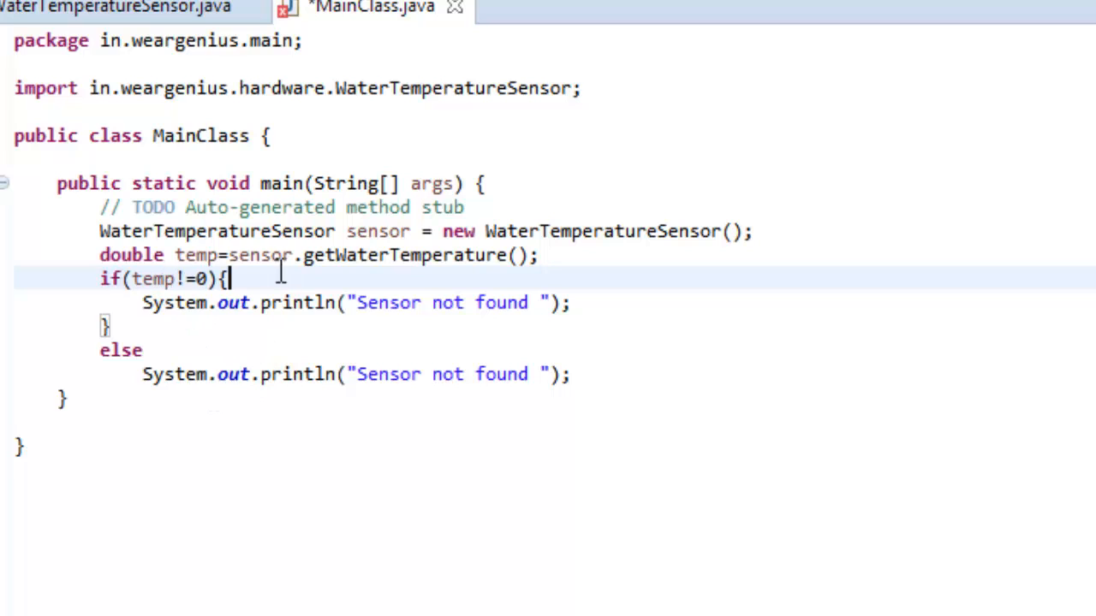
Make the nonzero branch print "Temperature is: "+temp+" °C"
{"action": "left_click", "coordinate": [120, 7]}
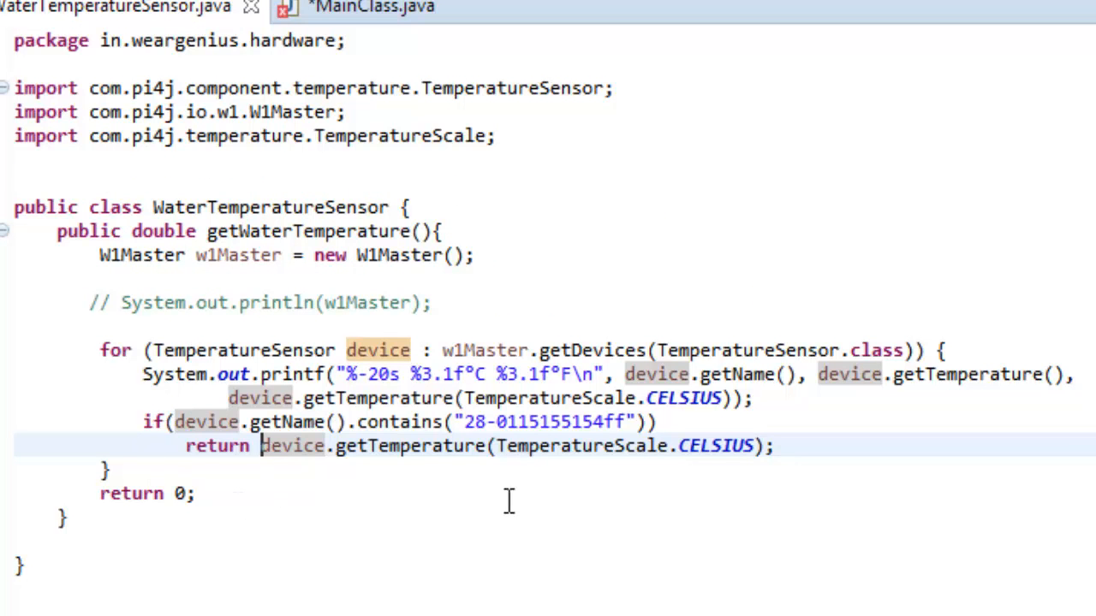
{"action": "left_click_drag", "start_coordinate": [143, 421], "coordinate": [68, 517]}
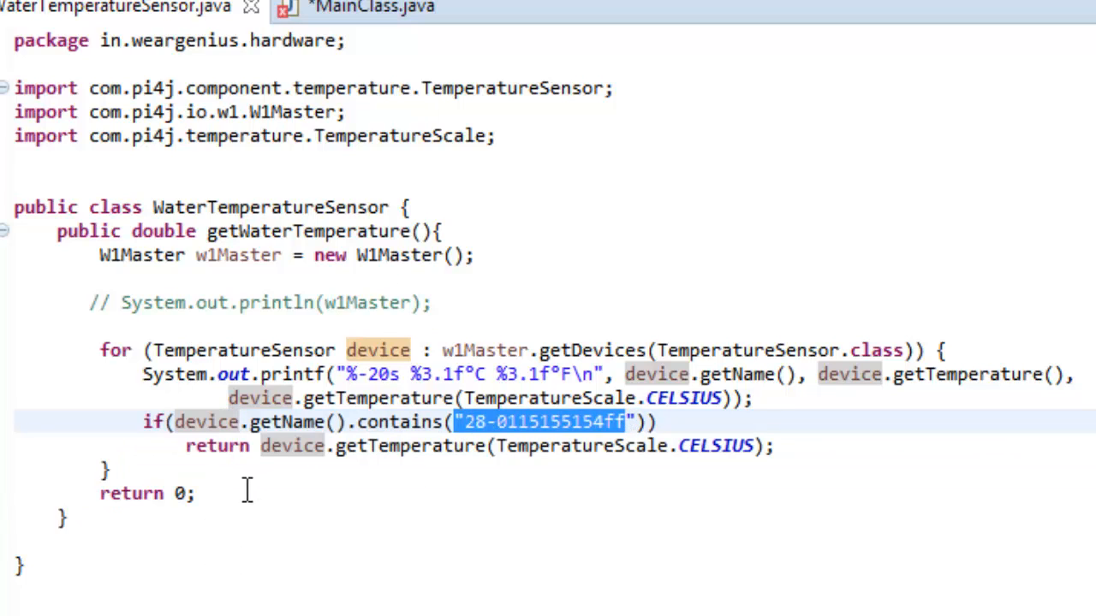
{"action": "left_click", "coordinate": [370, 6]}
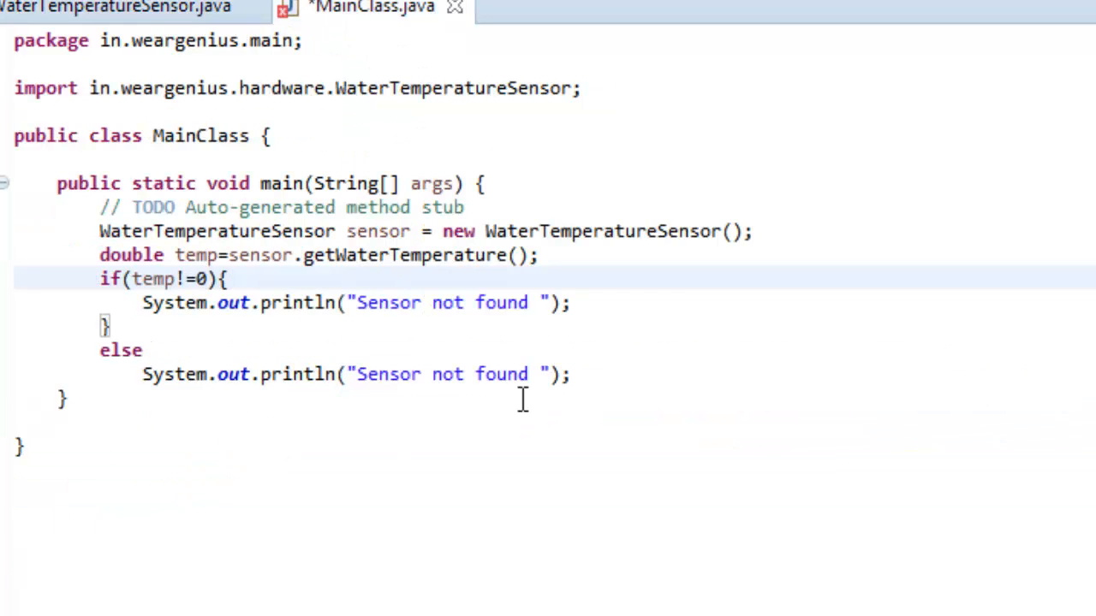
{"action": "left_click", "coordinate": [226, 277]}
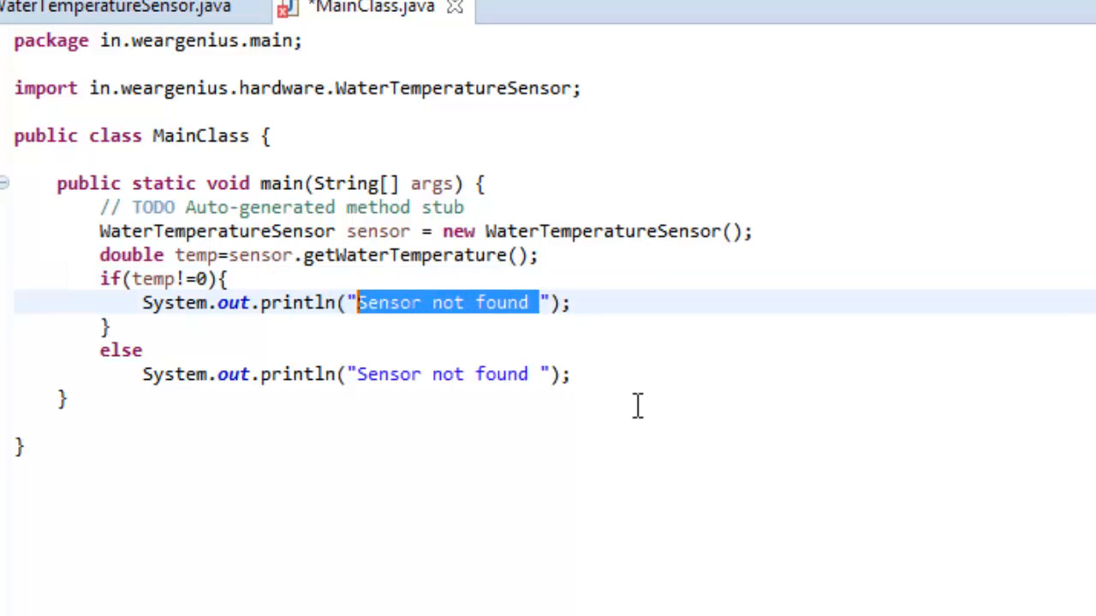
{"action": "type", "text": "Temperat"}
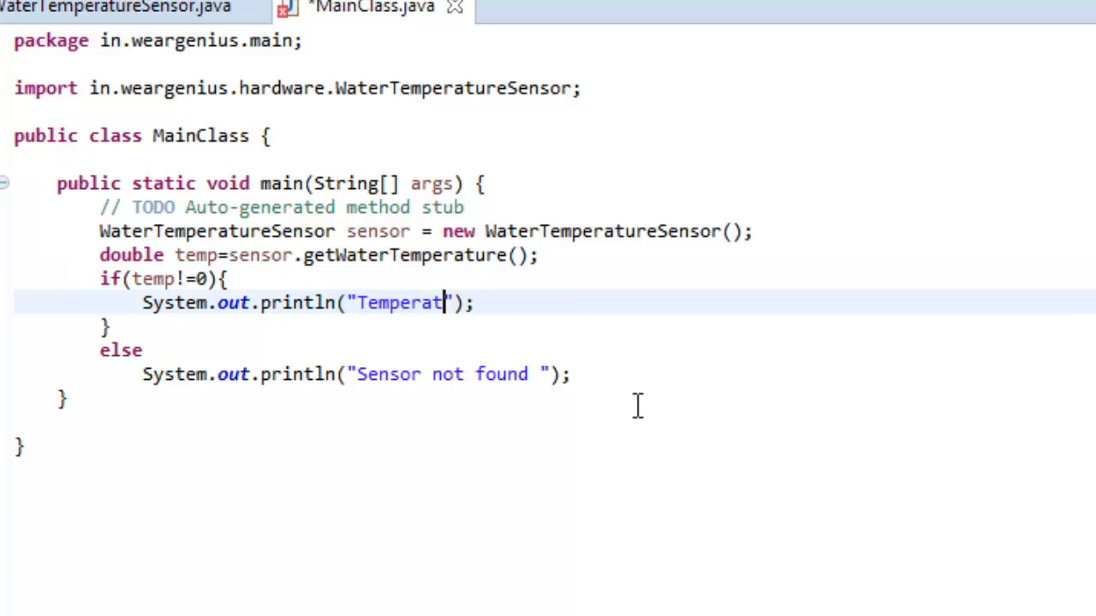
{"action": "type", "text": "ure is:"}
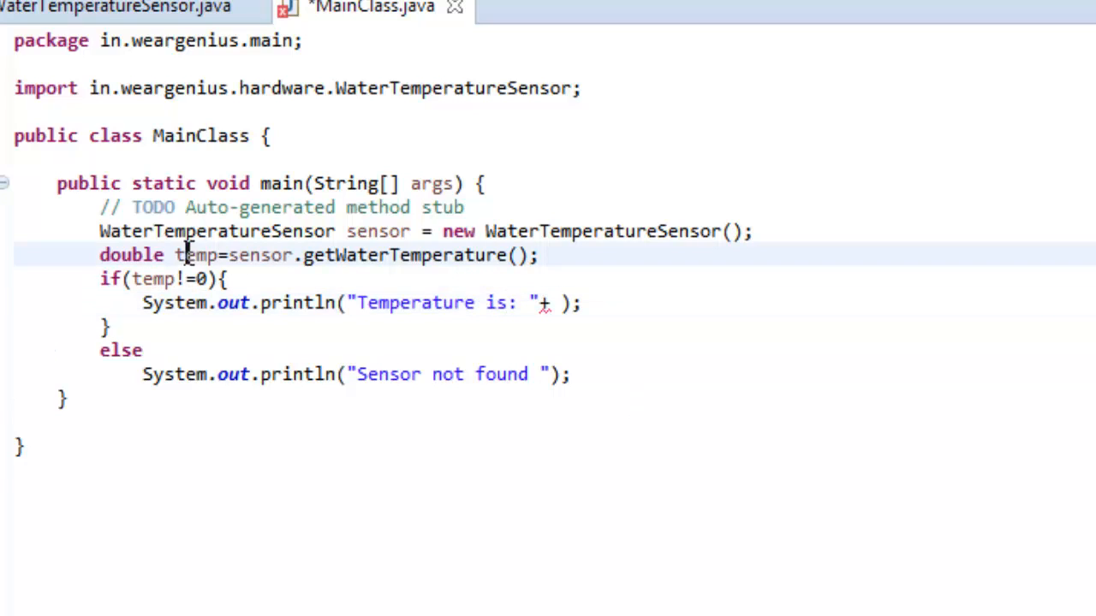
{"action": "left_click", "coordinate": [119, 8]}
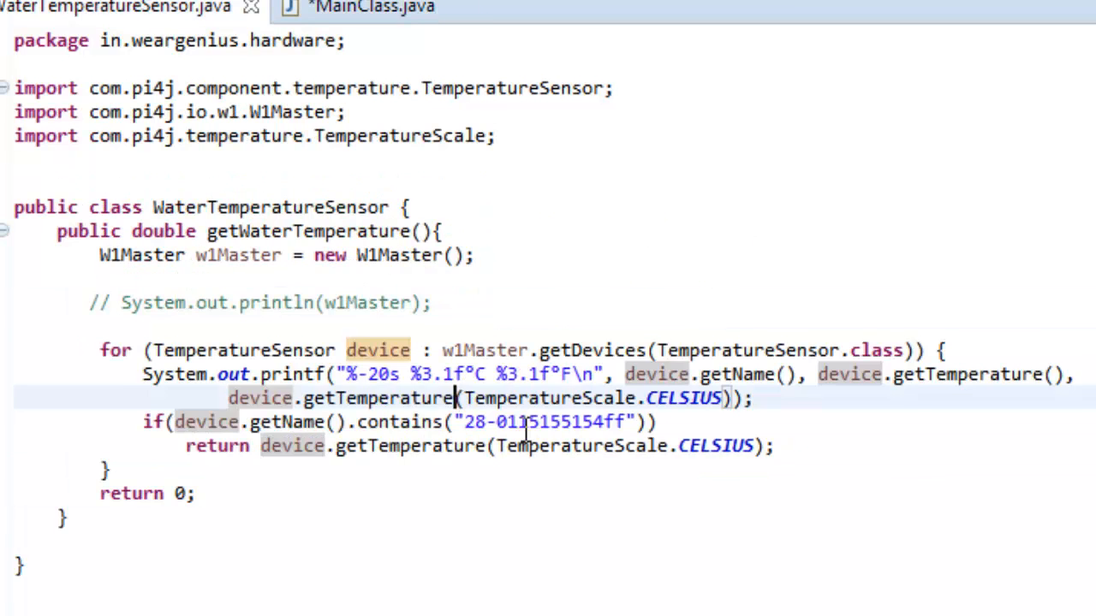
{"action": "left_click", "coordinate": [370, 7]}
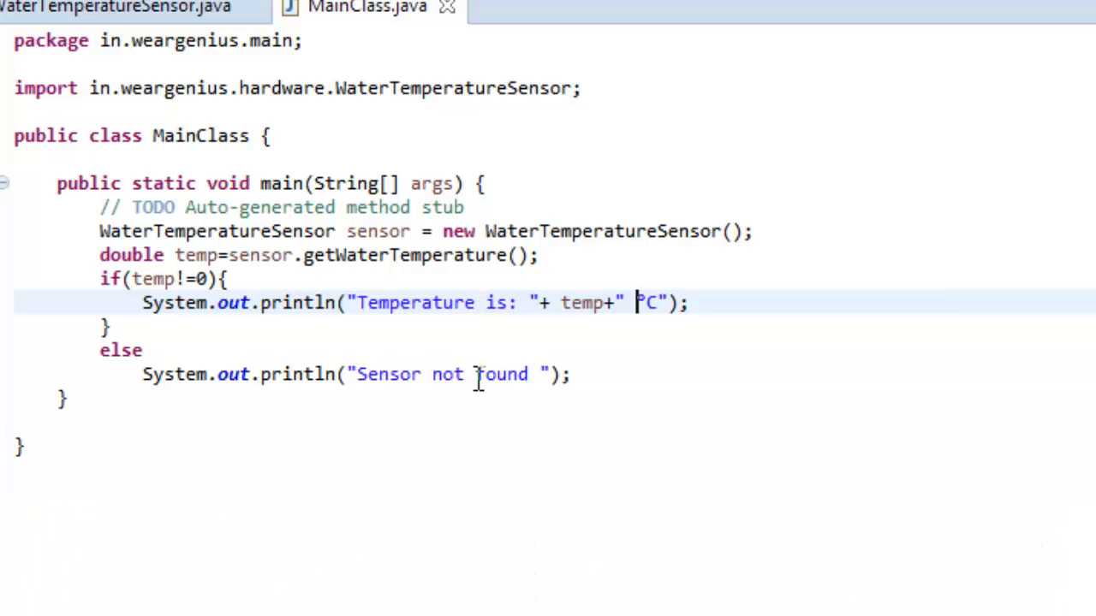
{"action": "type", "text": "°"}
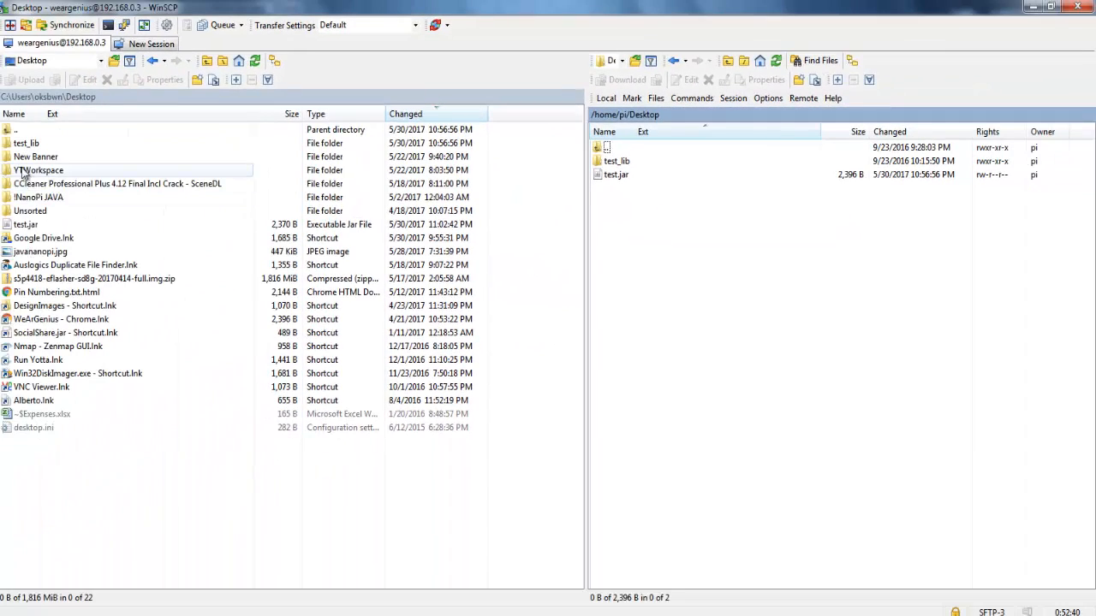
{"action": "left_click", "coordinate": [31, 79]}
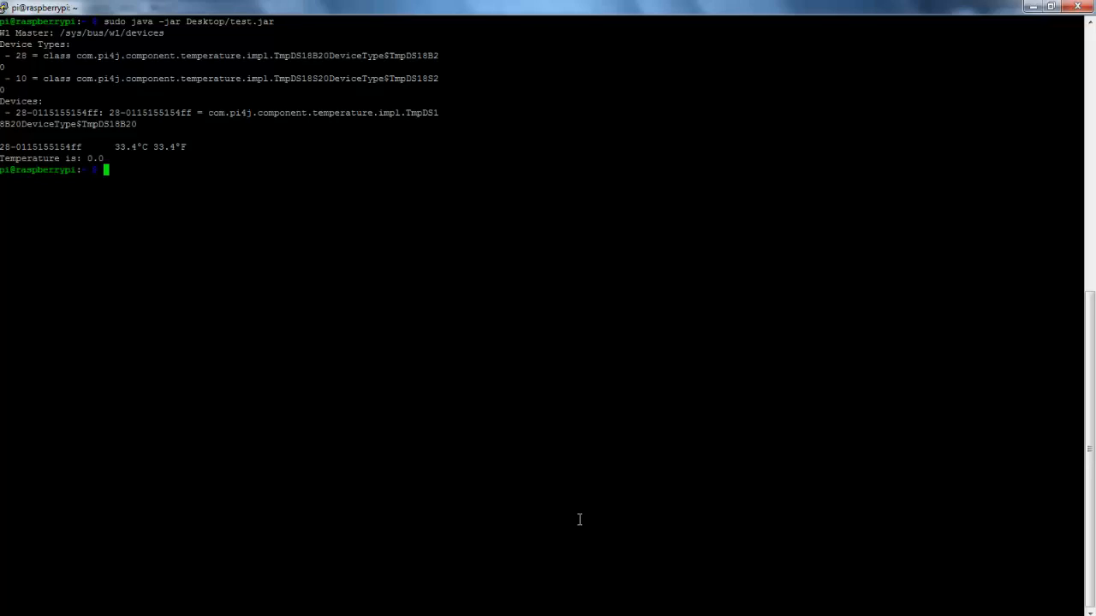
Run sudo java -jar Desktop/test.jar on the Pi to print Temperature is: 33.4 °C
{"action": "type", "text": "sudo java -jar Desktop/test.jar"}
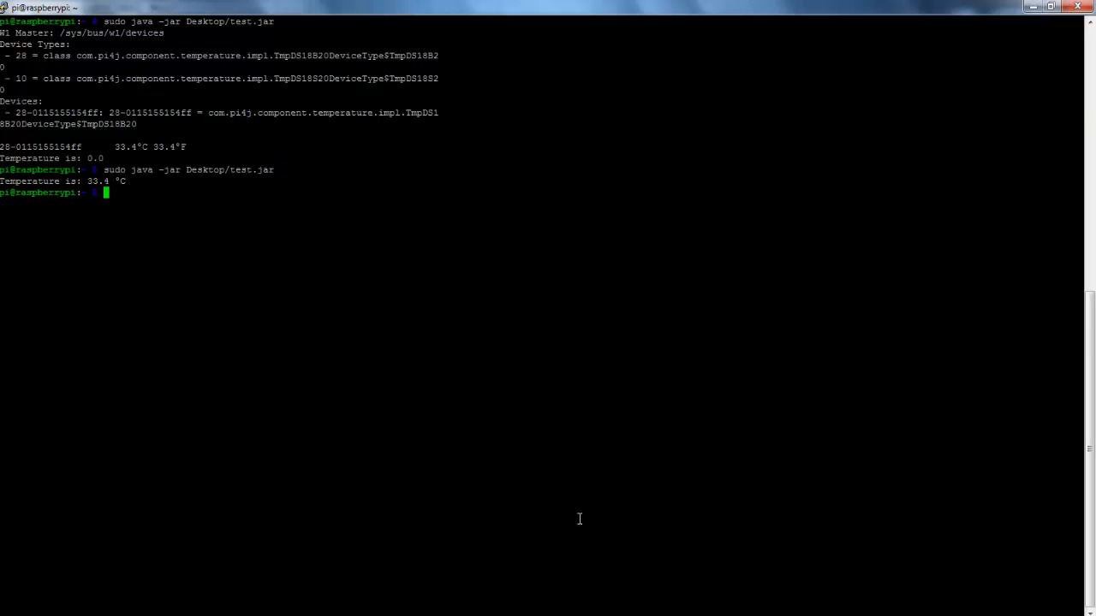
{"action": "mouse_move", "coordinate": [212, 277]}
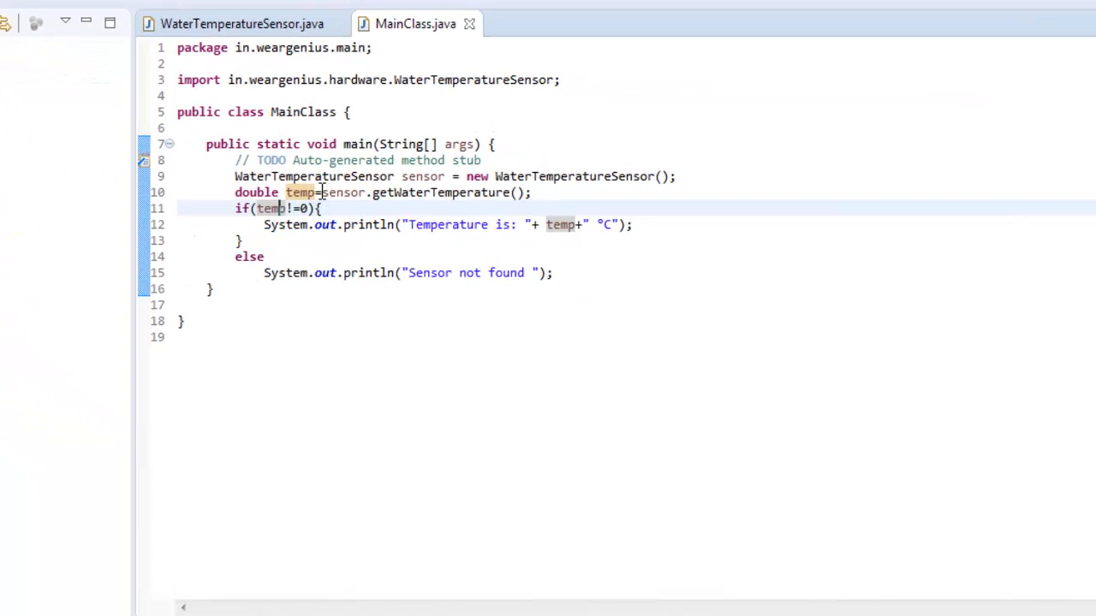
{"action": "left_click_drag", "start_coordinate": [321, 192], "coordinate": [527, 192]}
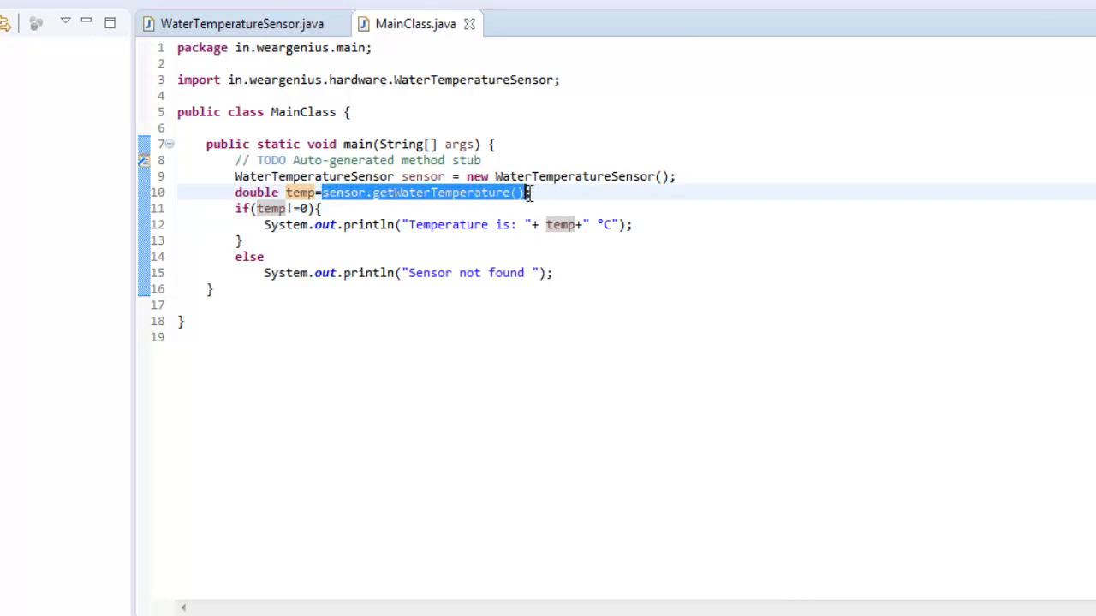
{"action": "left_click", "coordinate": [244, 24]}
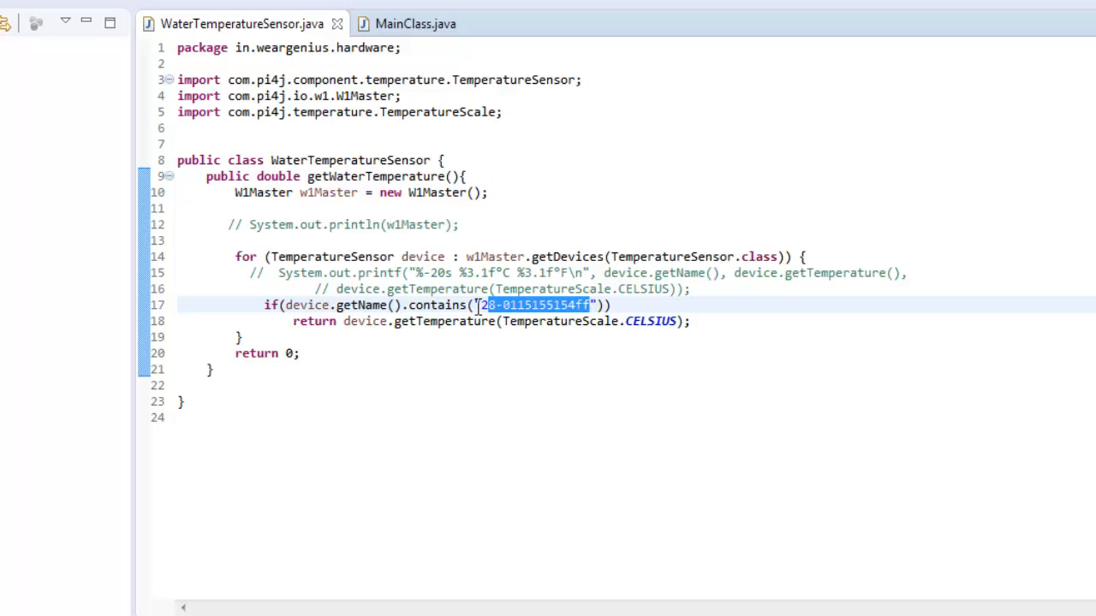
{"action": "mouse_move", "coordinate": [415, 24]}
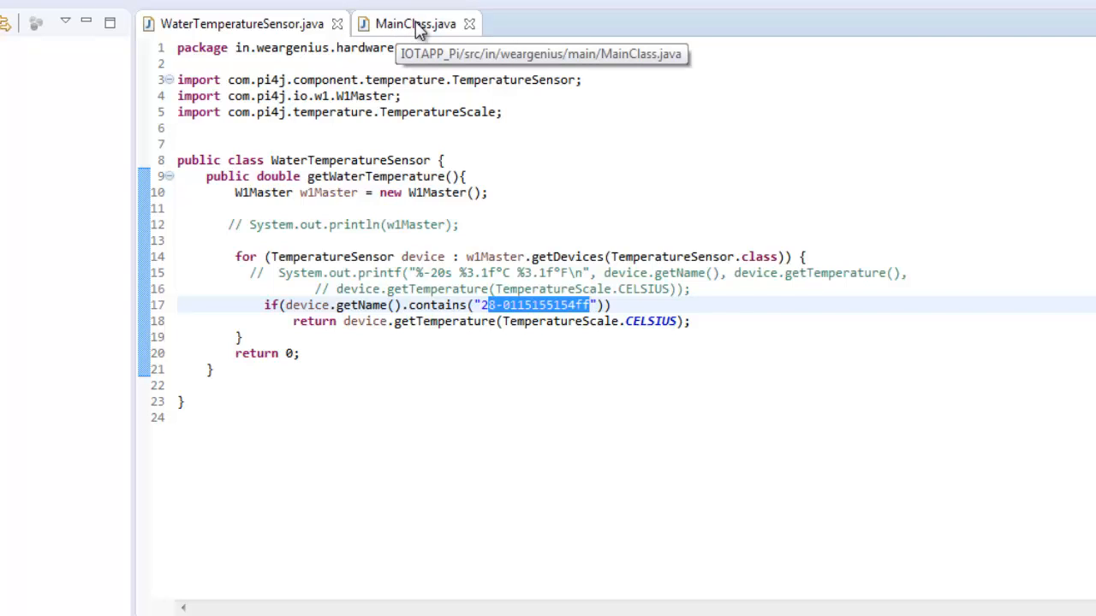
{"action": "left_click", "coordinate": [415, 24]}
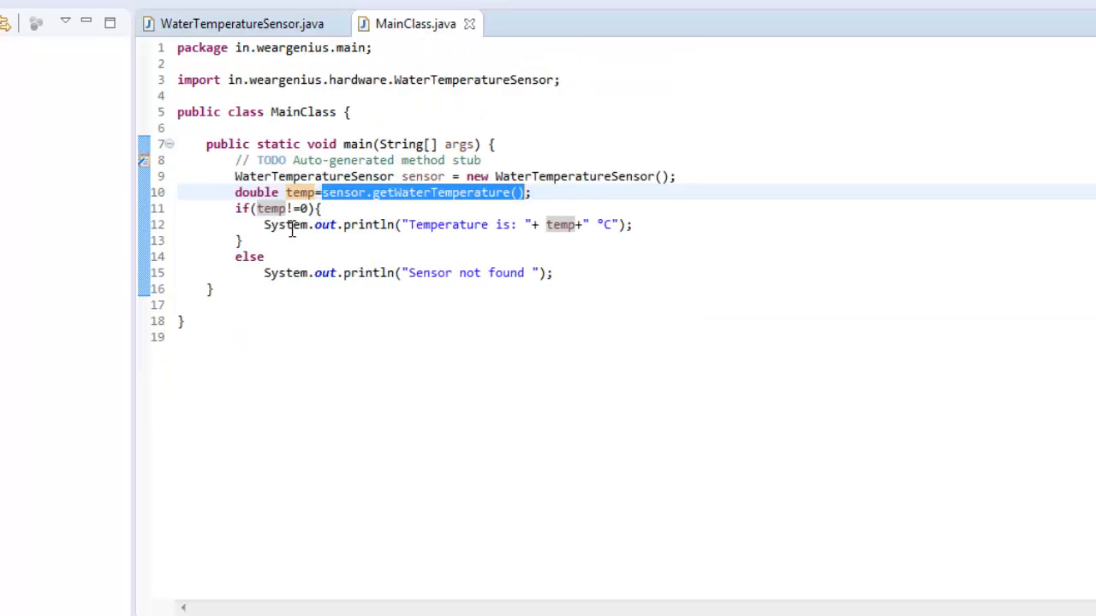